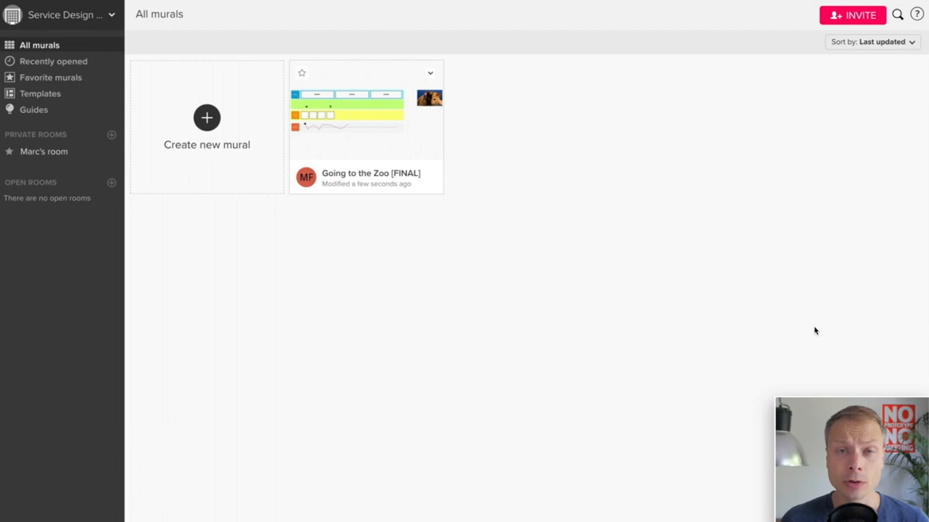
mouse_move(439, 125)
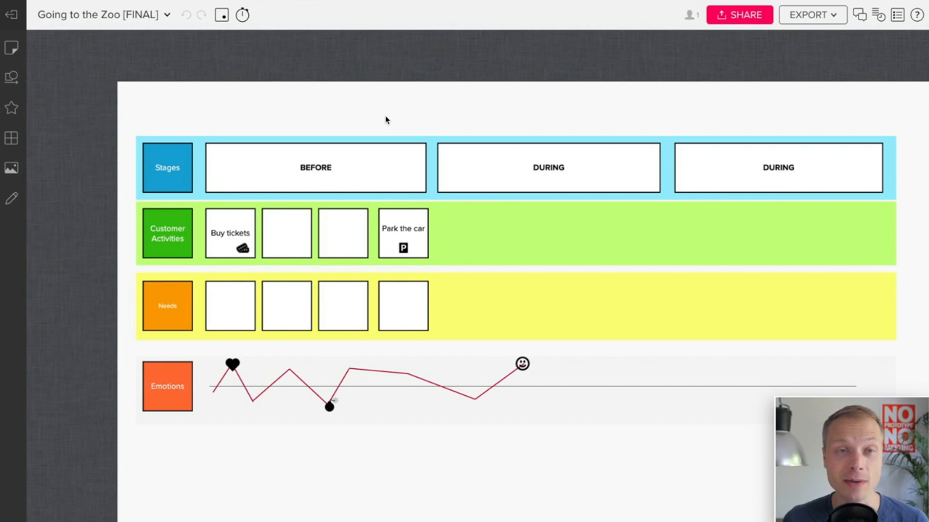
mouse_move(59, 22)
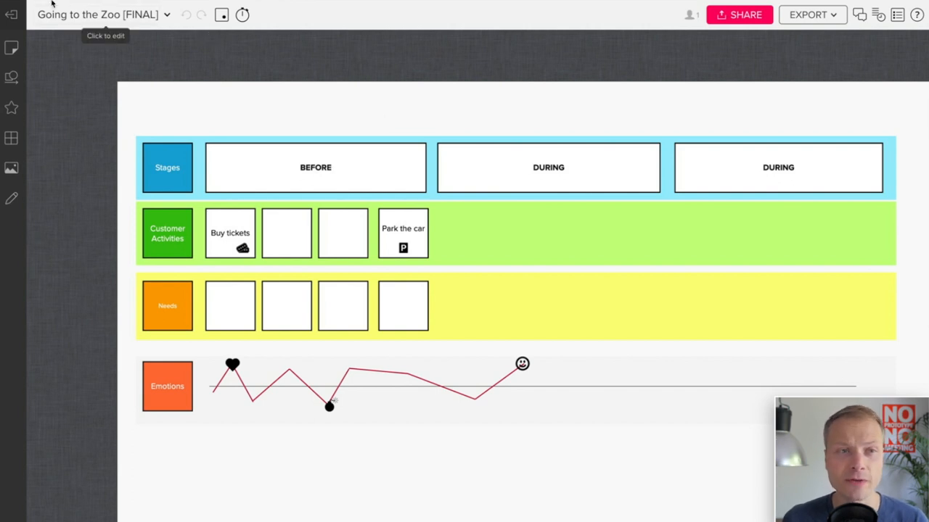
mouse_move(11, 14)
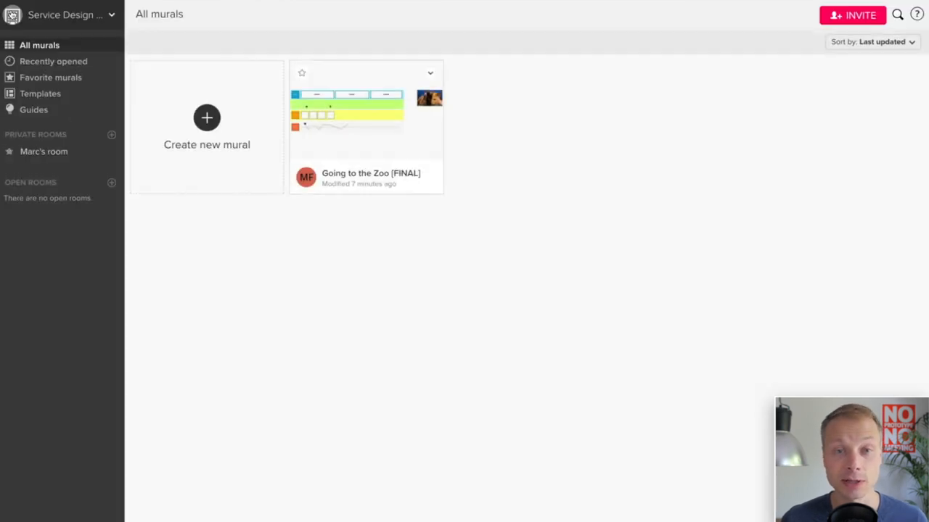
mouse_move(142, 93)
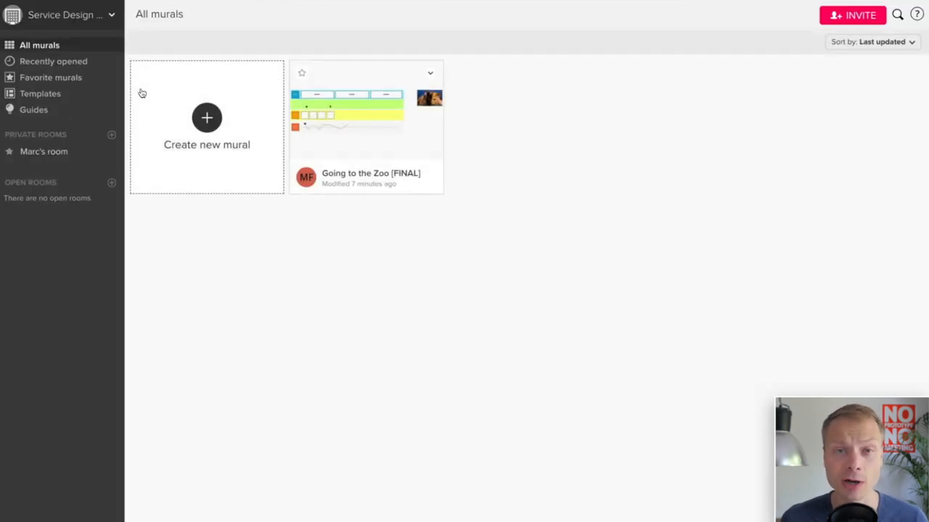
mouse_move(217, 152)
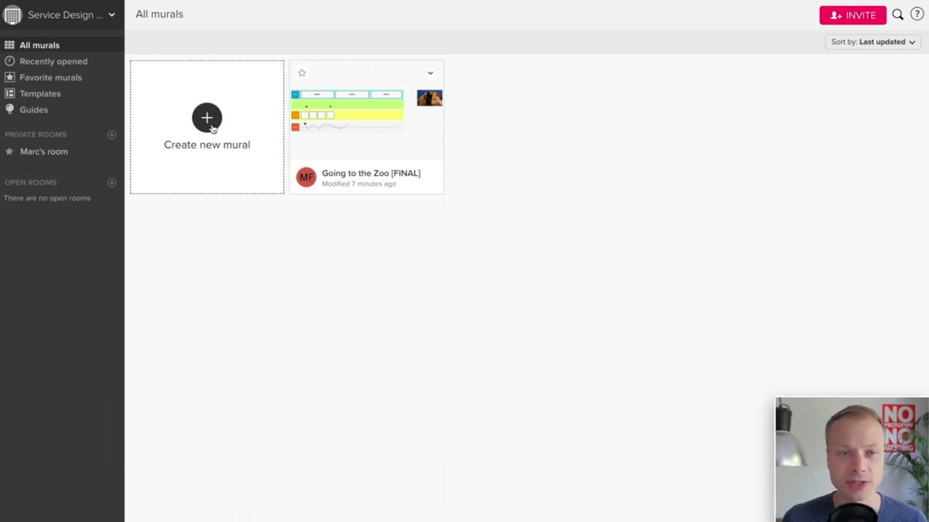
Create a new mural from the Blank mural template and open it
left_click(206, 117)
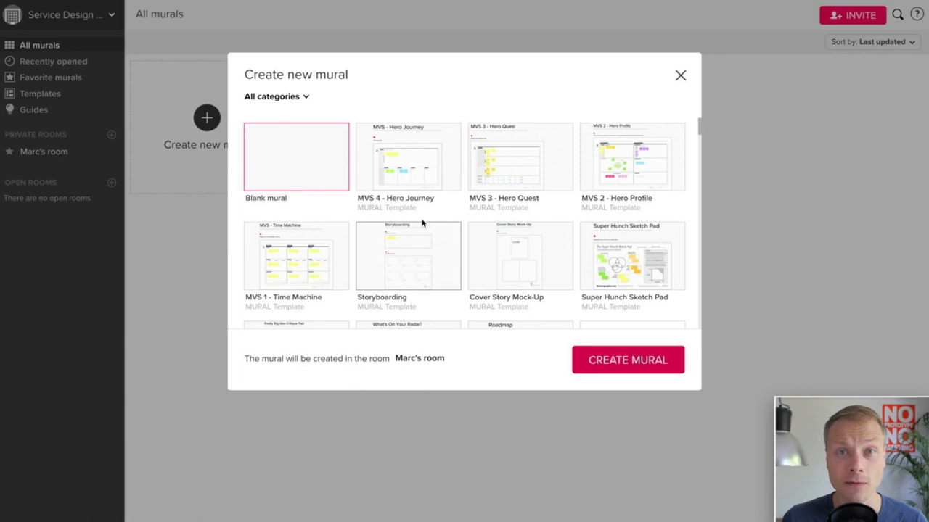
mouse_move(314, 122)
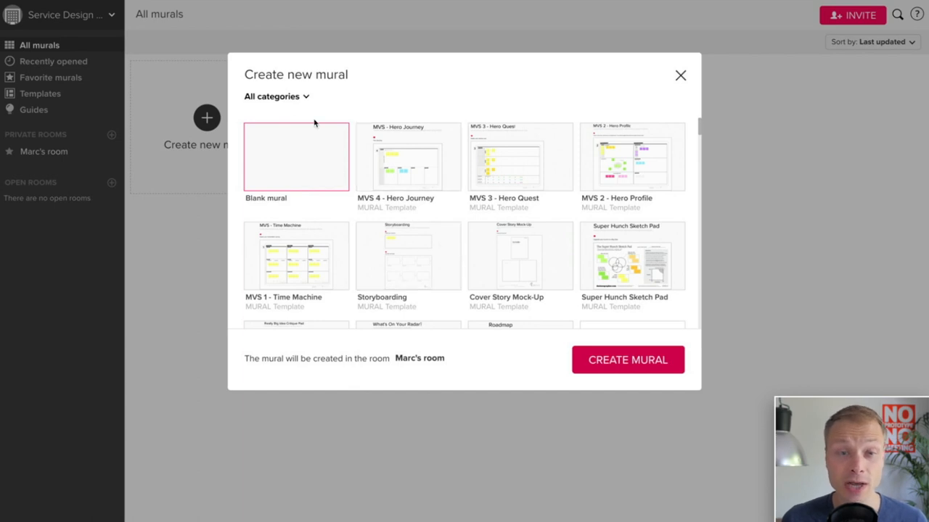
mouse_move(363, 180)
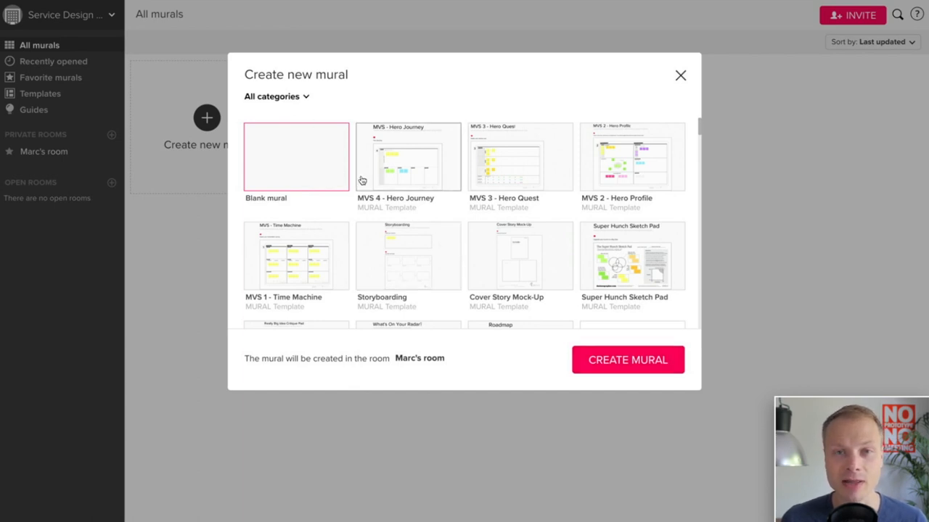
mouse_move(357, 163)
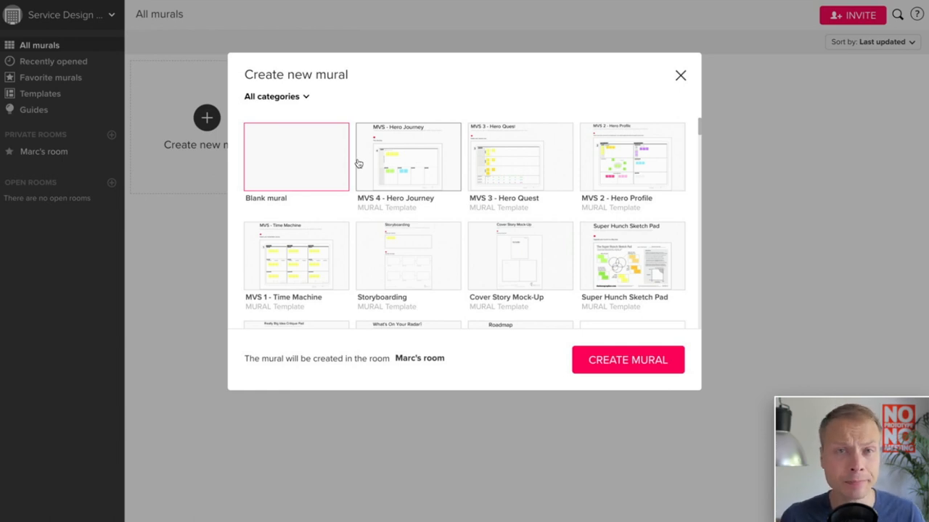
mouse_move(325, 158)
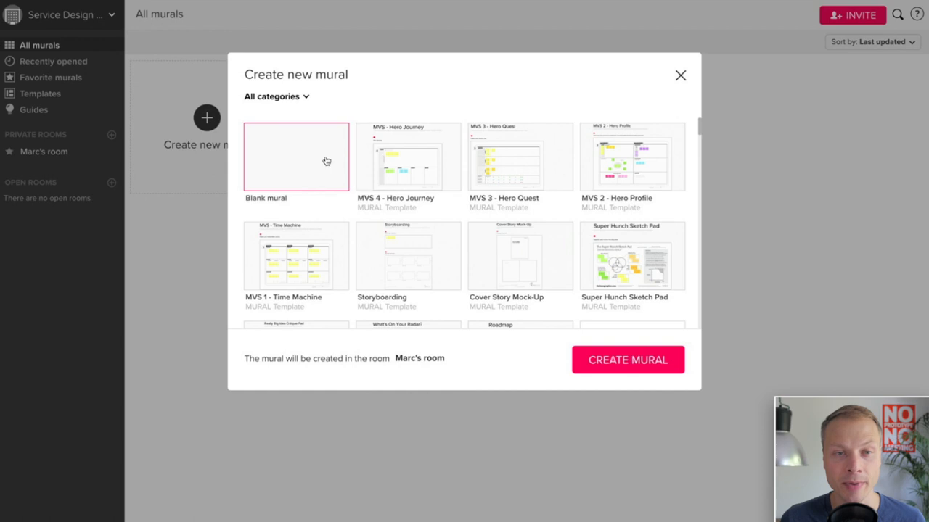
mouse_move(643, 370)
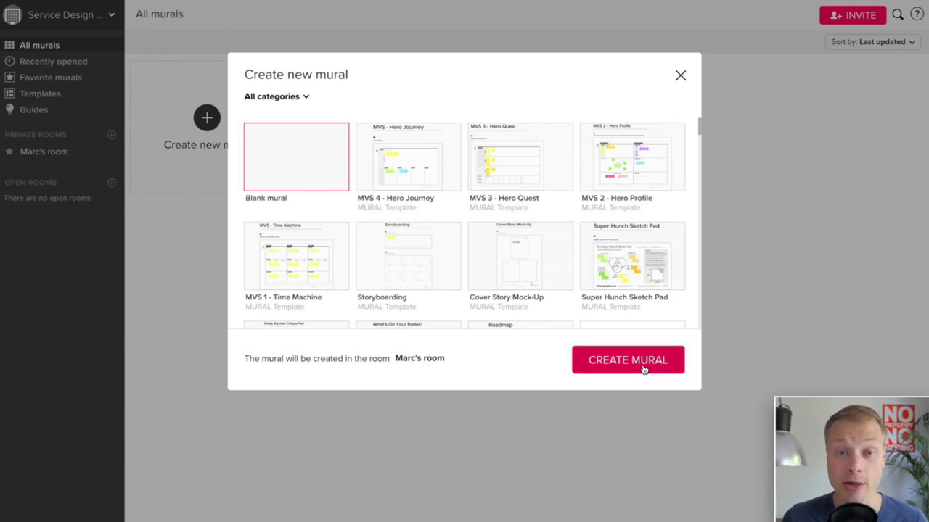
left_click(628, 360)
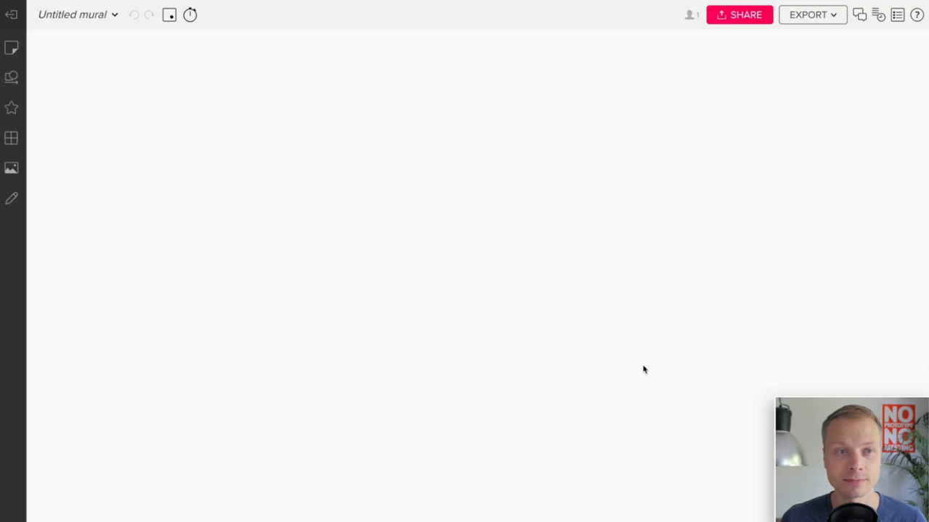
mouse_move(79, 22)
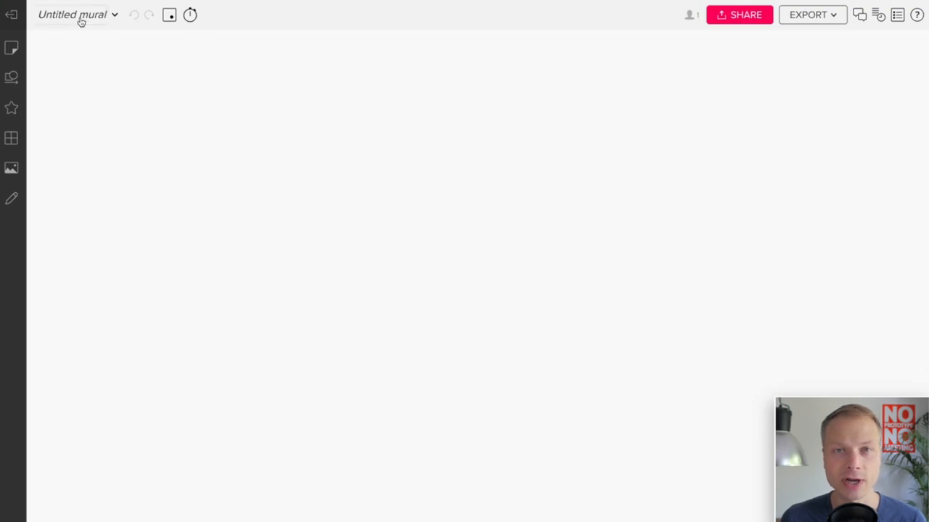
Rename the untitled mural to 'Going to the Zoo'
type("G")
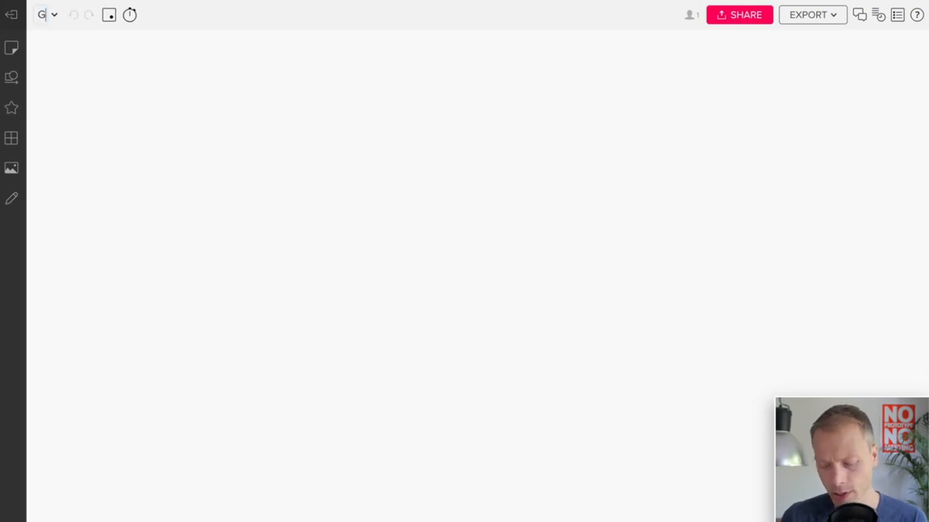
type("Going to the Zoo")
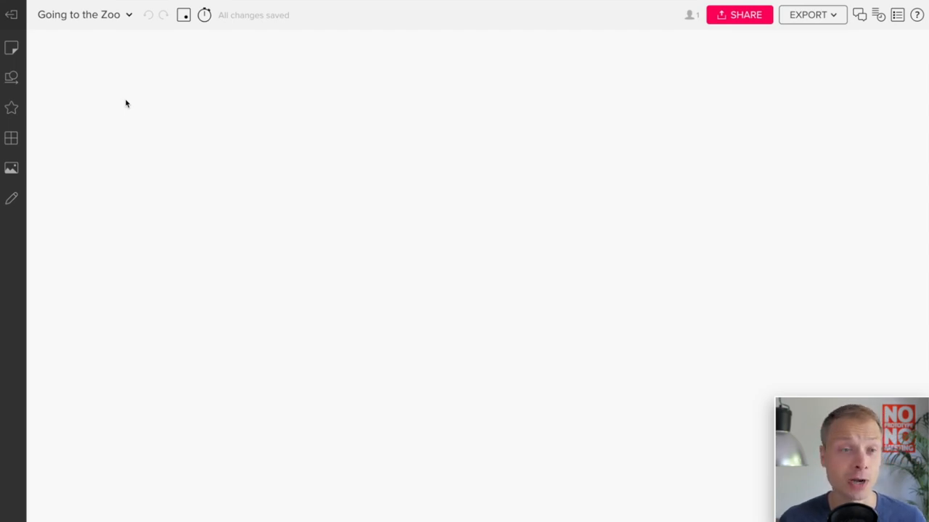
mouse_move(67, 51)
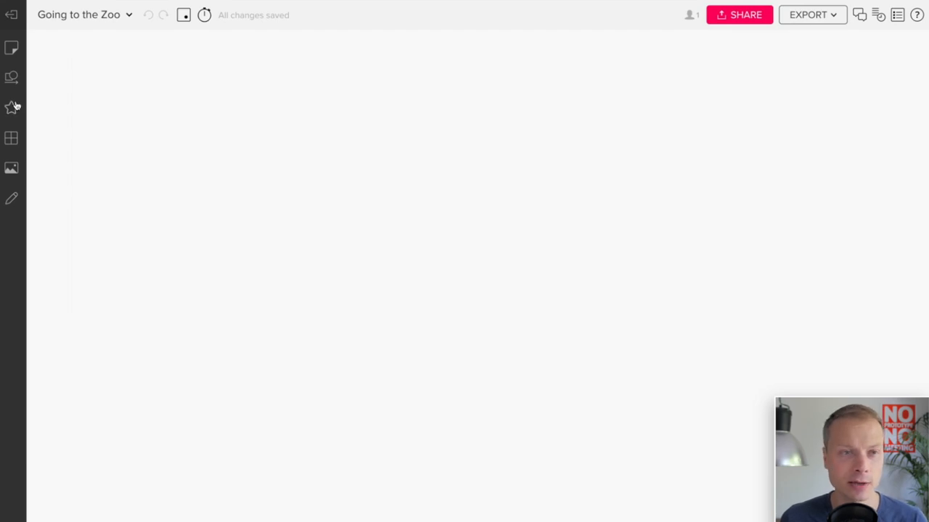
mouse_move(13, 55)
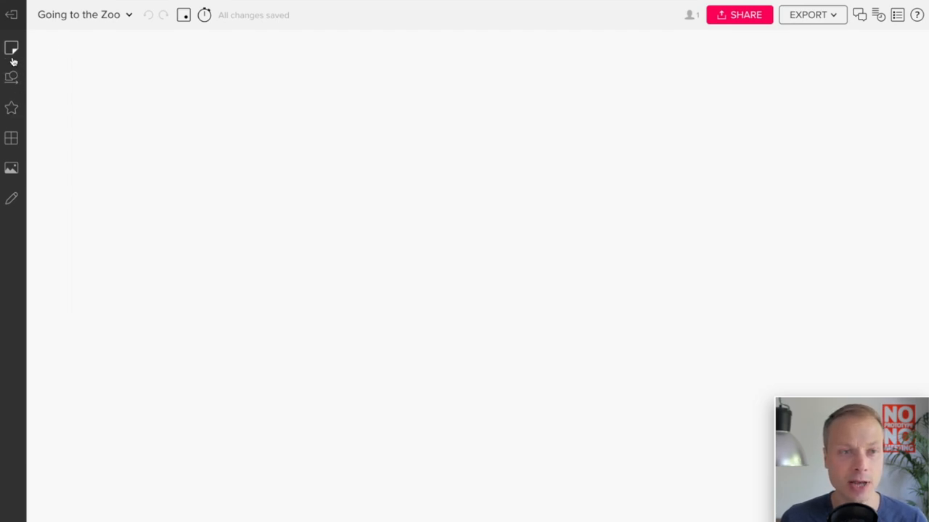
Add a square labelled Phases and a copy below it labelled Customer Activities
left_click(12, 76)
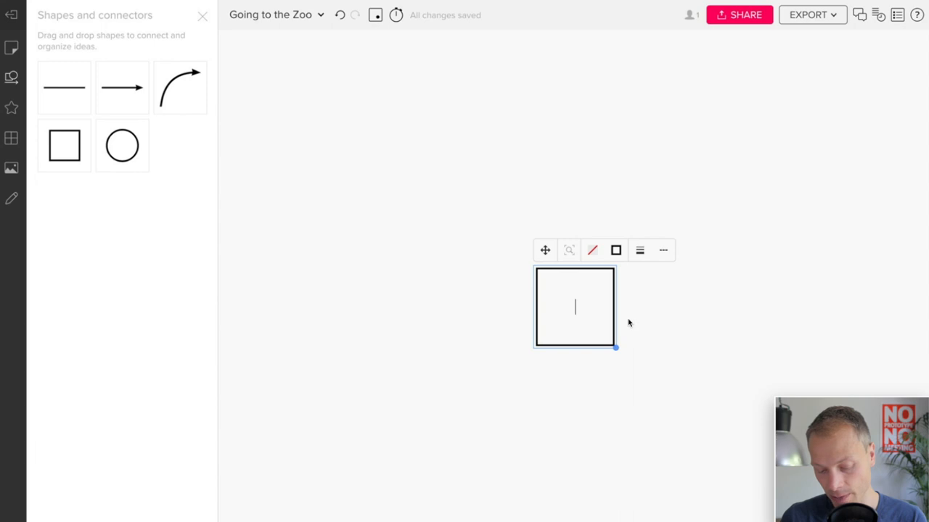
type("Phases")
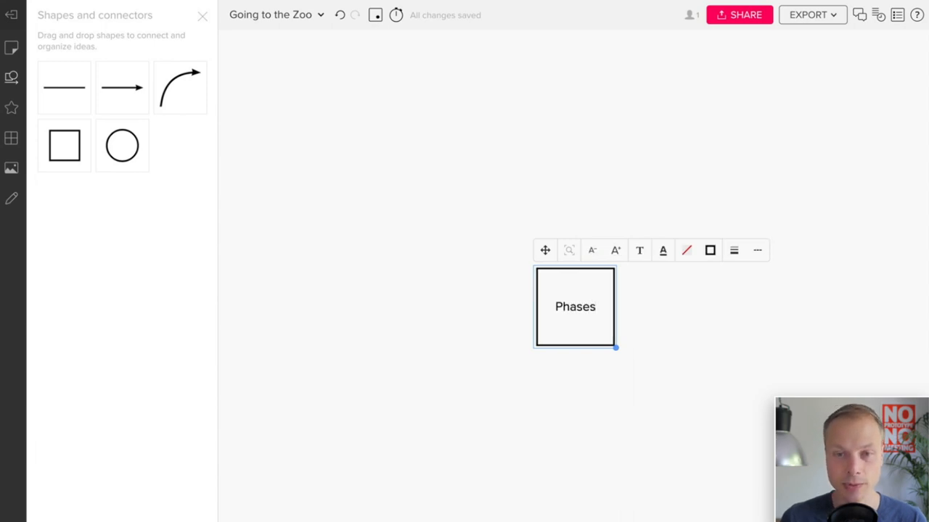
left_click_drag(575, 306, 273, 139)
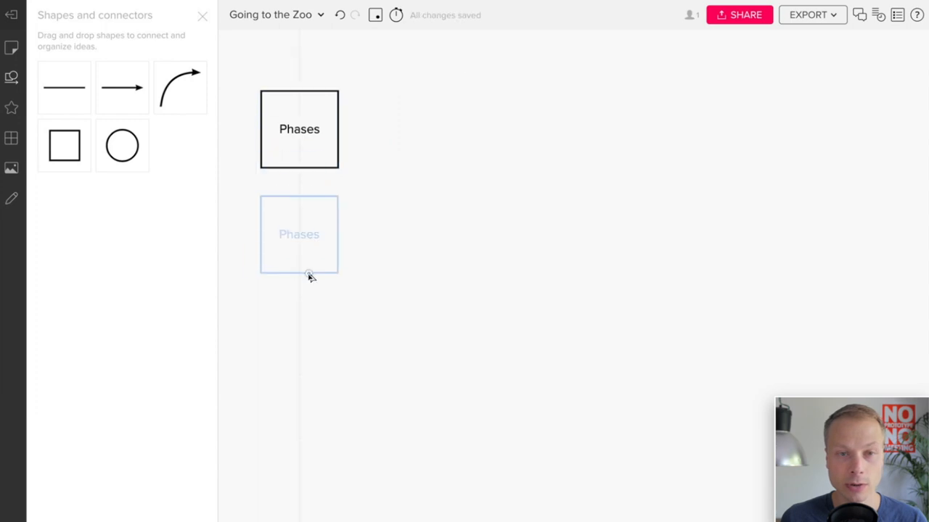
left_click(299, 234)
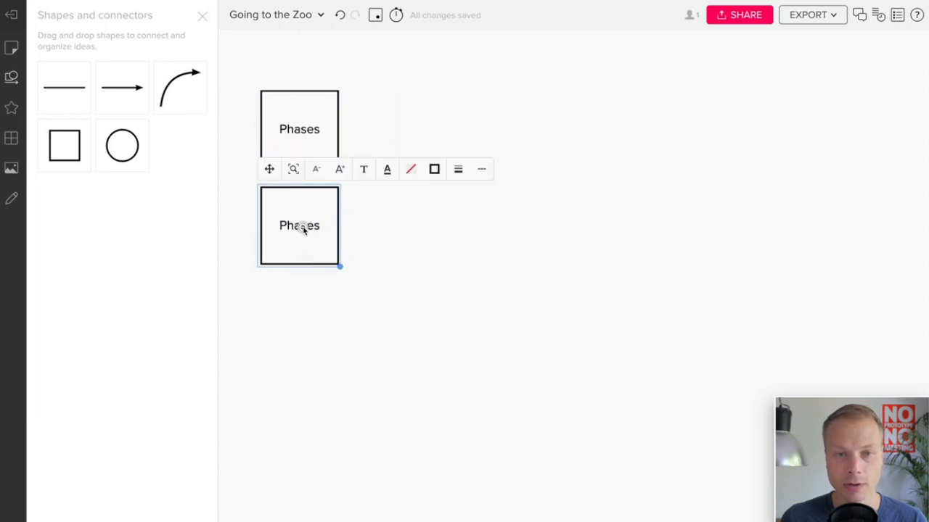
type("Customer Activiti")
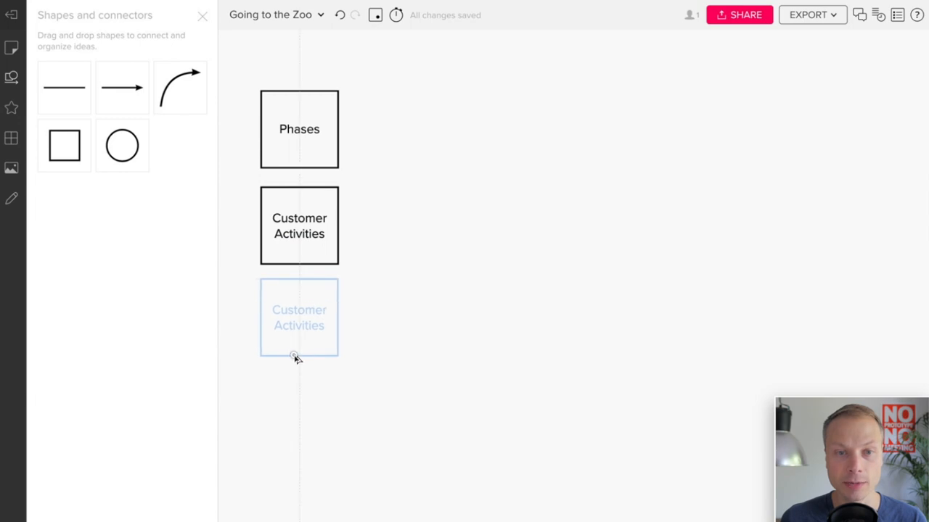
Add two more copies below labelled Needs and Emotions, stacked under the first two
left_click(299, 316)
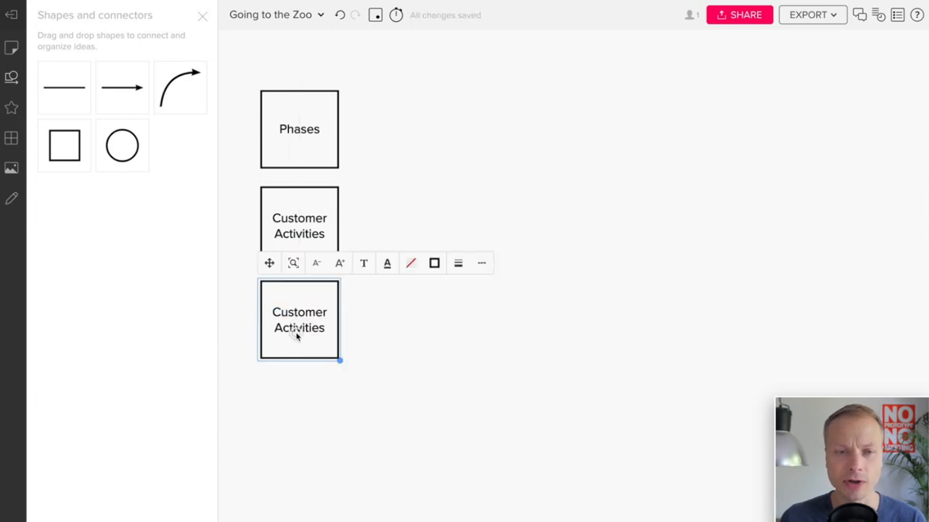
double_click(299, 321)
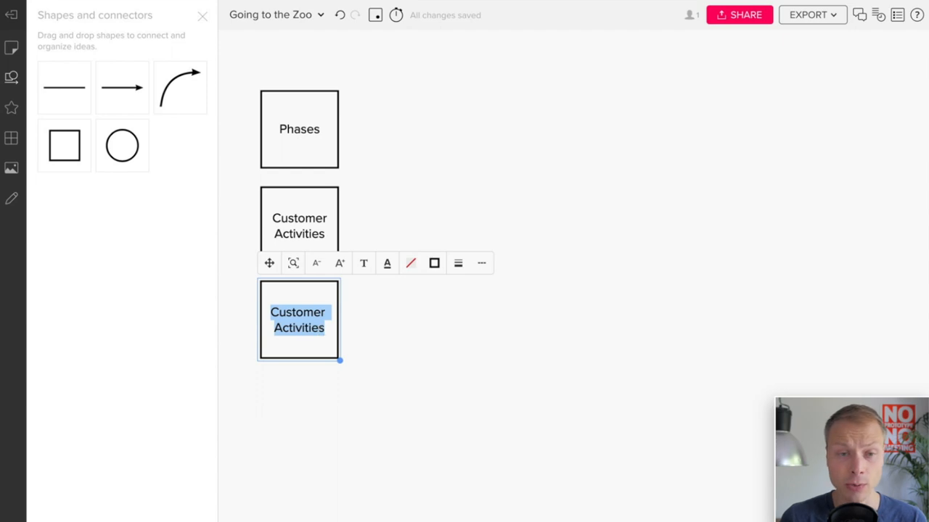
type("Needs")
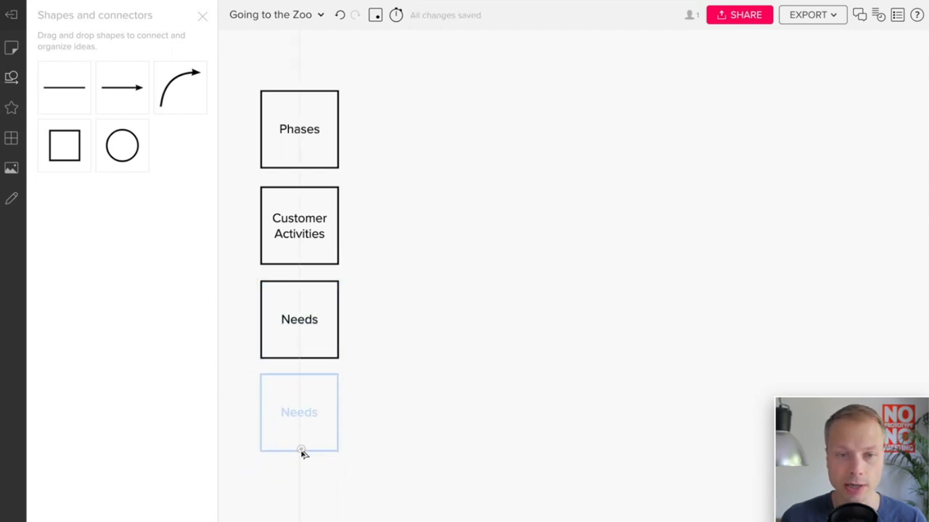
left_click(299, 412)
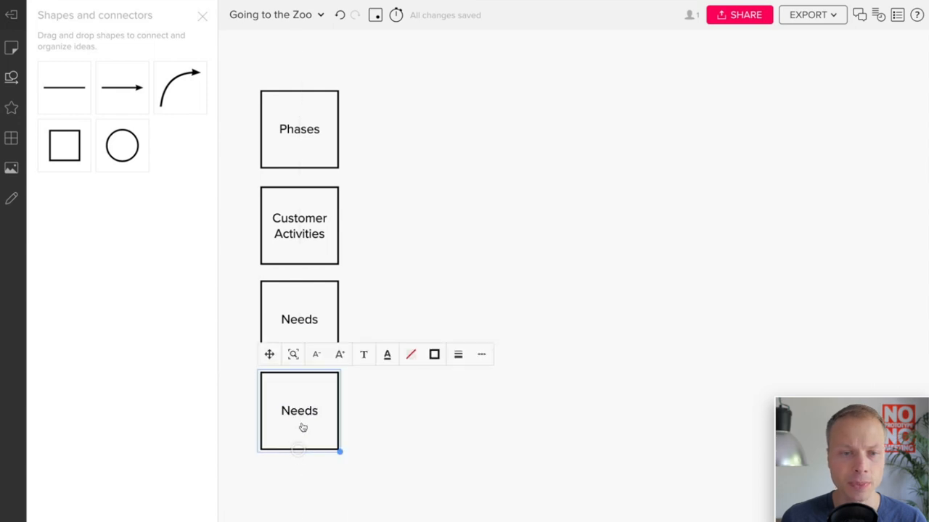
type("E")
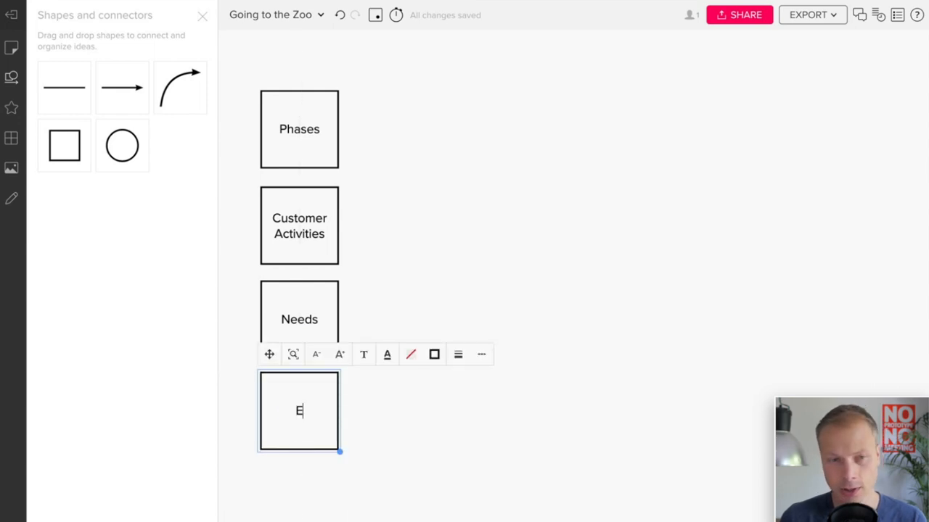
type("motions")
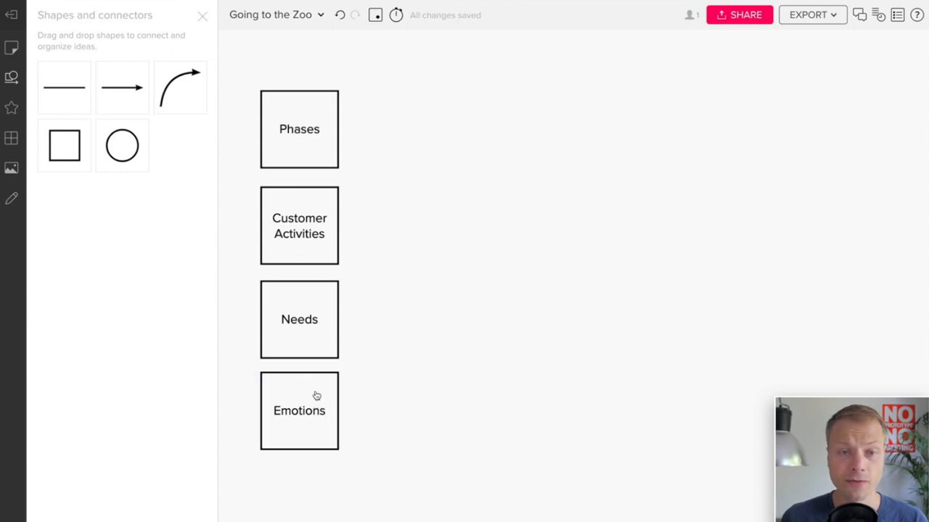
left_click(299, 411)
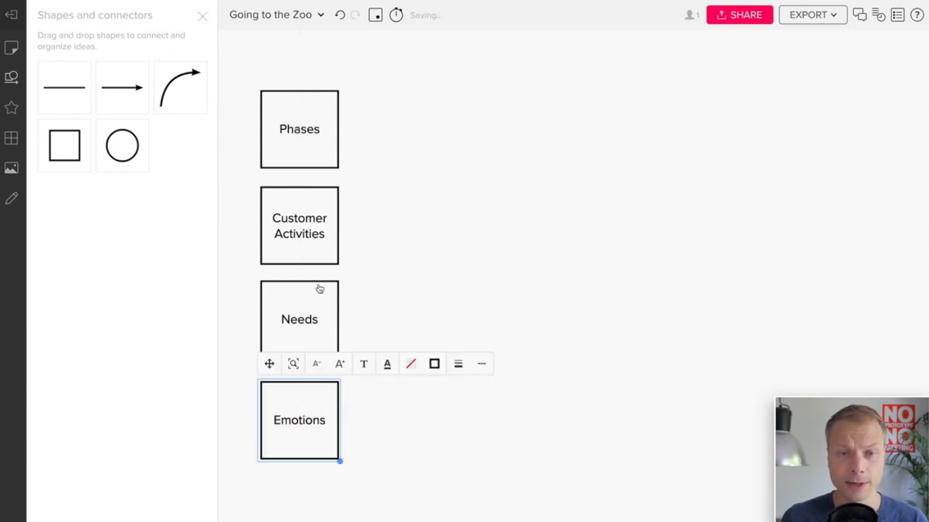
left_click(298, 321)
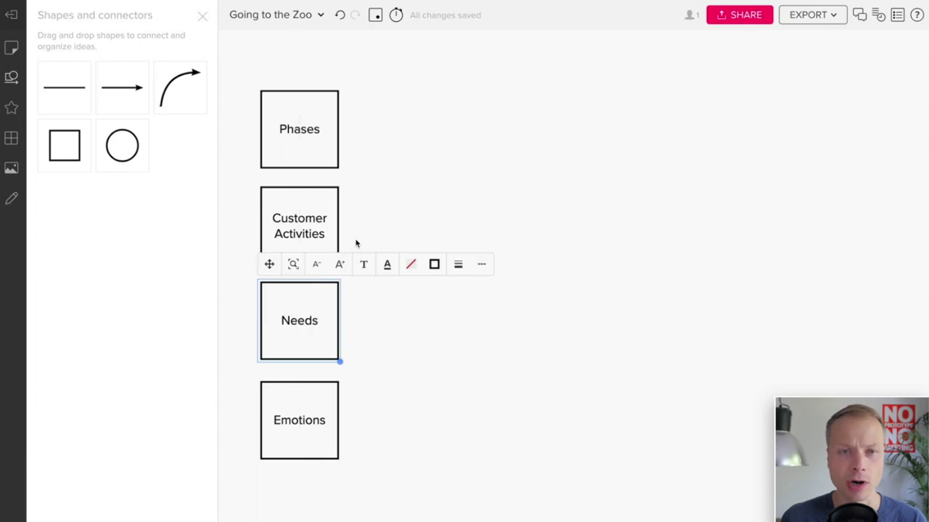
Fill the Phases header teal and the Customer Activities header green
left_click(298, 129)
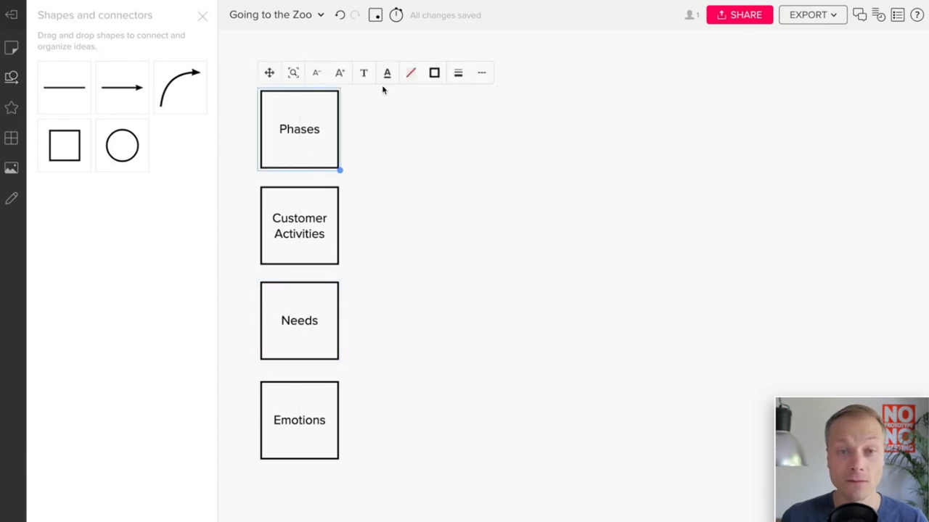
mouse_move(410, 72)
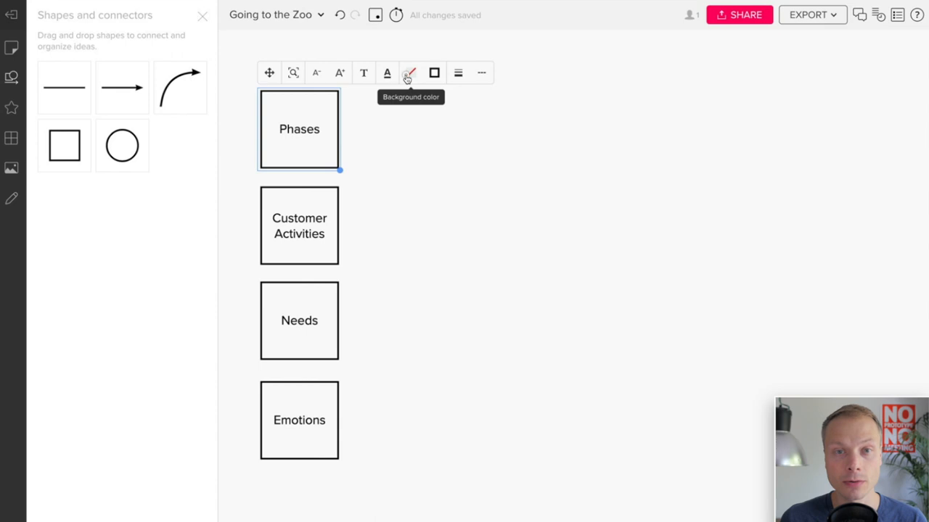
left_click(410, 72)
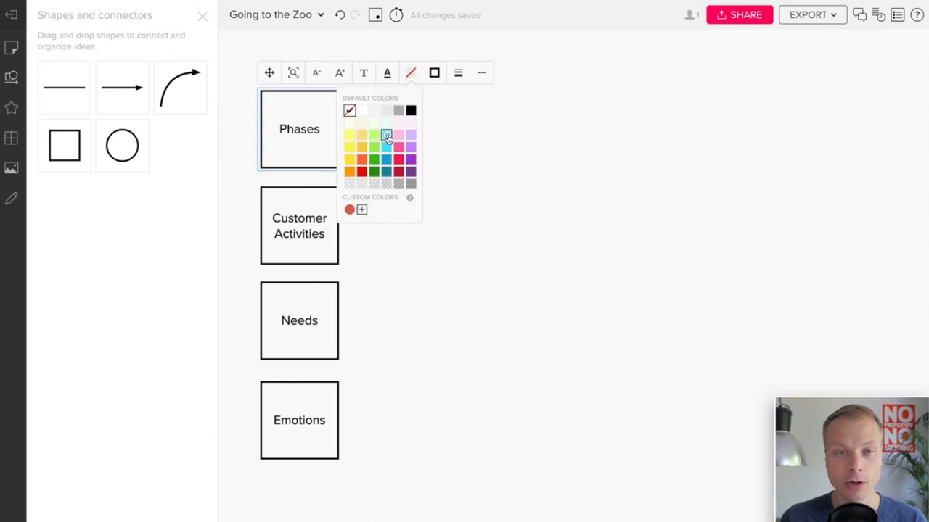
left_click(386, 135)
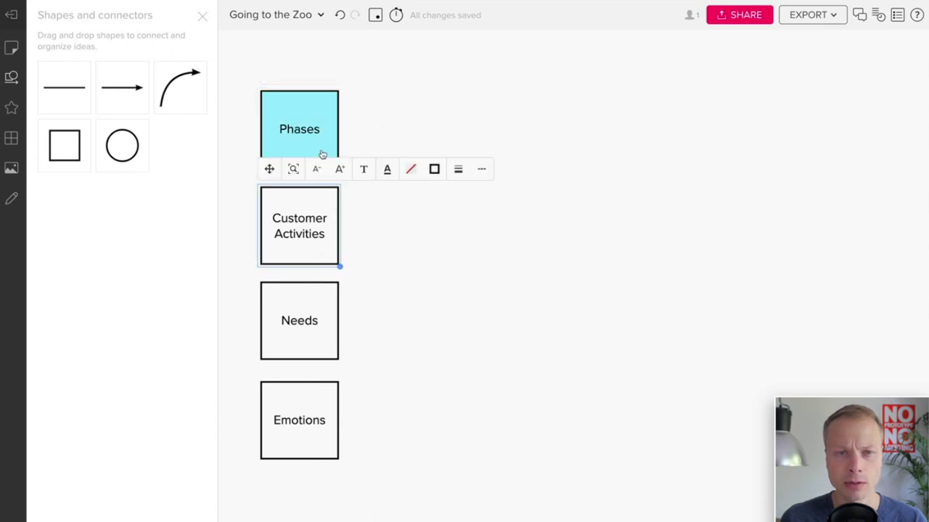
left_click(409, 72)
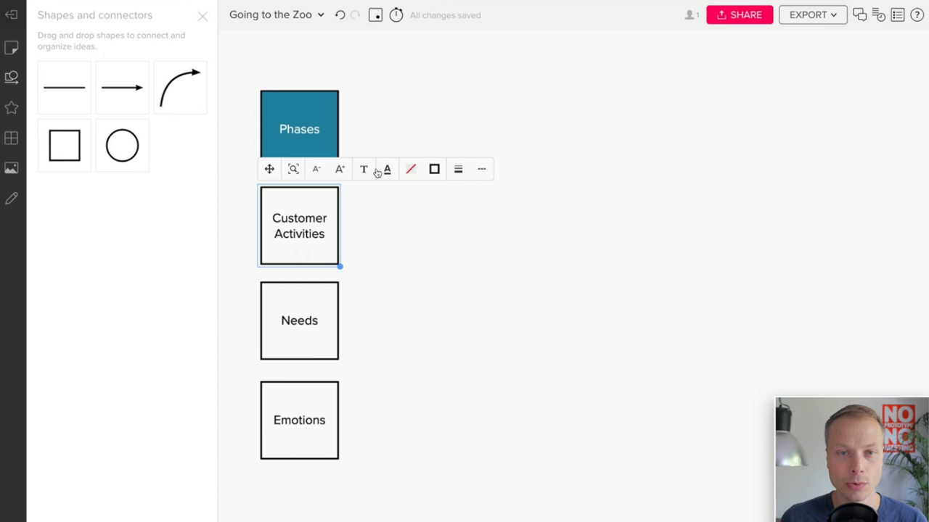
left_click(386, 168)
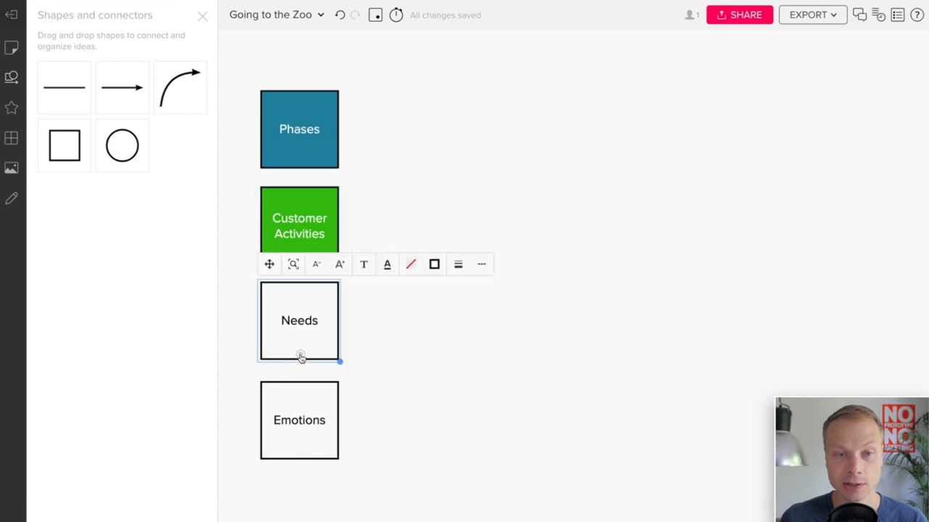
Fill the Needs header orange and the Emotions header crimson
left_click(410, 264)
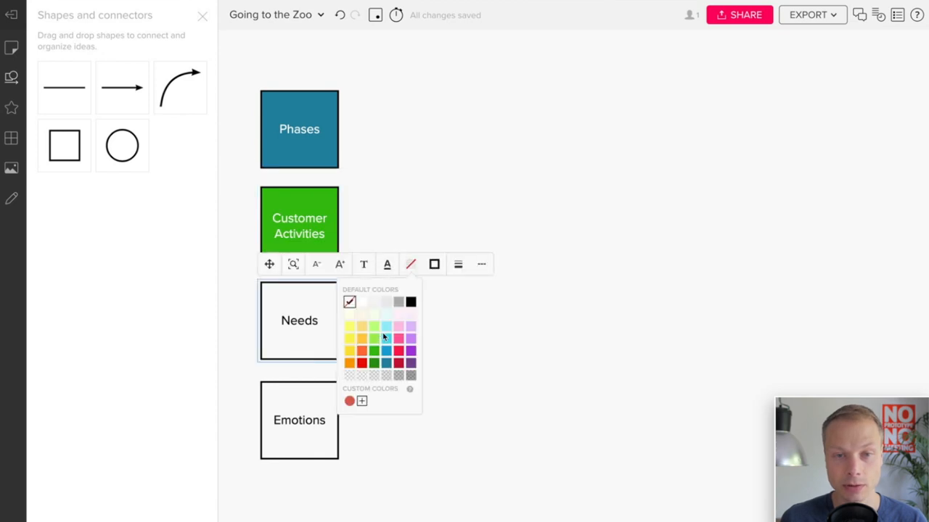
left_click(349, 328)
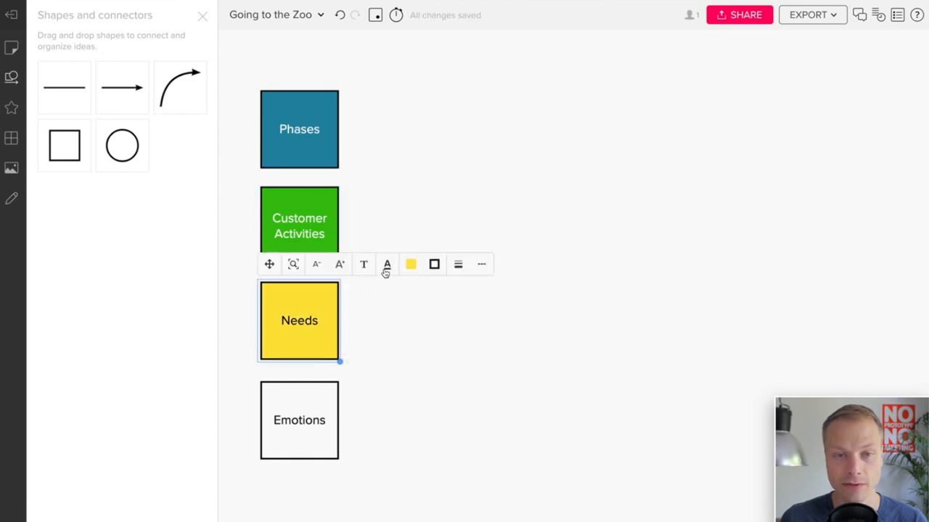
left_click(386, 264)
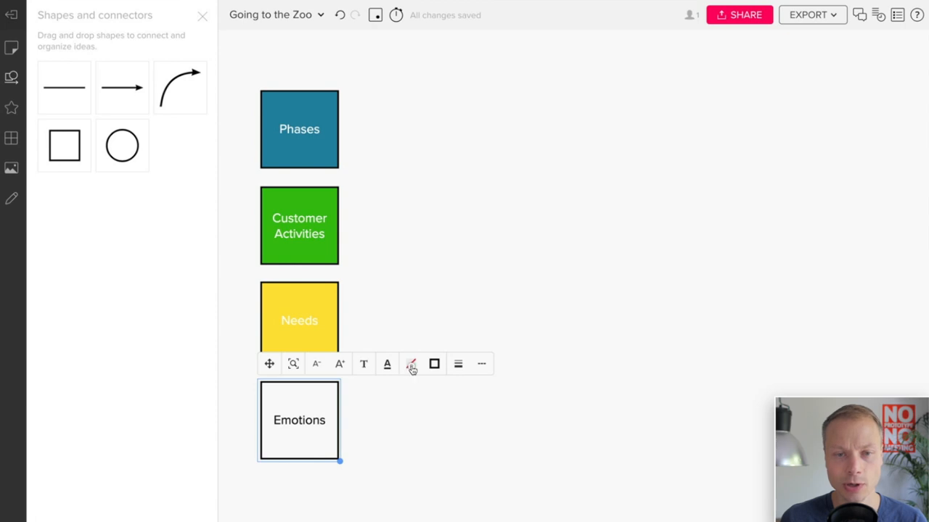
left_click(411, 364)
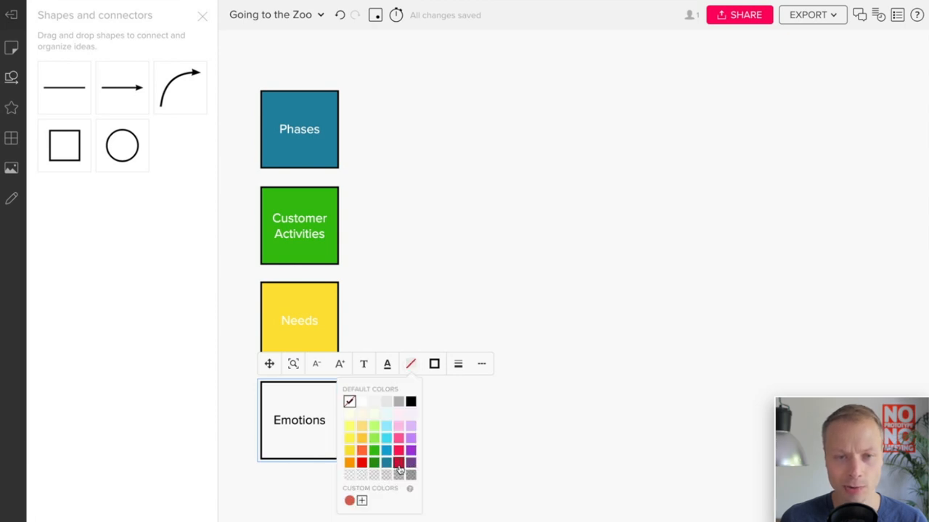
left_click(397, 461)
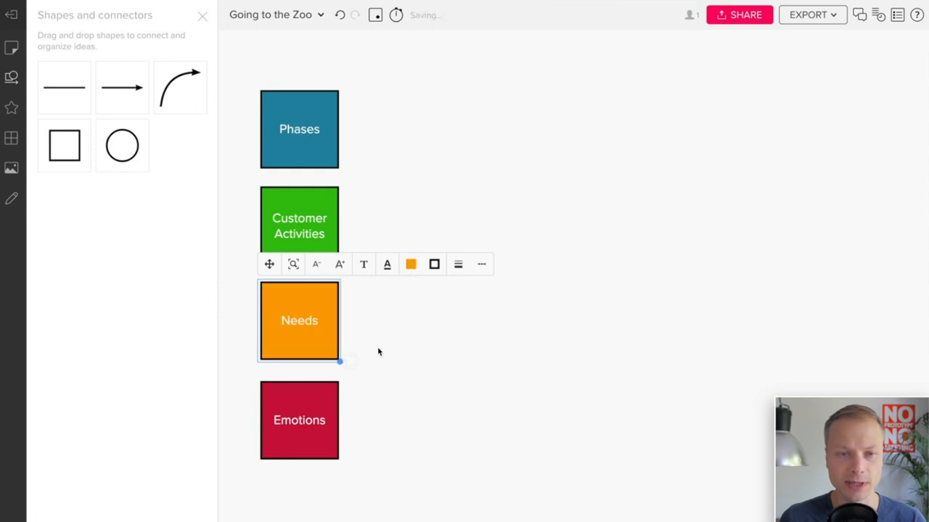
left_click(363, 45)
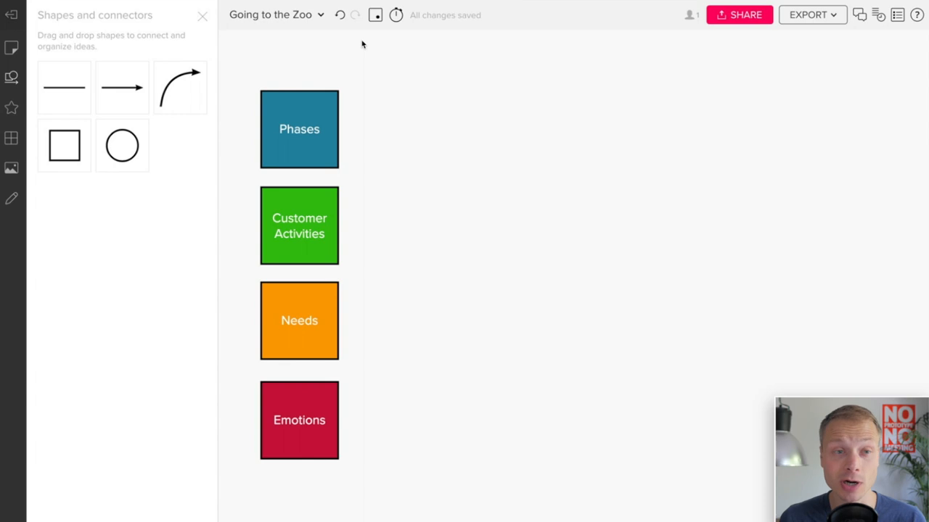
Add a square beside Phases labelled BEFORE
left_click_drag(63, 145, 613, 345)
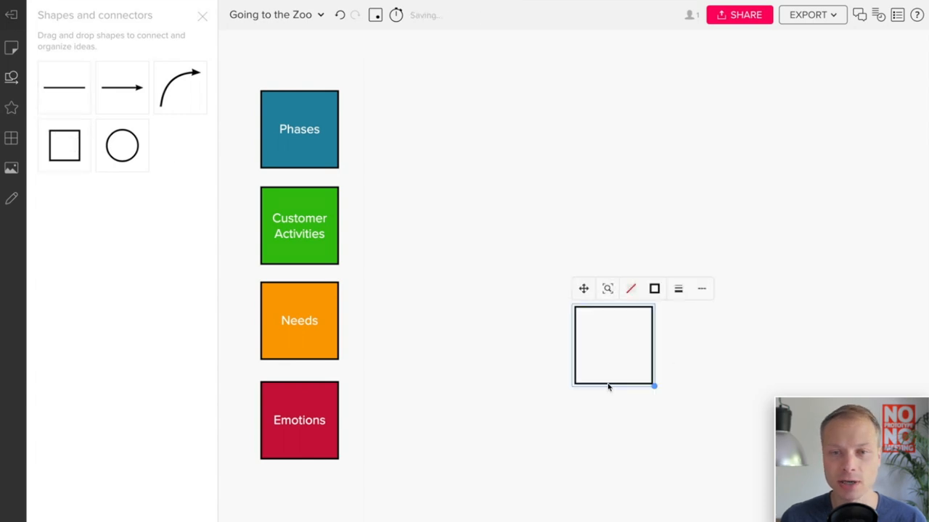
mouse_move(621, 387)
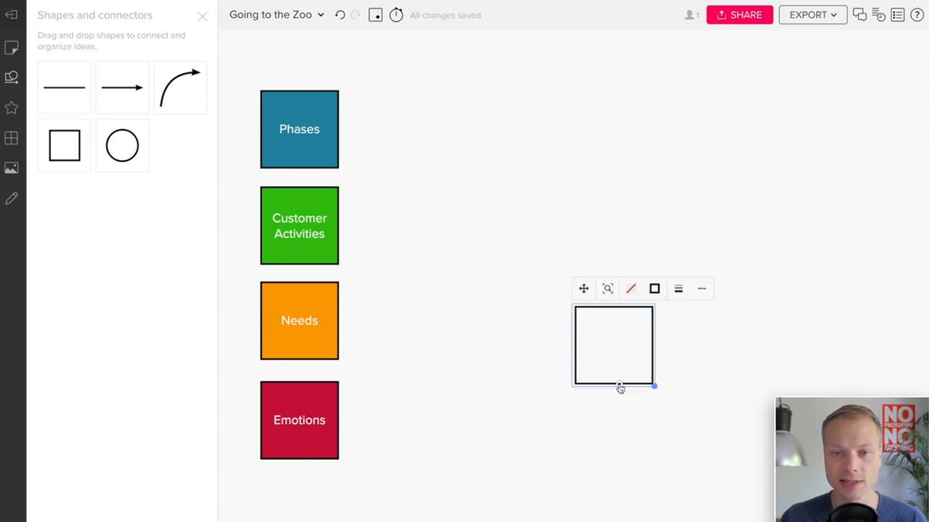
left_click_drag(612, 345, 395, 129)
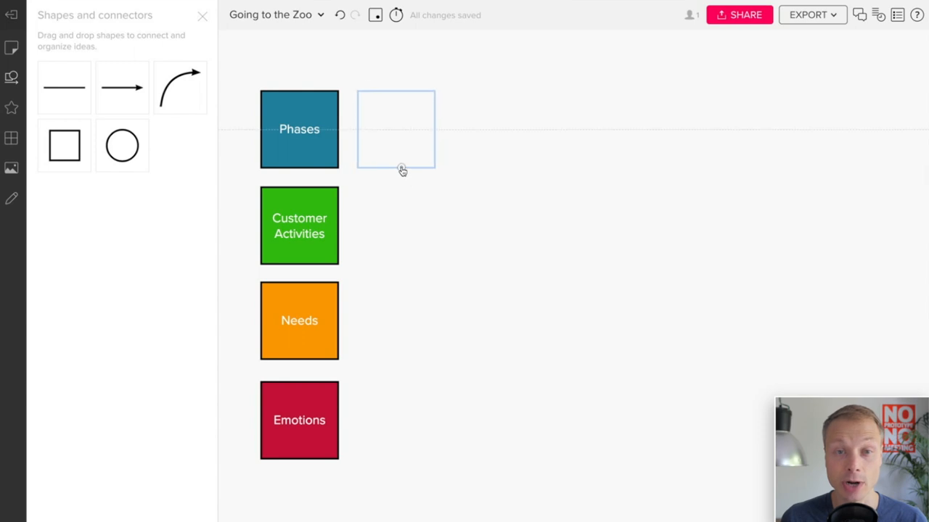
left_click(396, 129)
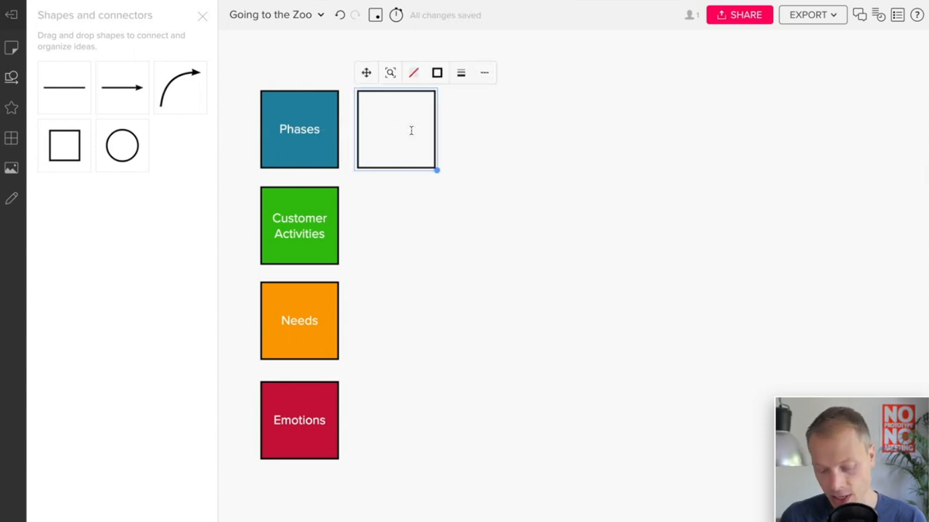
type("BF")
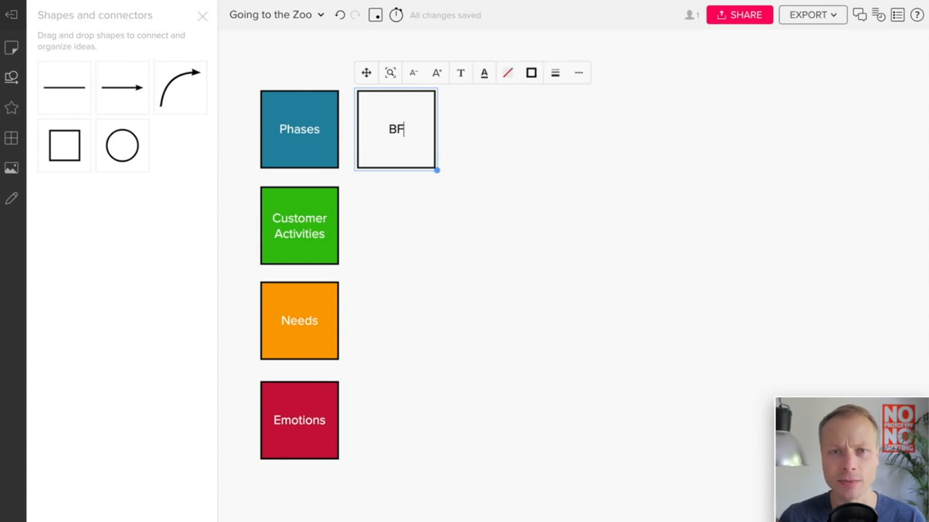
type("EFORE")
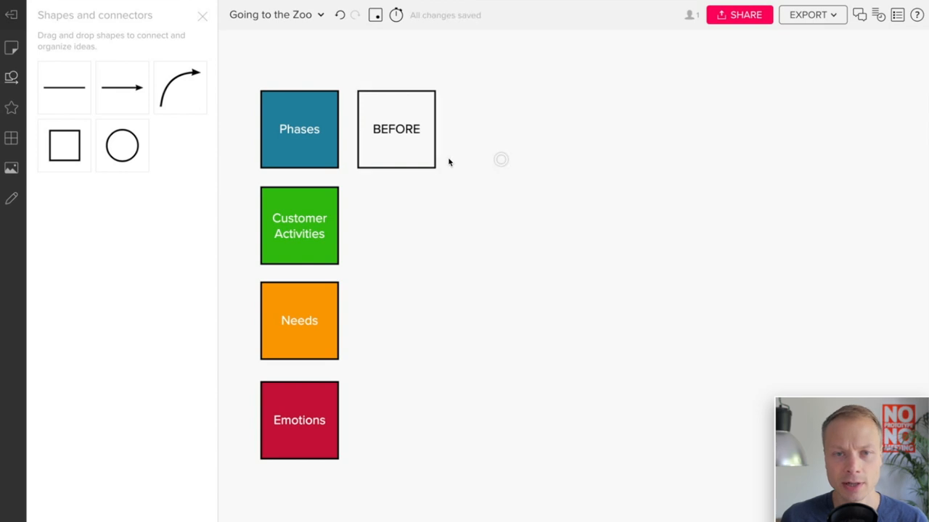
Copy the BEFORE box twice alongside it as AT THE ZOO and AFTER
left_click_drag(395, 129, 490, 129)
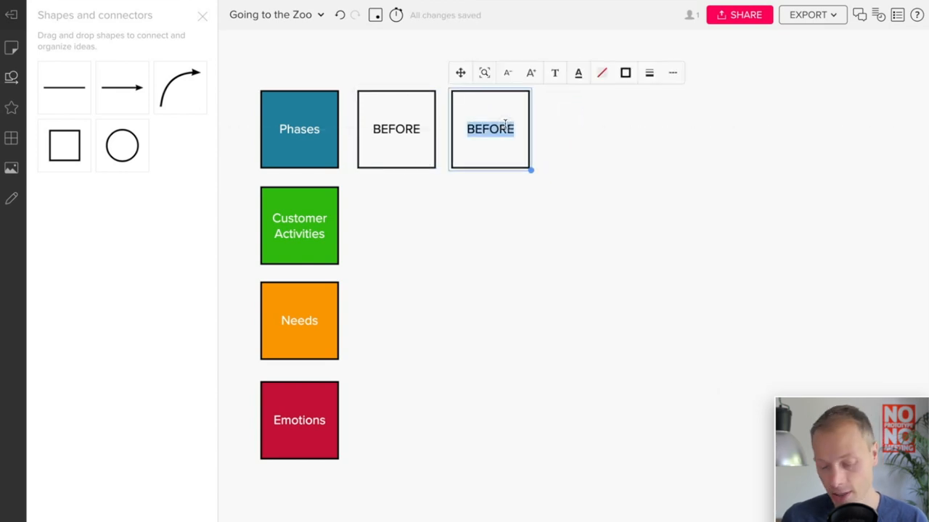
type("AT THE ZOO")
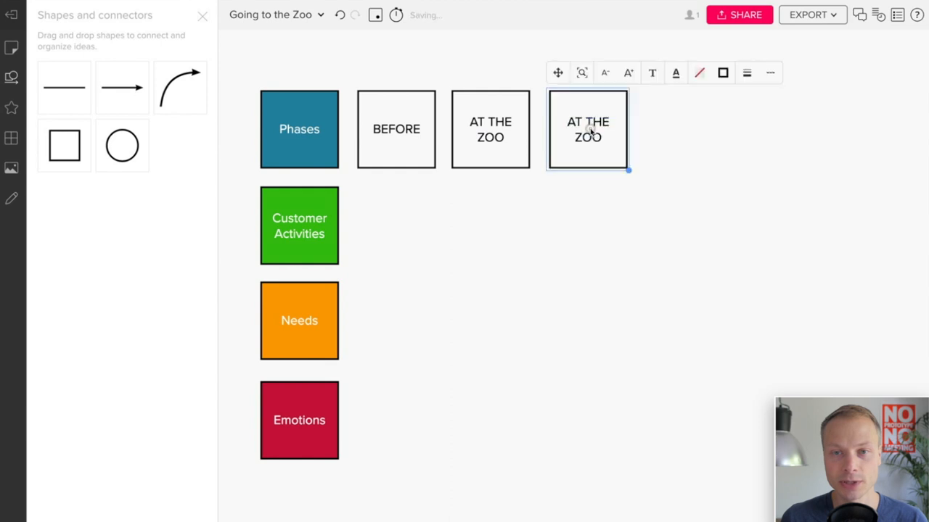
type("AFTER")
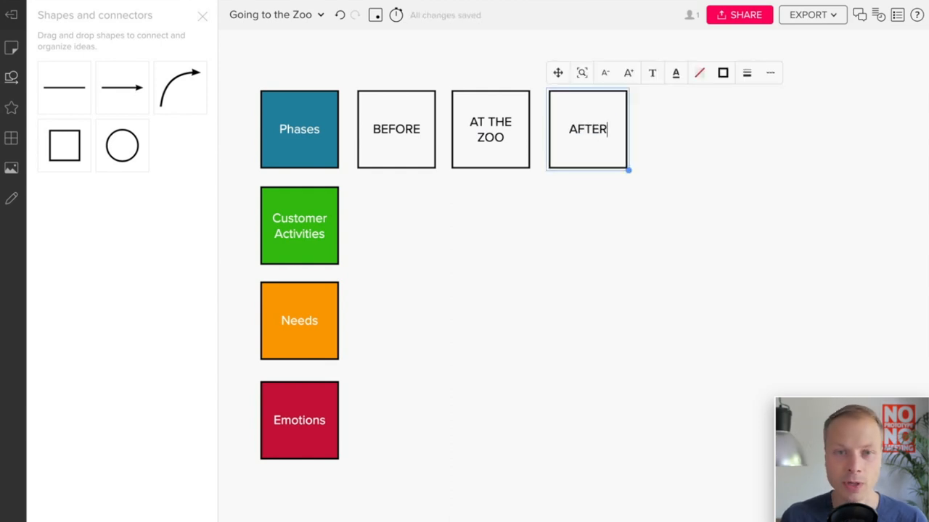
left_click(444, 136)
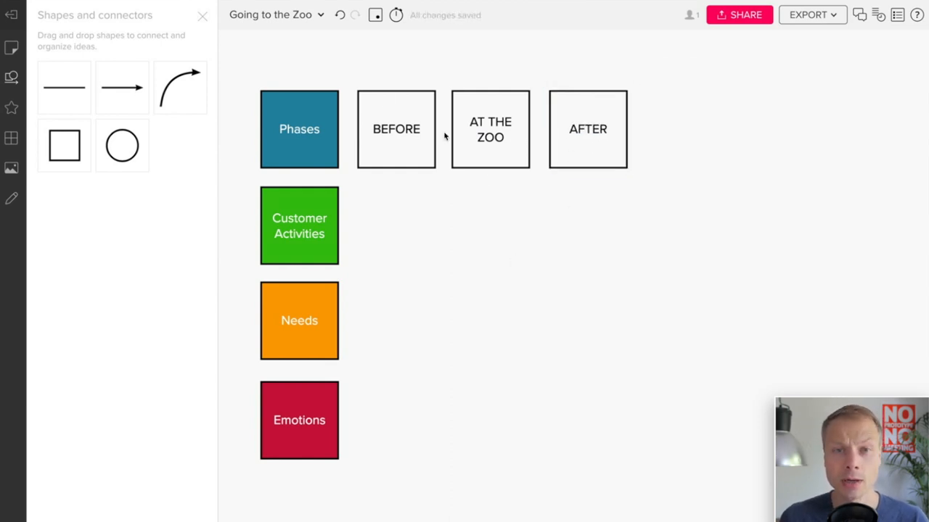
mouse_move(539, 170)
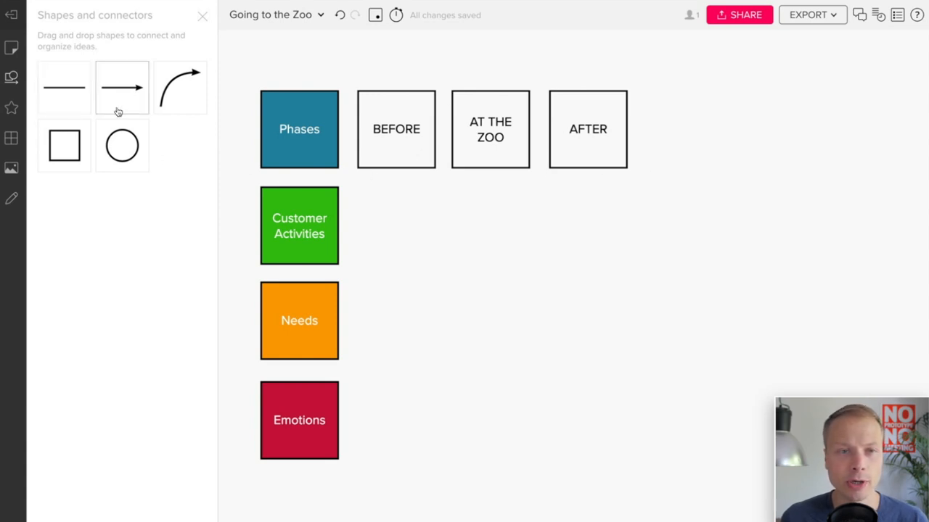
mouse_move(64, 142)
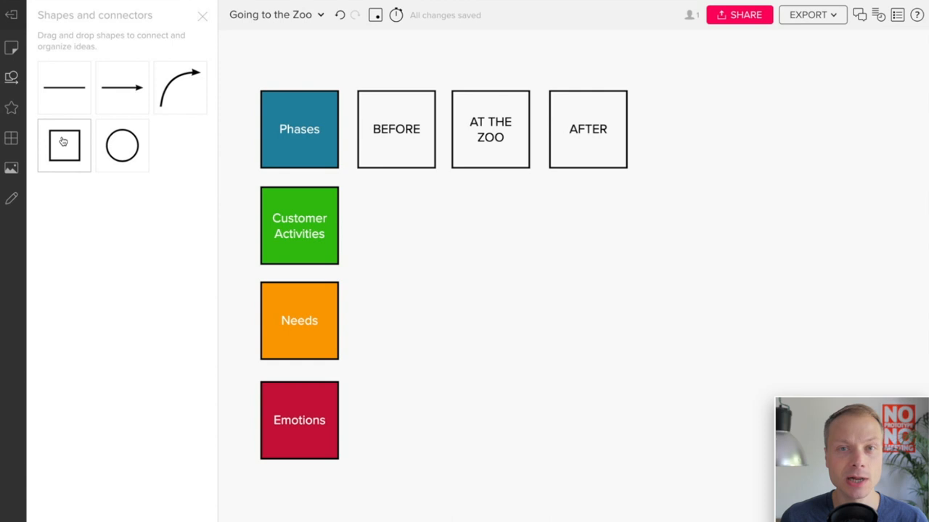
Add a square and stretch it into a wide band enclosing the Phases row past AFTER
left_click_drag(64, 145, 650, 383)
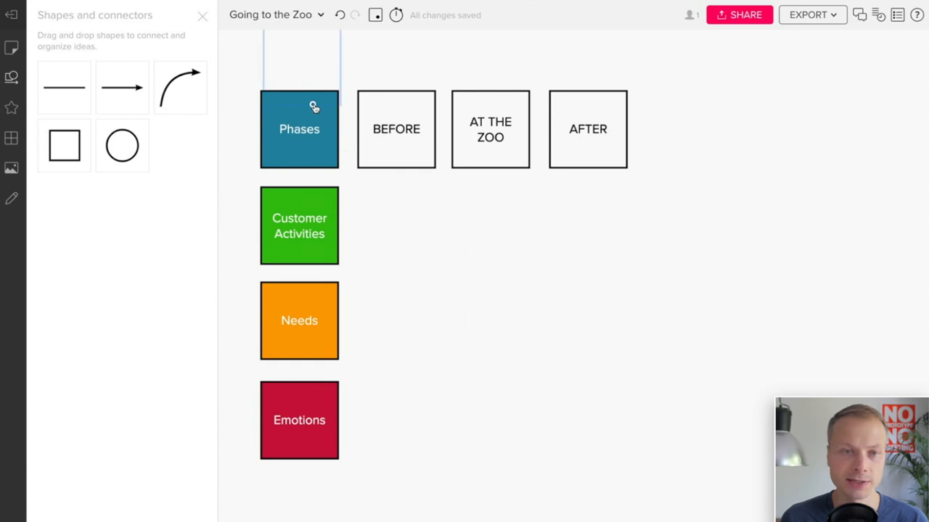
left_click(299, 128)
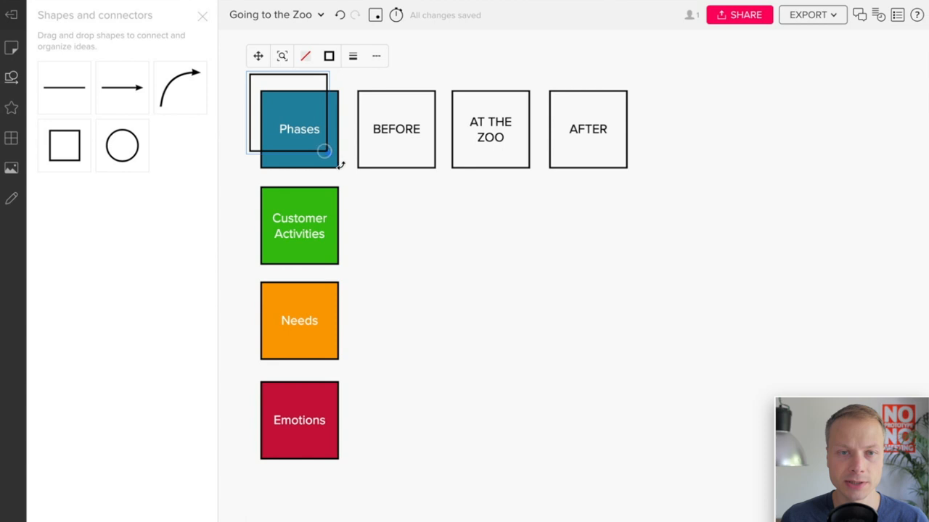
left_click_drag(325, 151, 641, 206)
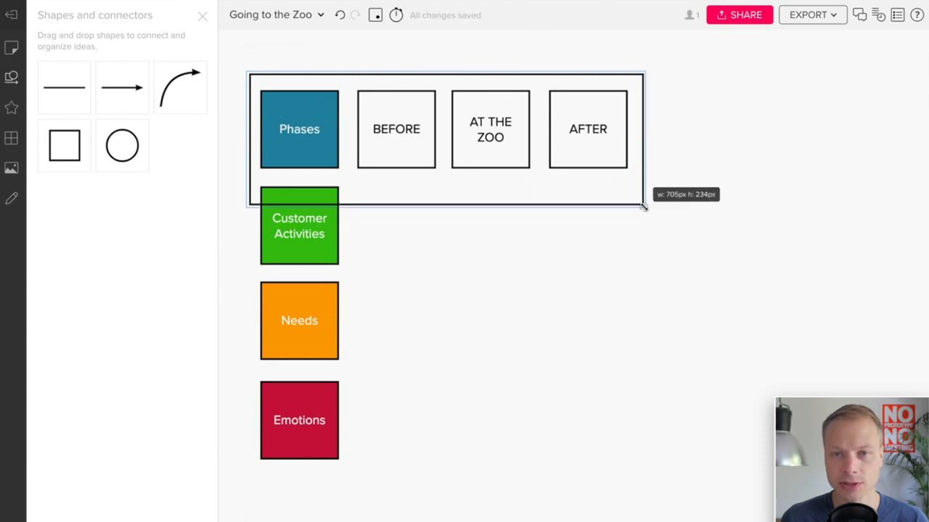
left_click_drag(641, 209, 756, 180)
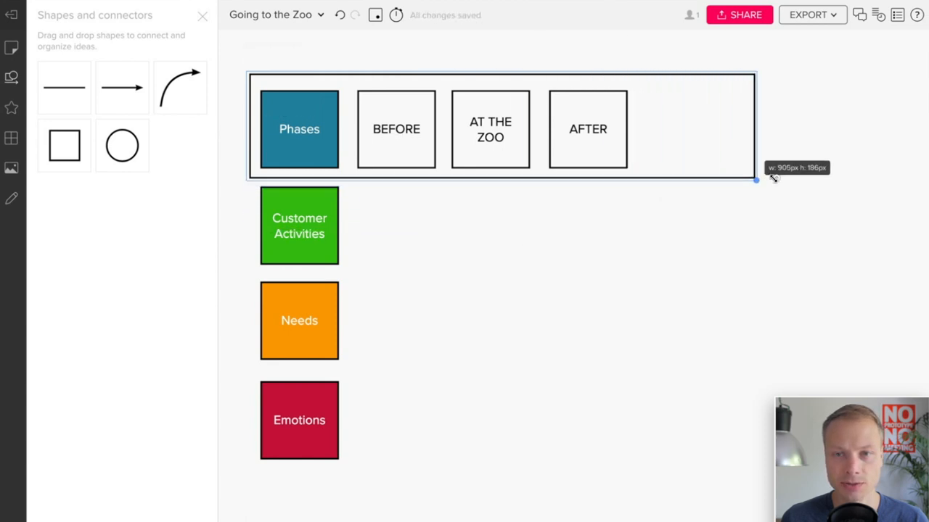
left_click_drag(756, 180, 828, 182)
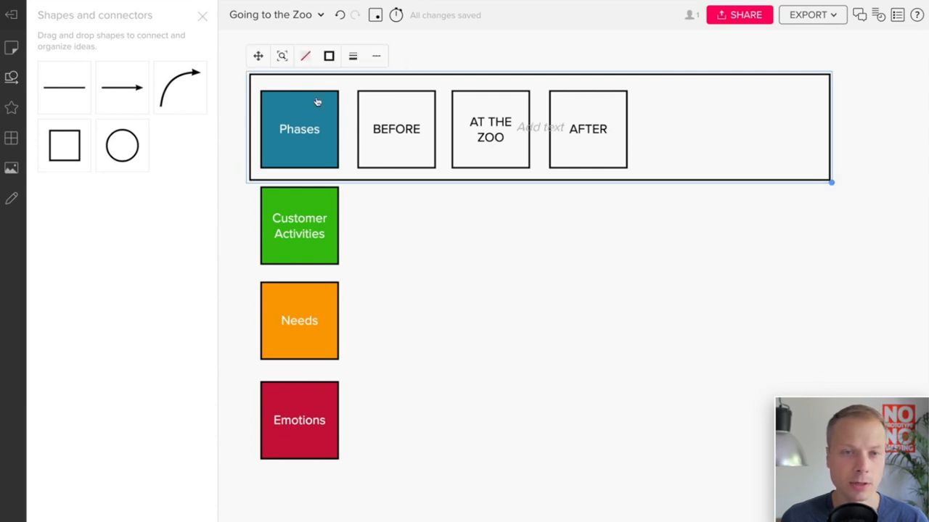
Fill the enclosing band light grey so it sits behind the phase cards
left_click(328, 55)
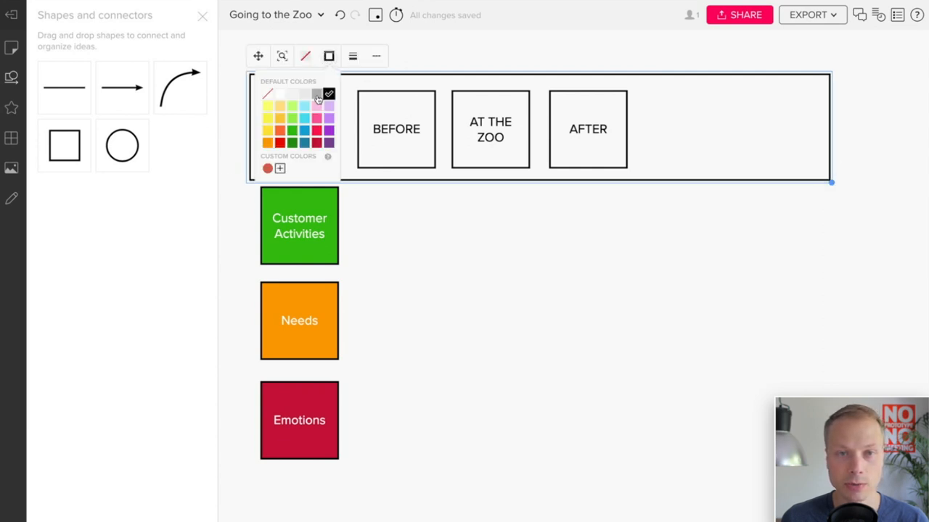
left_click(307, 55)
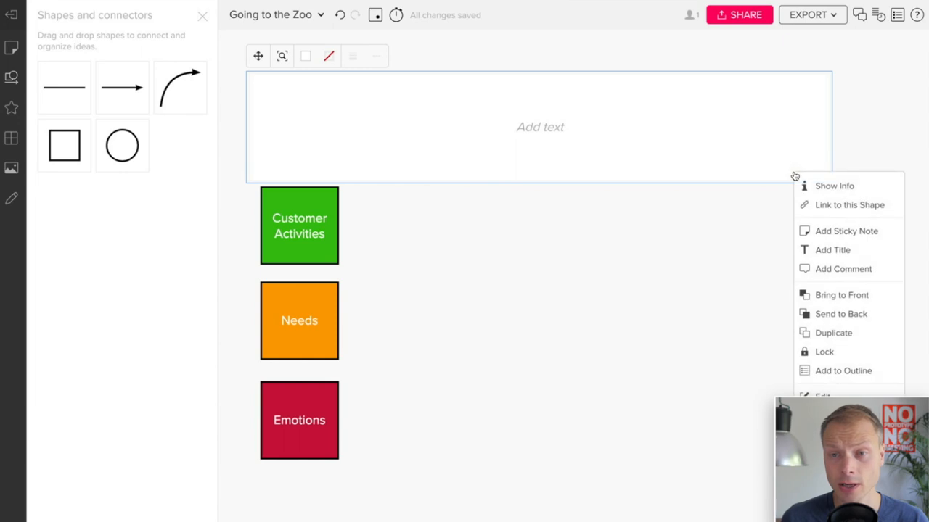
mouse_move(868, 317)
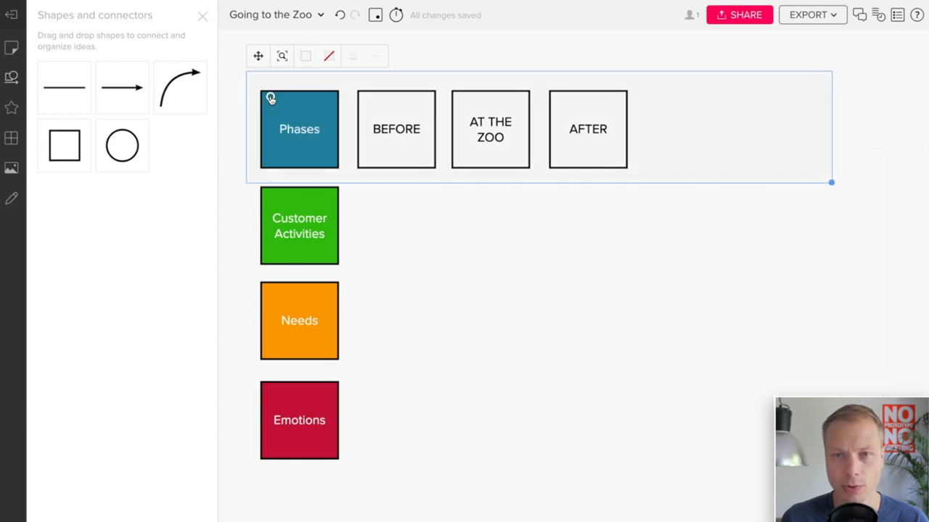
left_click(702, 163)
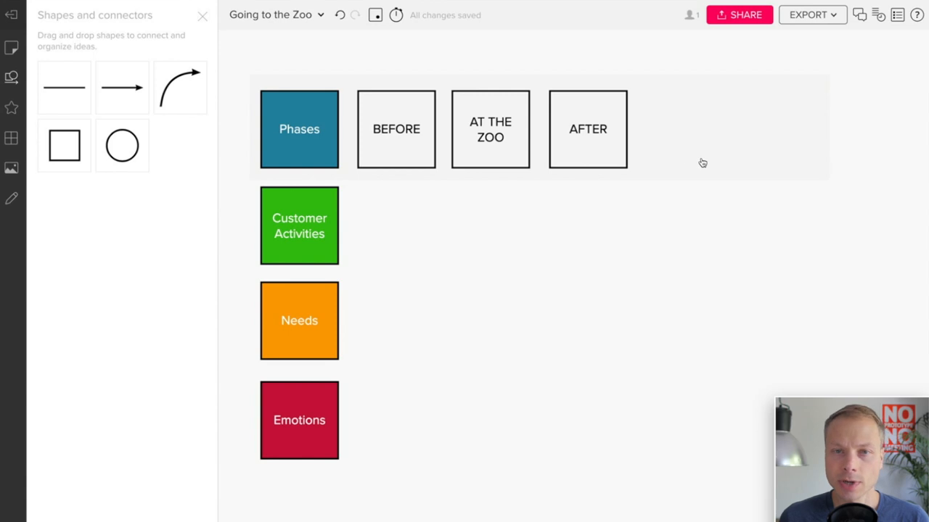
mouse_move(429, 161)
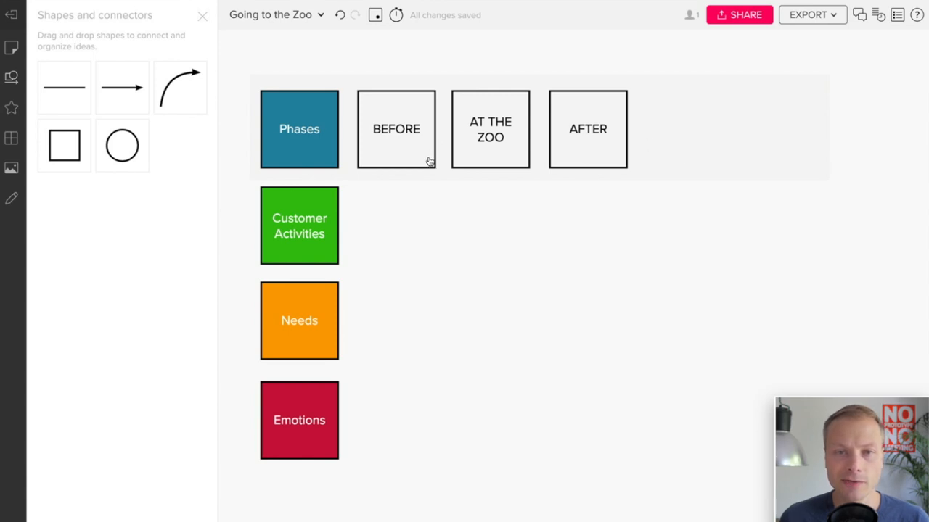
Fill the AT THE ZOO and AFTER phase cards white against the grey band
left_click(508, 72)
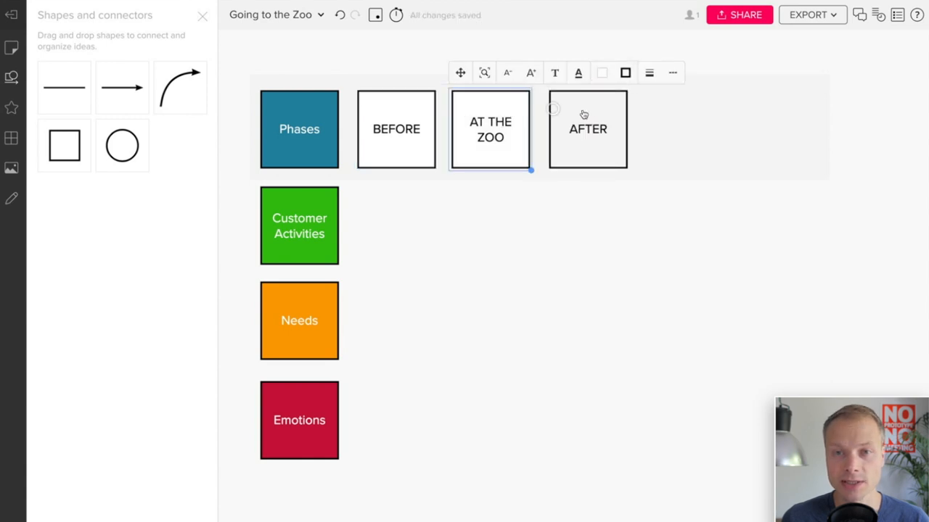
left_click(700, 73)
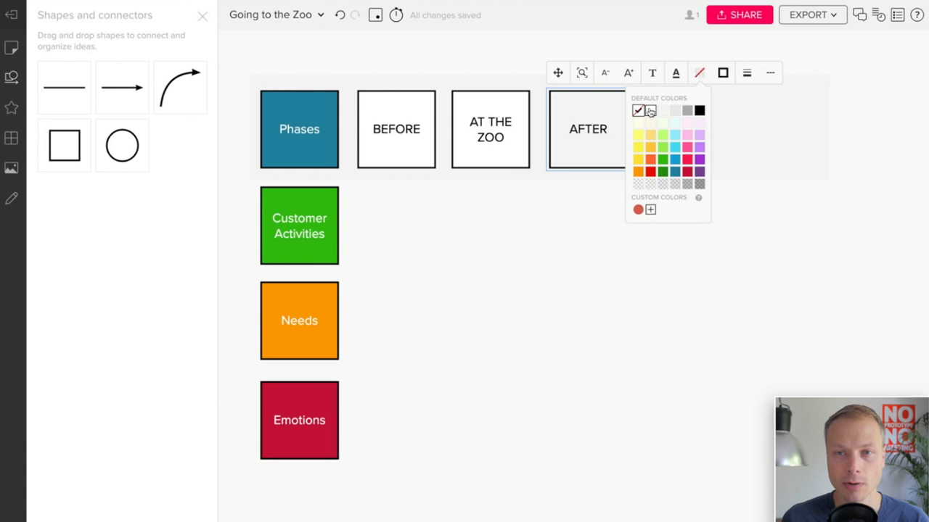
left_click(492, 211)
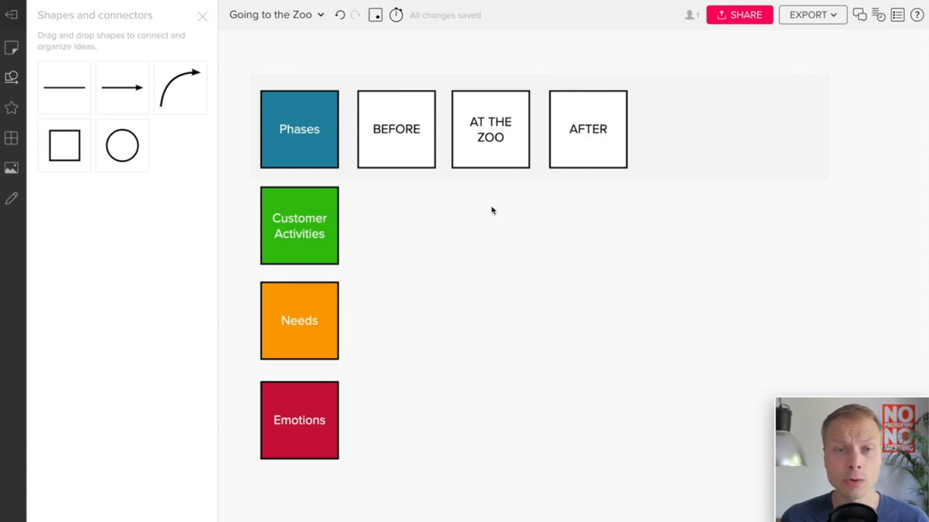
mouse_move(441, 186)
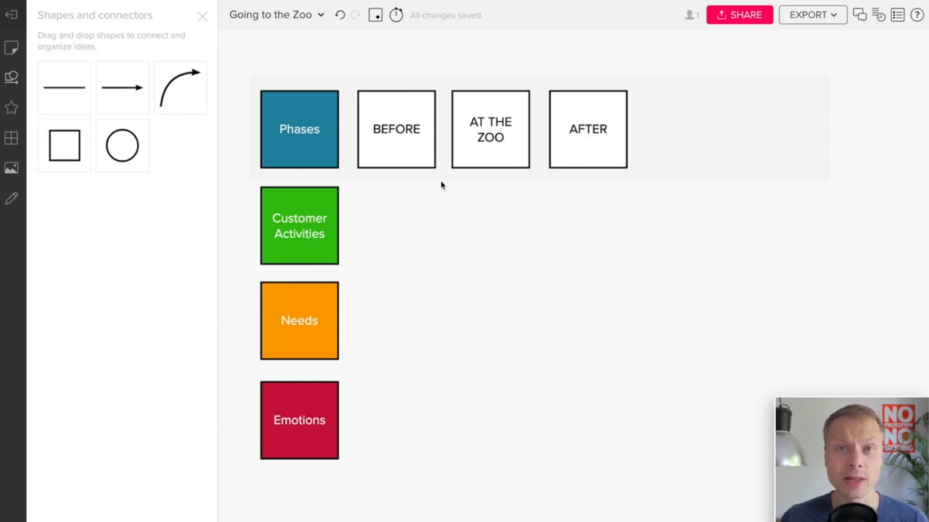
mouse_move(399, 145)
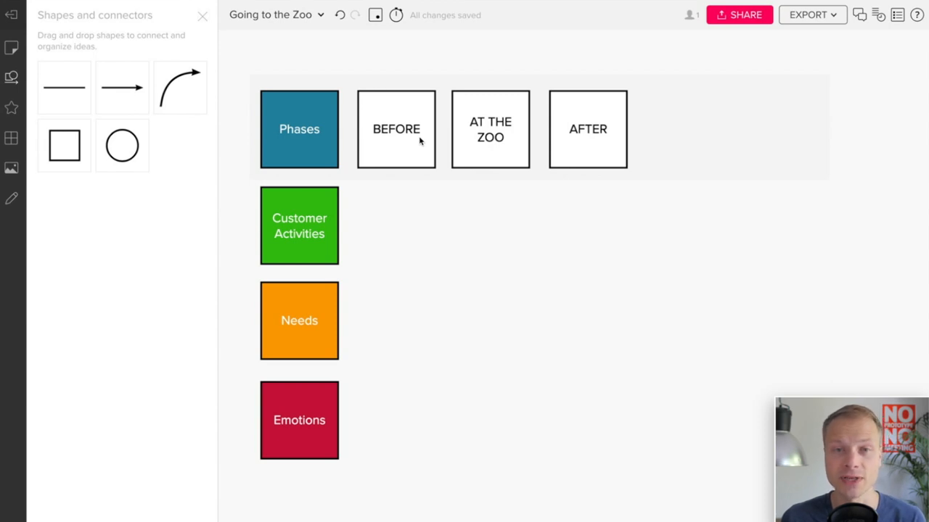
mouse_move(426, 152)
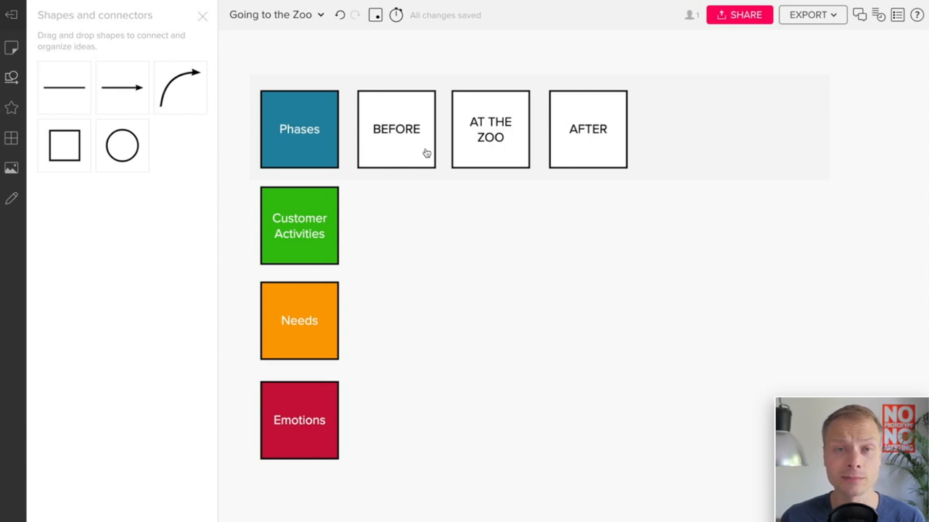
Copy the three phase cards down into the Customer Activities row
left_click(396, 129)
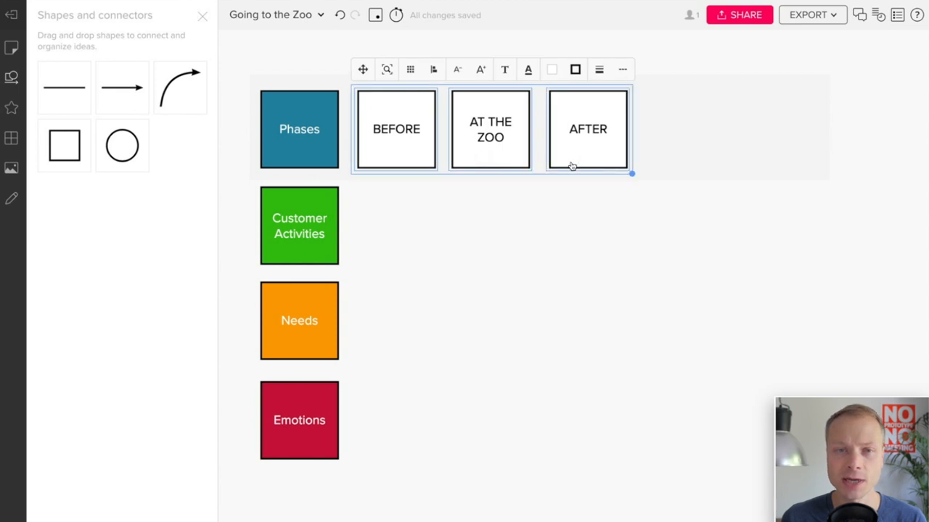
mouse_move(588, 161)
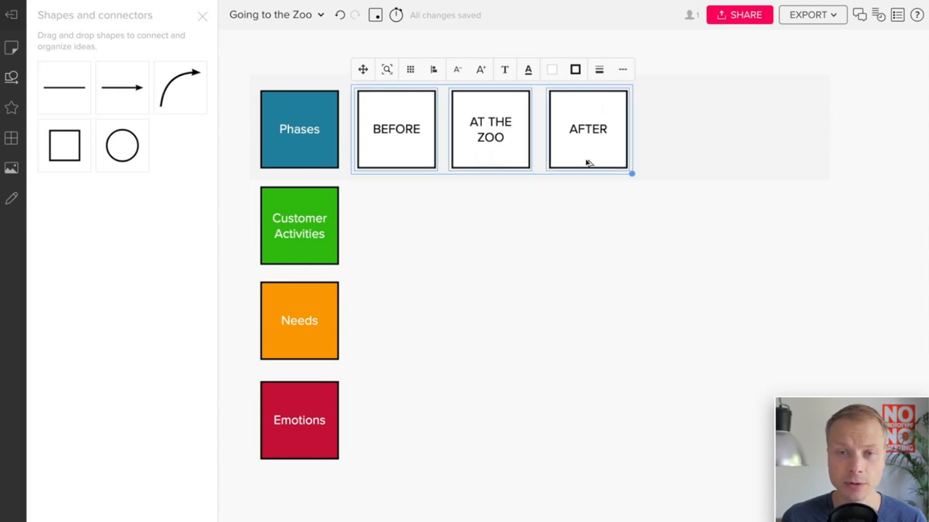
left_click_drag(588, 129, 591, 235)
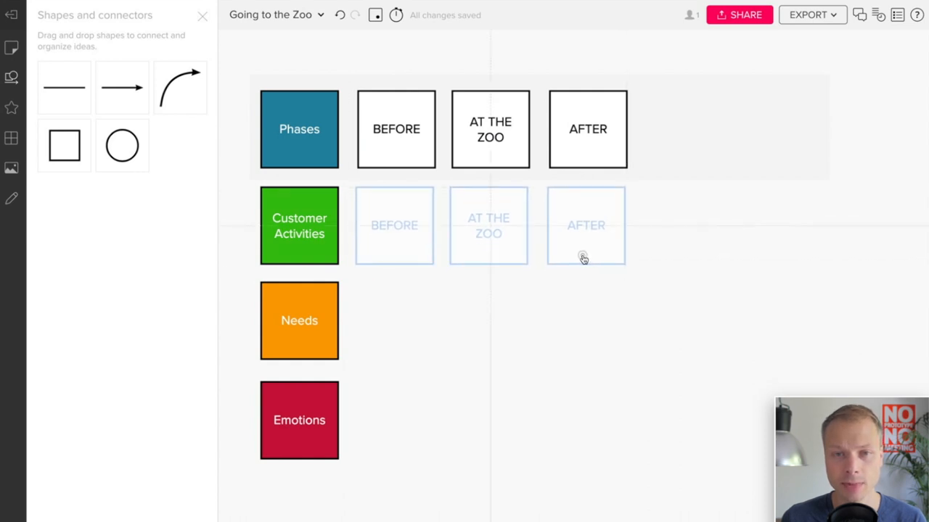
left_click(394, 224)
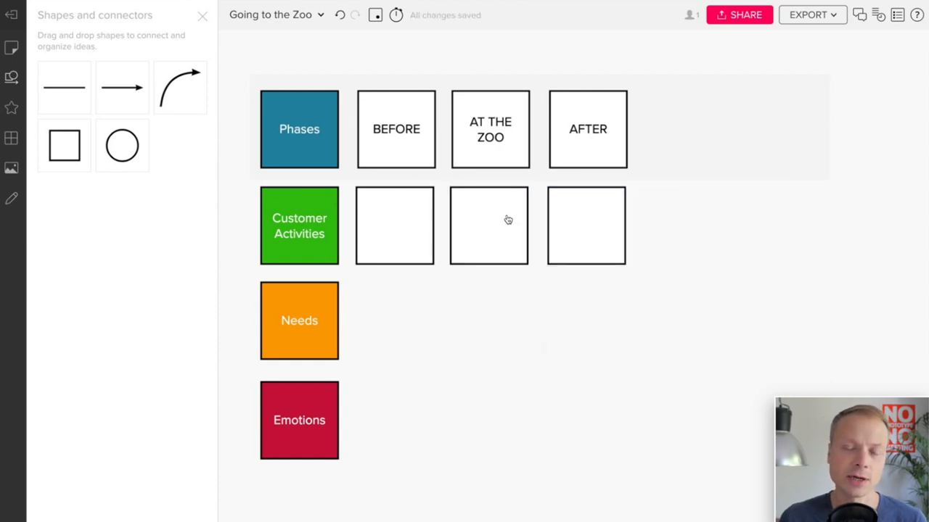
mouse_move(639, 160)
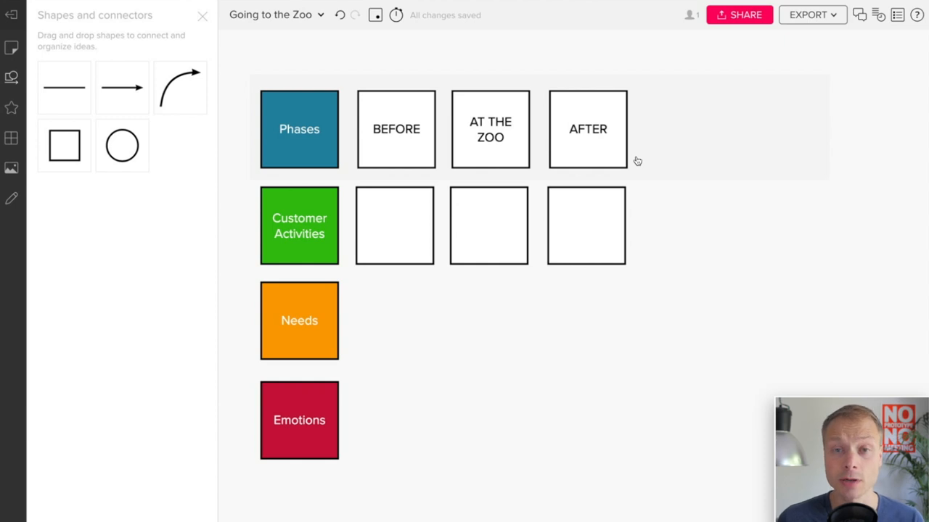
mouse_move(418, 172)
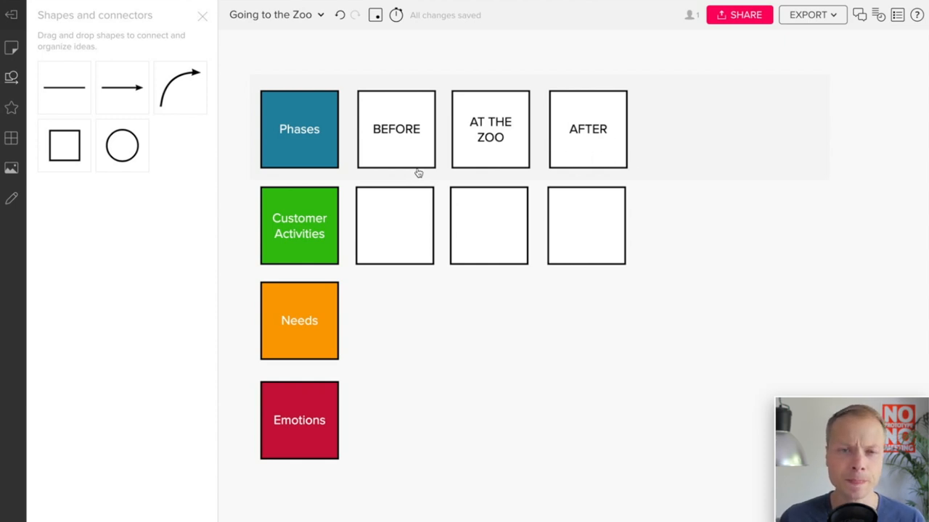
mouse_move(406, 233)
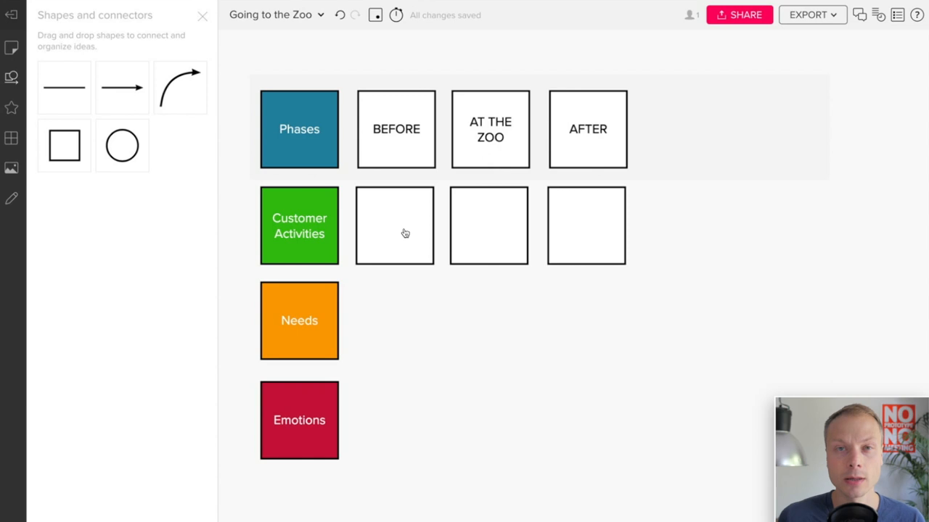
mouse_move(401, 206)
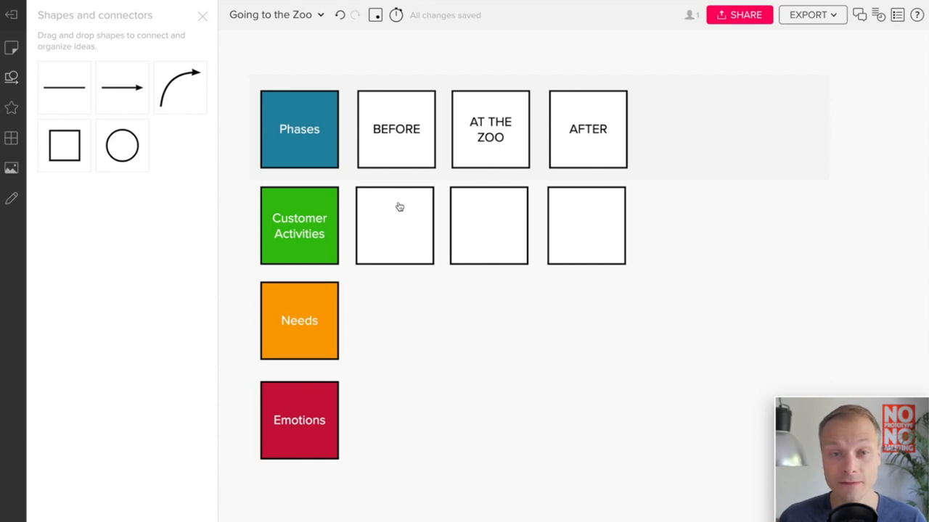
Label the first two activity cards BUY TICKETS and PARK THE CAR
left_click(395, 226)
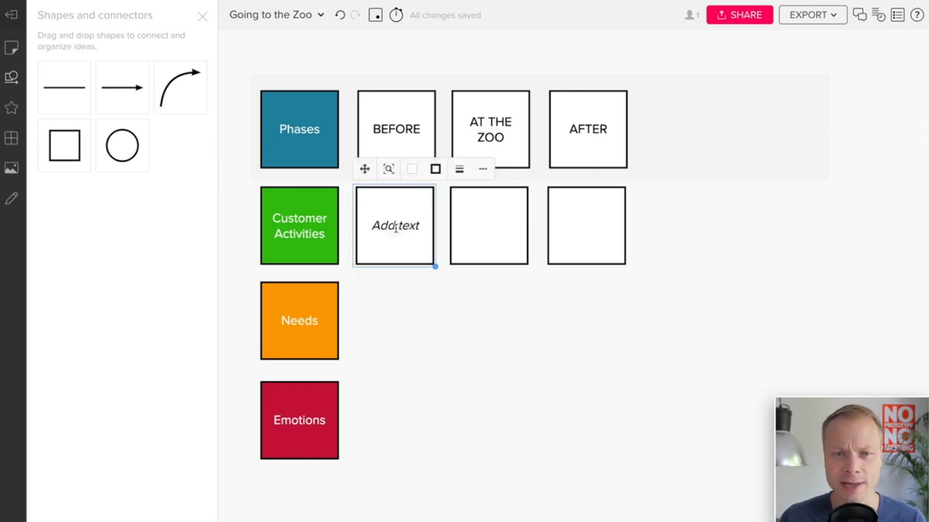
left_click(396, 226)
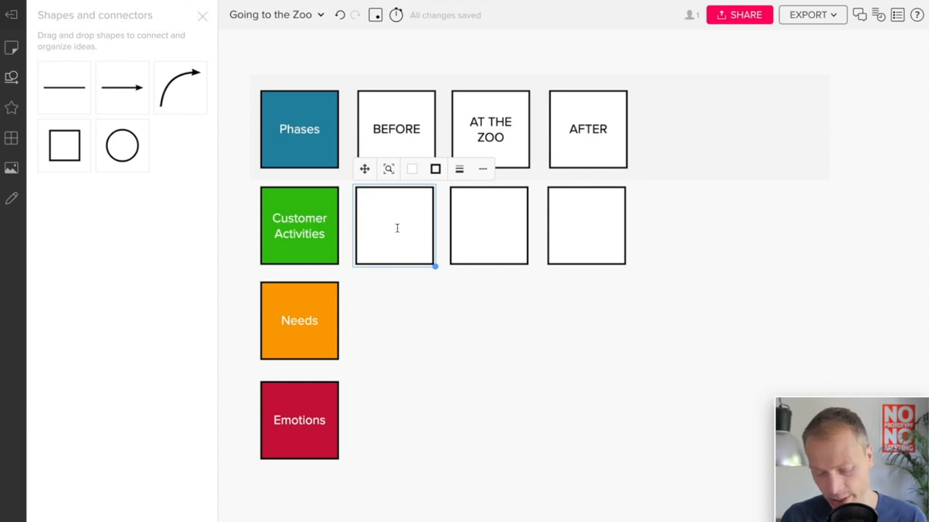
type("BUY T")
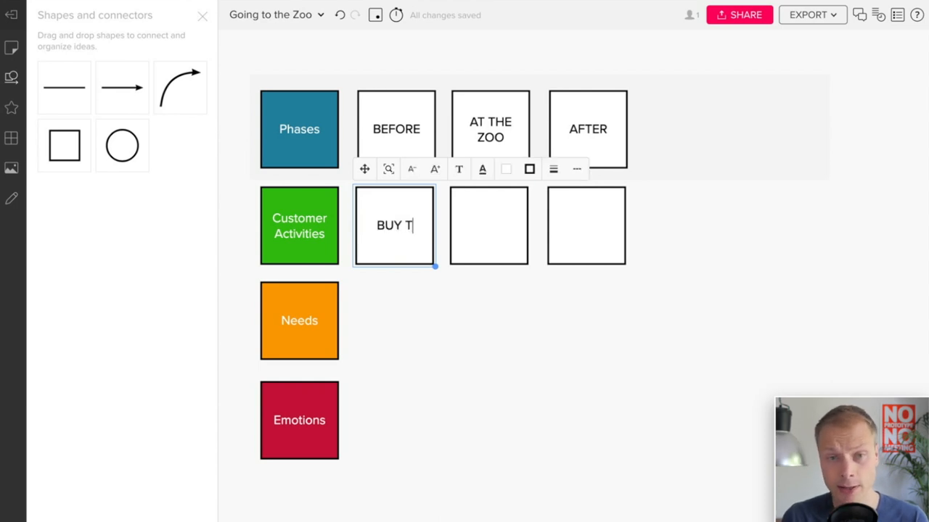
type("ICKETS")
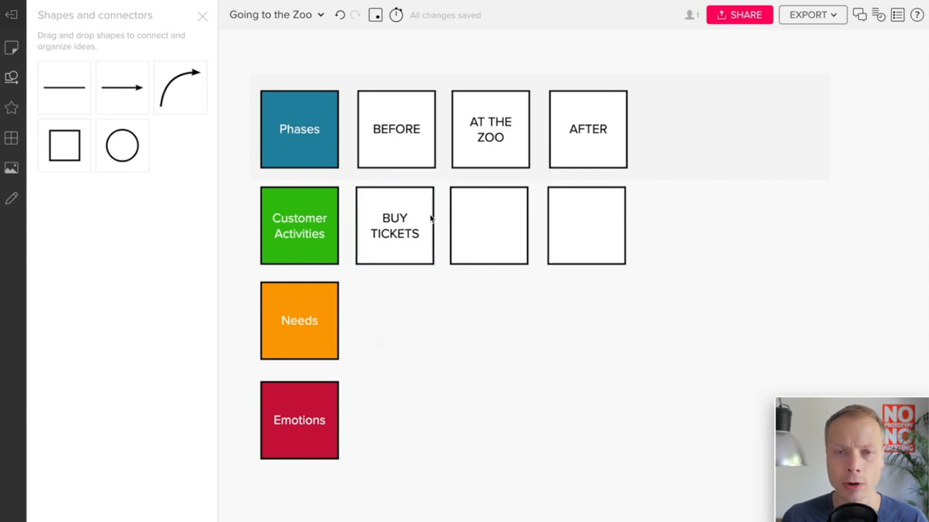
left_click(487, 226)
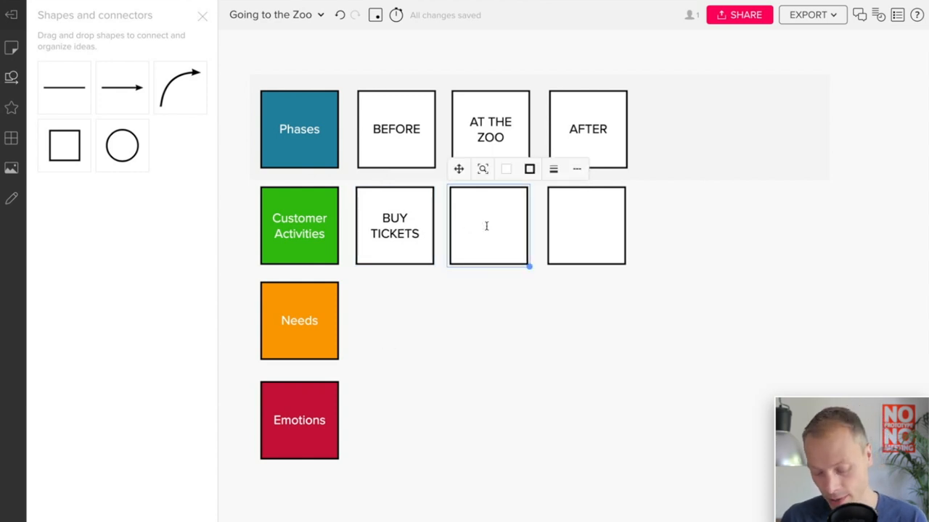
type("PARKI")
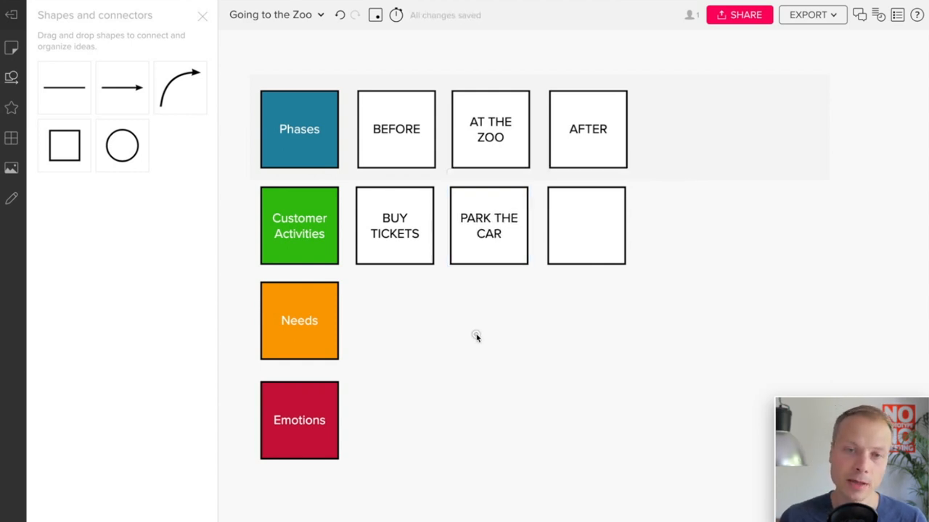
mouse_move(397, 119)
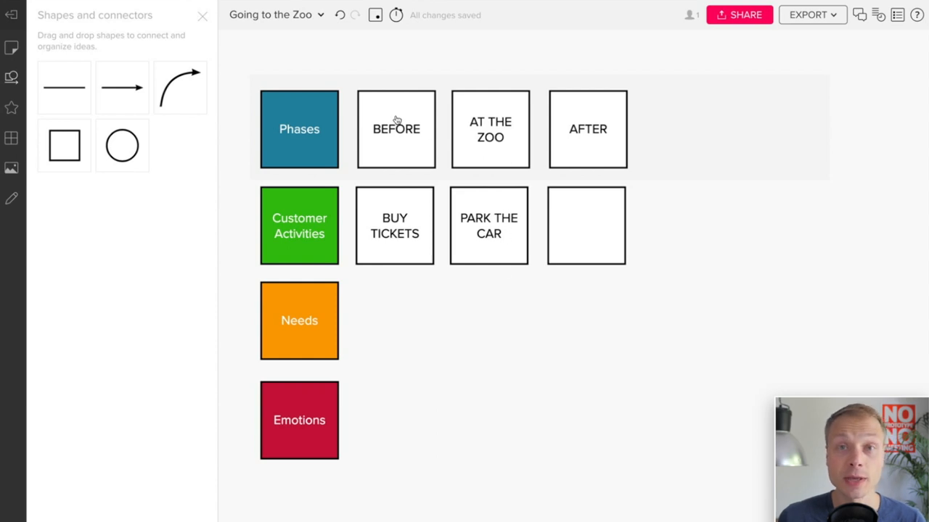
mouse_move(588, 134)
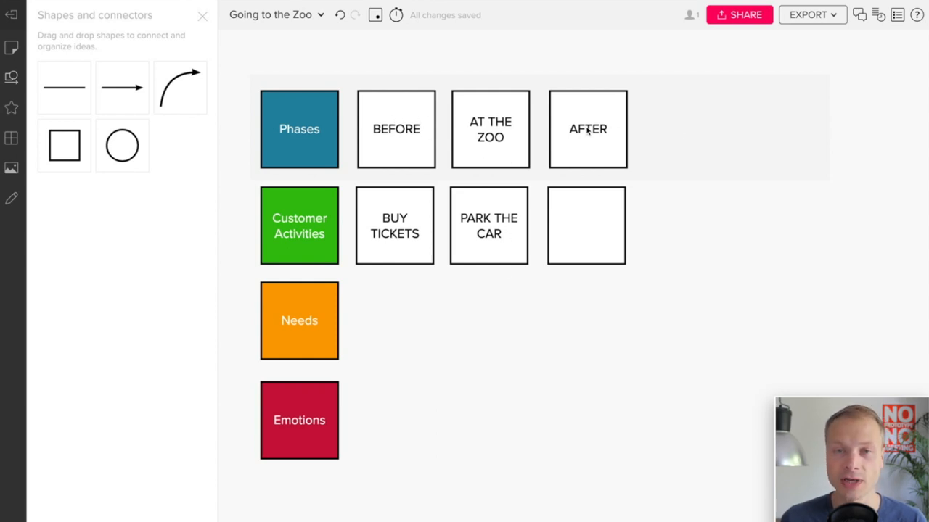
mouse_move(581, 139)
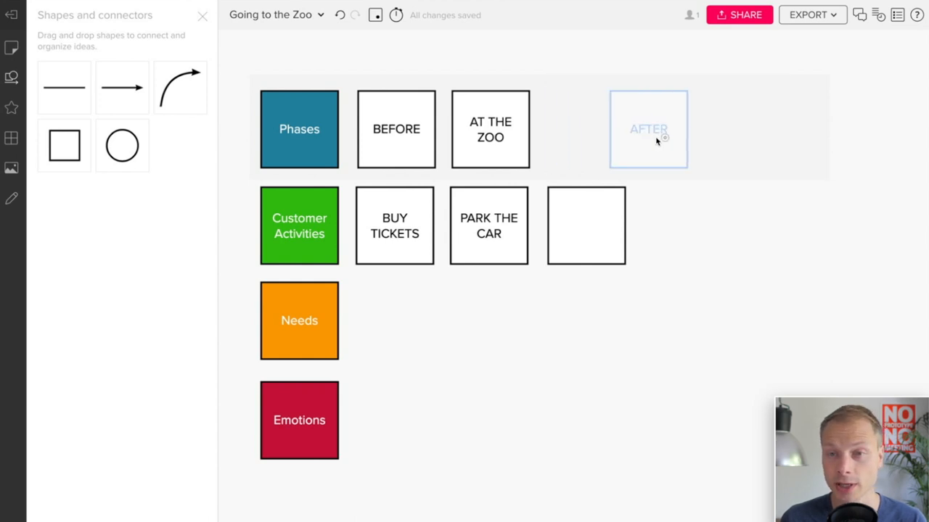
Shift AFTER and AT THE ZOO right and widen BEFORE across two activity columns
left_click_drag(647, 129, 766, 128)
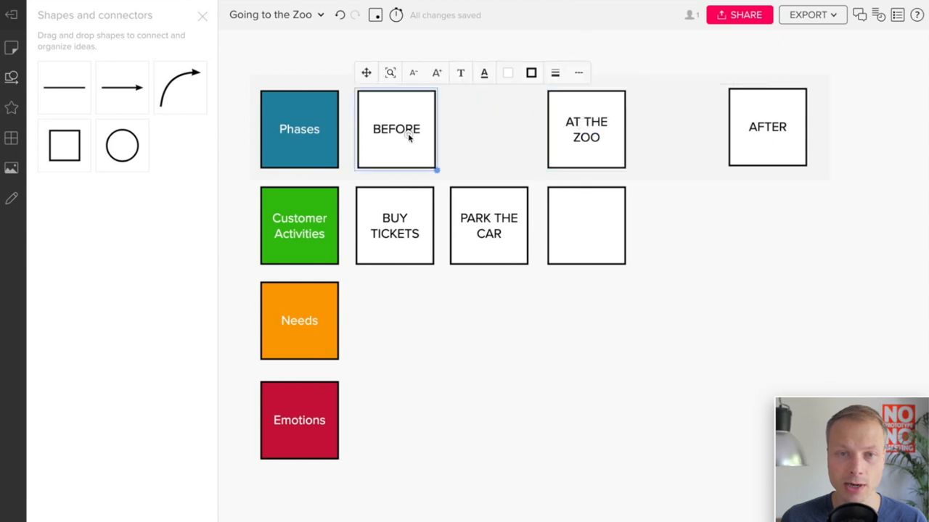
left_click_drag(437, 171, 531, 168)
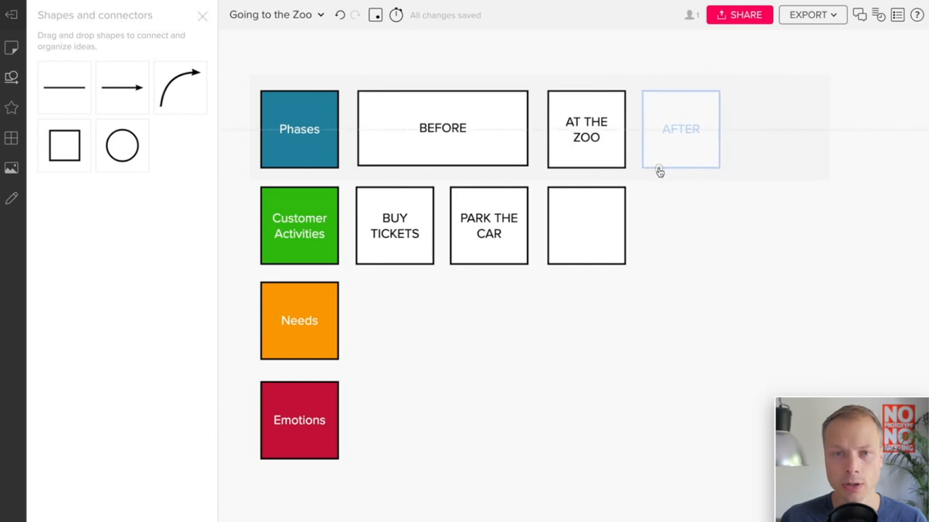
left_click(679, 127)
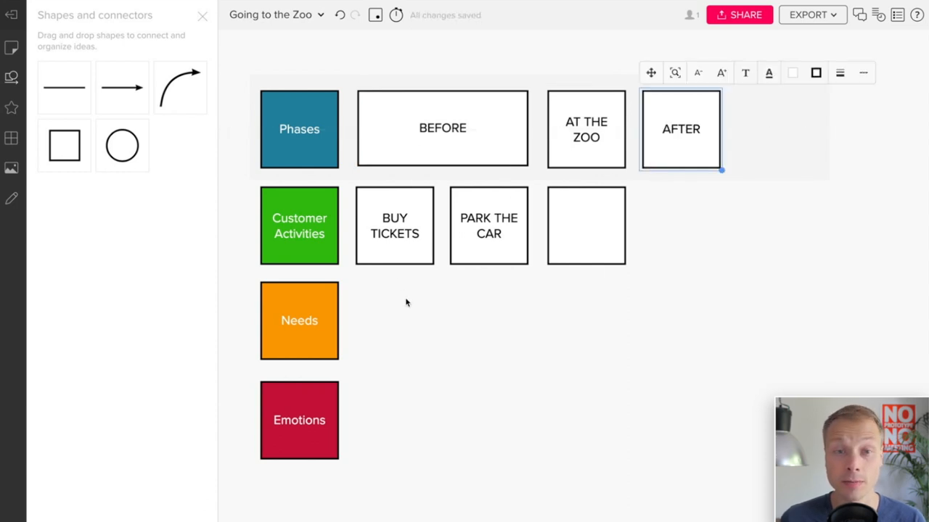
left_click(394, 225)
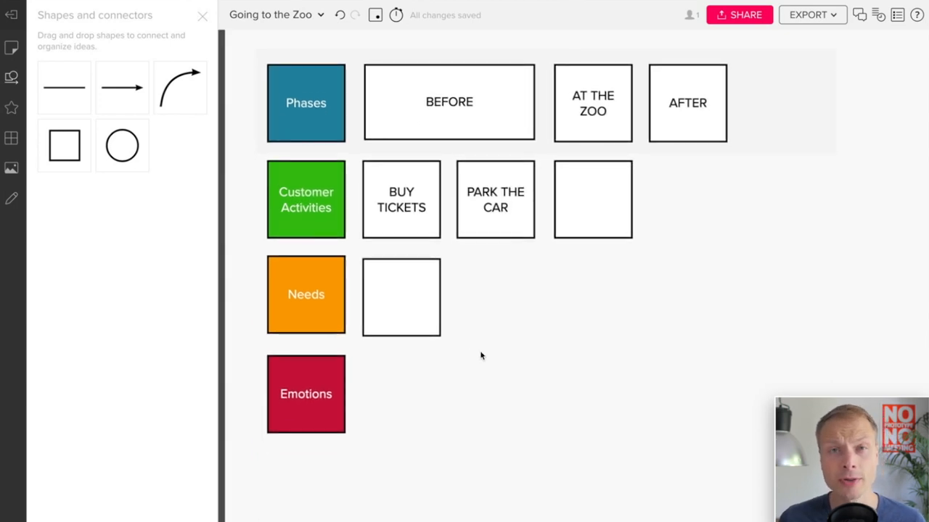
mouse_move(471, 340)
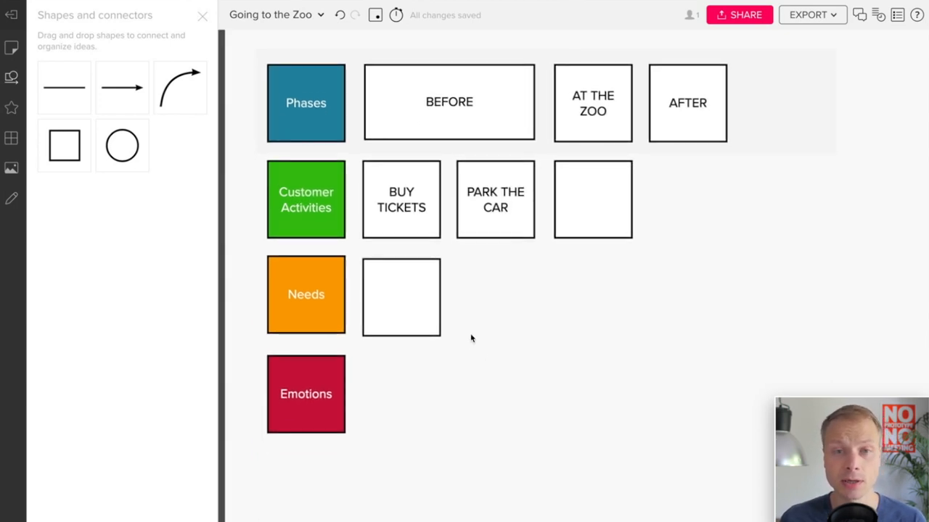
mouse_move(434, 359)
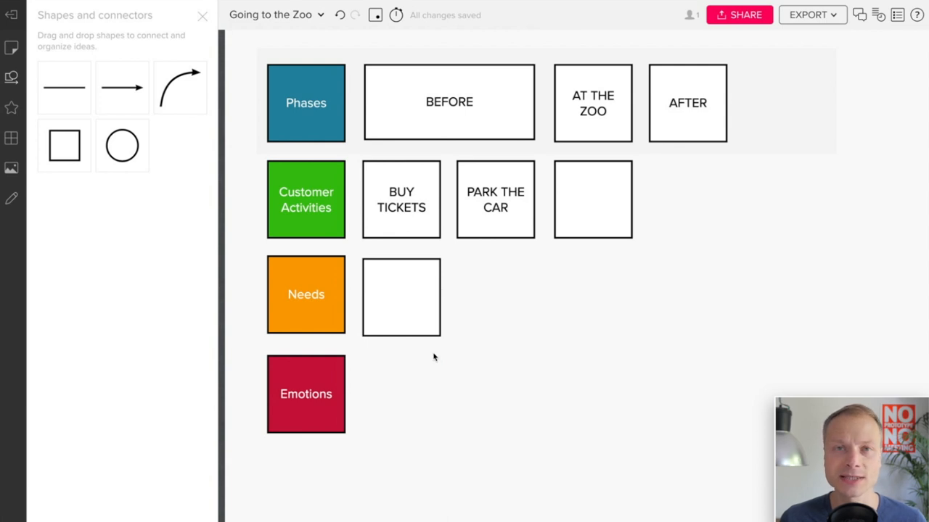
mouse_move(328, 350)
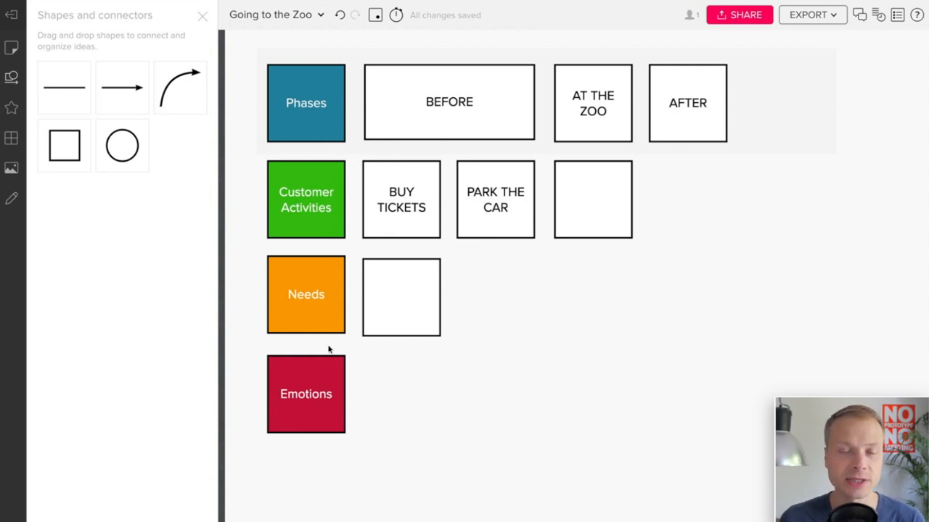
mouse_move(423, 339)
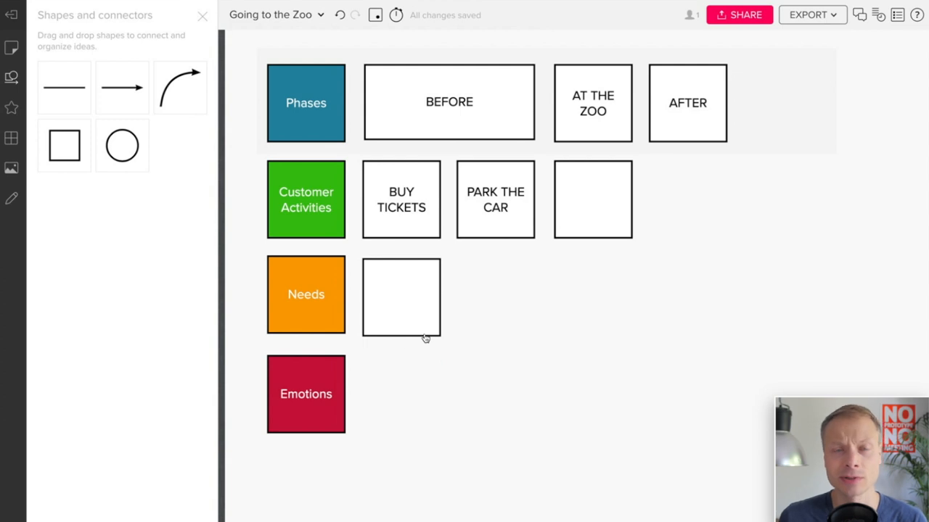
mouse_move(495, 276)
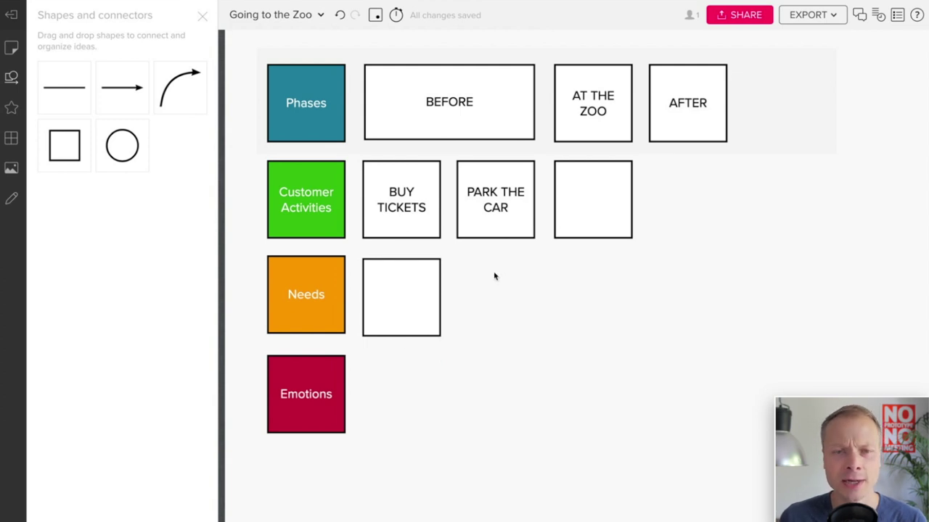
mouse_move(787, 120)
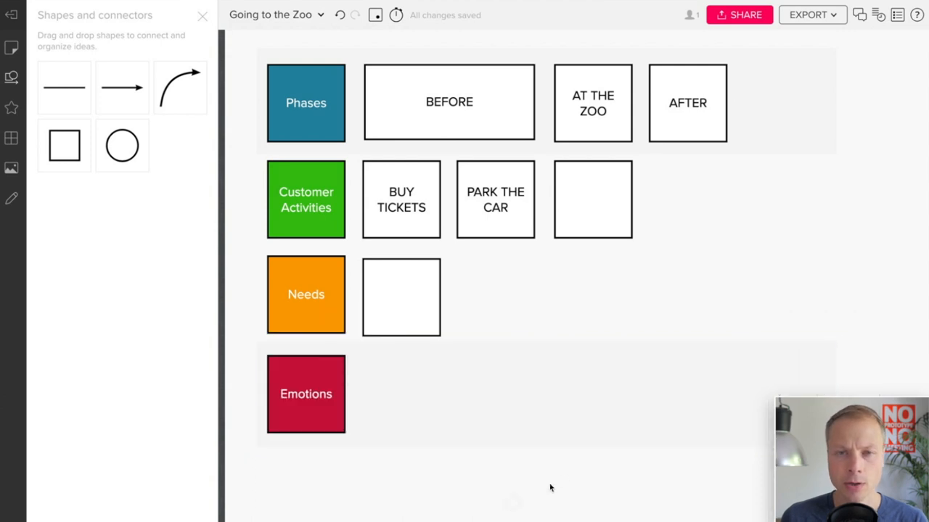
mouse_move(12, 81)
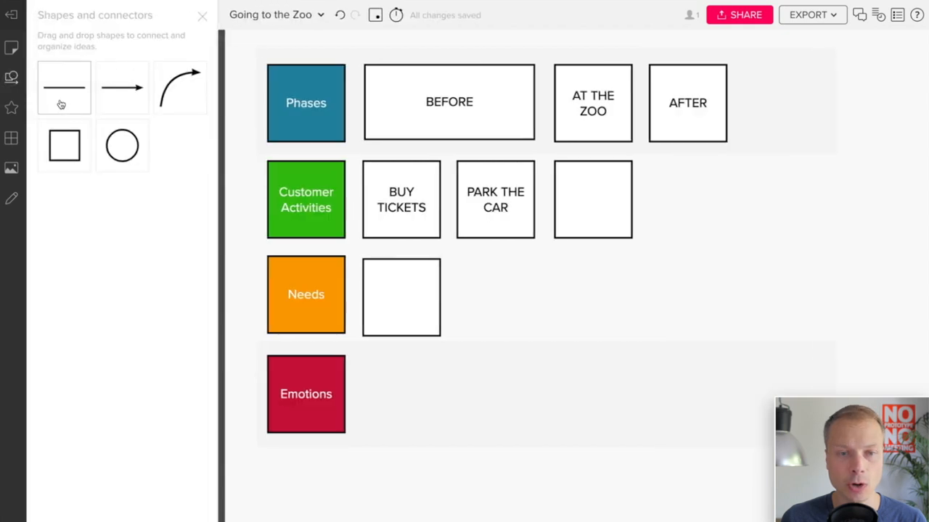
Place a line in the Emotions lane and stretch it into a long horizontal baseline
left_click_drag(64, 87, 384, 391)
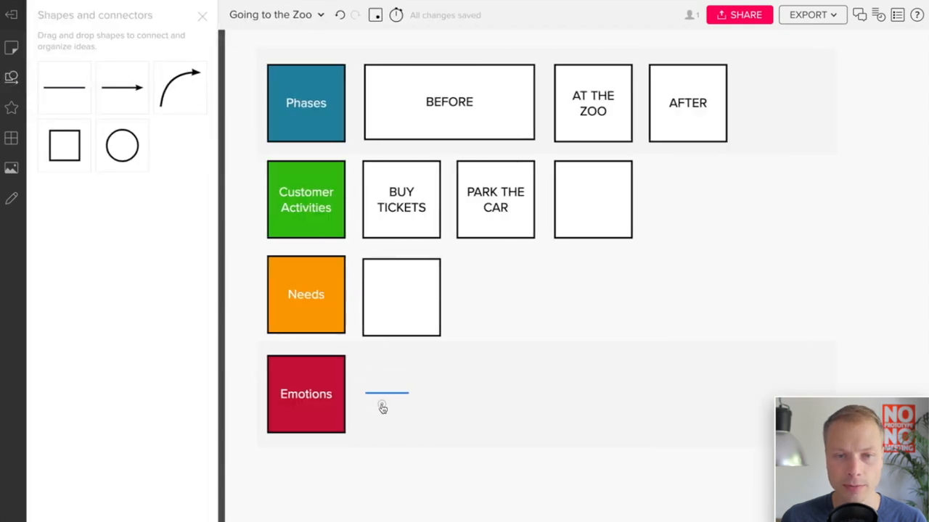
left_click_drag(369, 392, 659, 409)
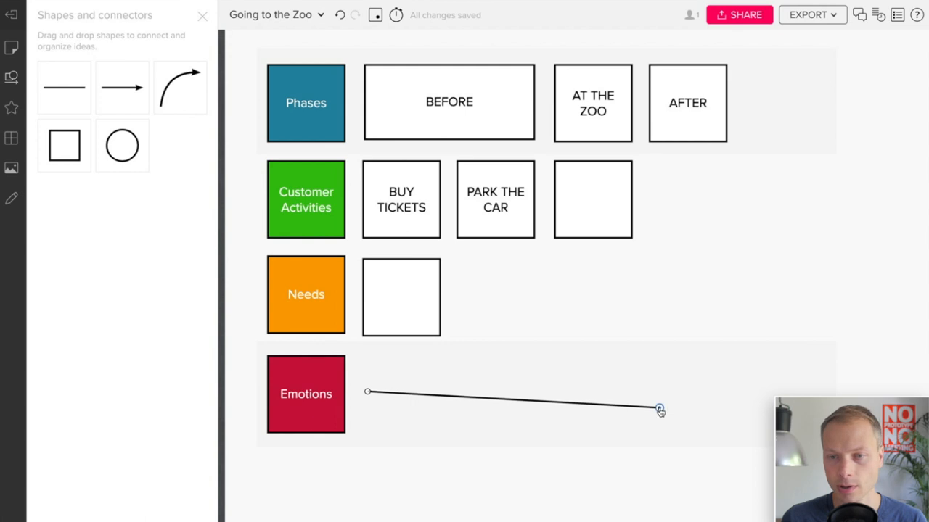
left_click_drag(659, 409, 818, 392)
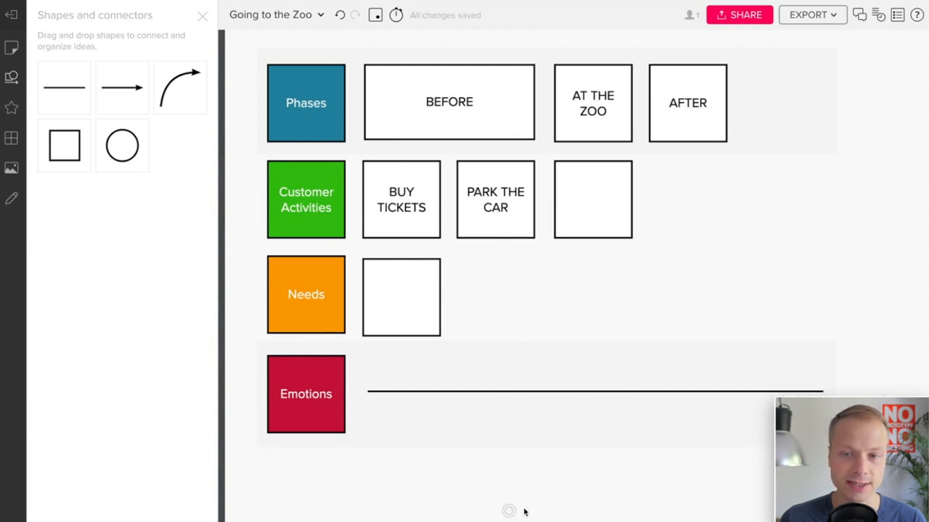
mouse_move(363, 136)
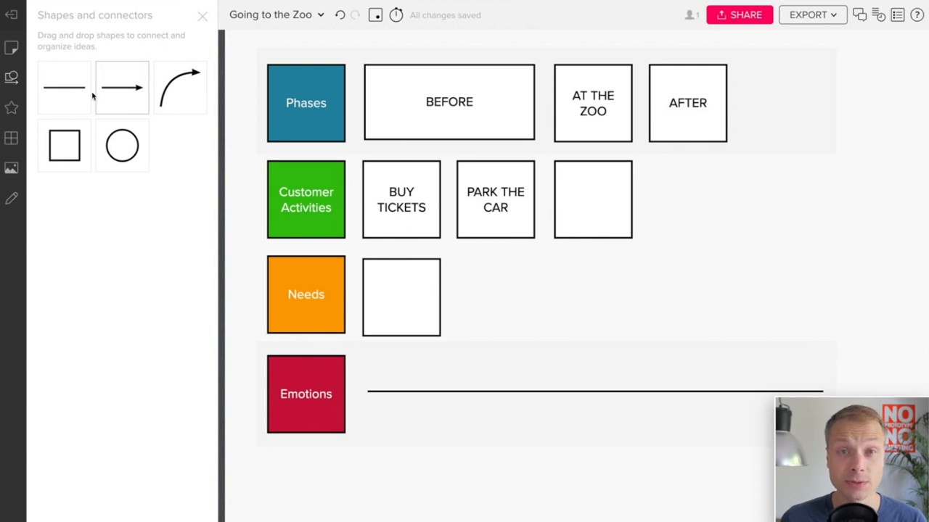
mouse_move(73, 92)
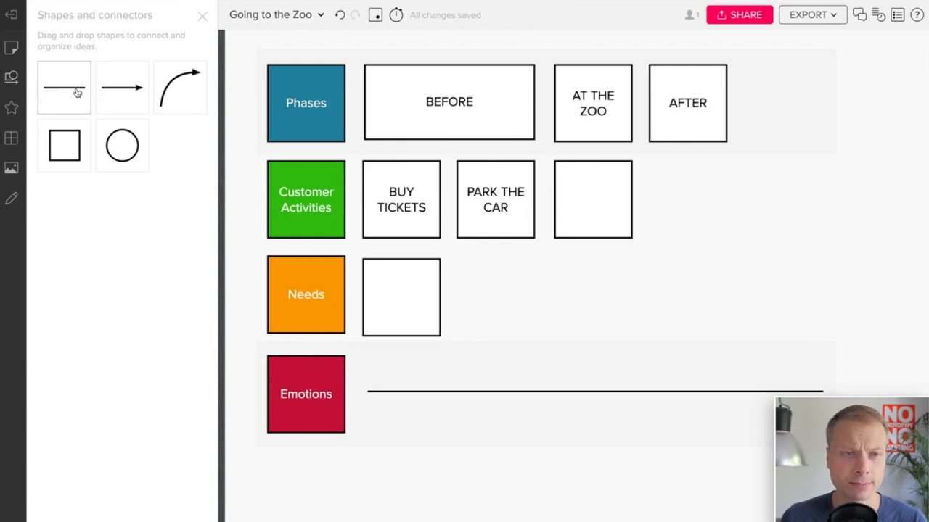
Place a short red line in the Emotions lane and angle it upward as the first rise to a peak
left_click_drag(64, 89, 392, 418)
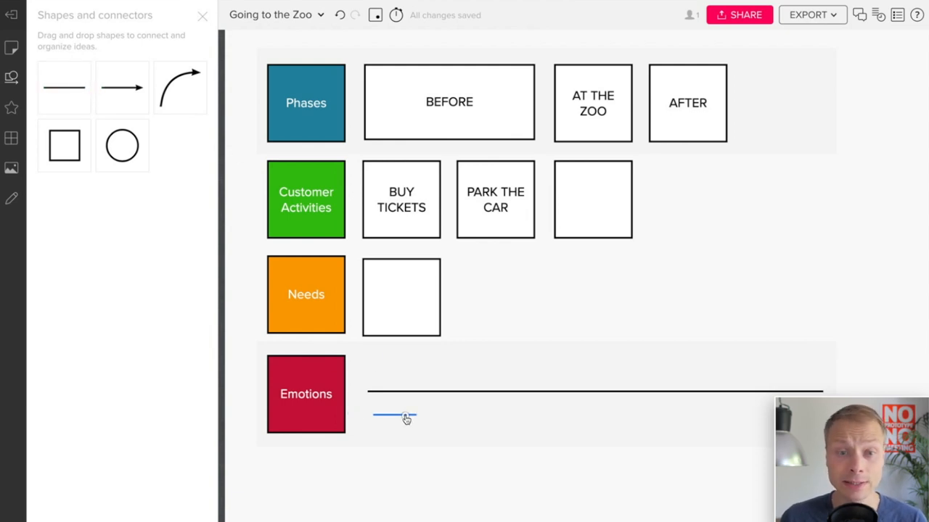
left_click(406, 418)
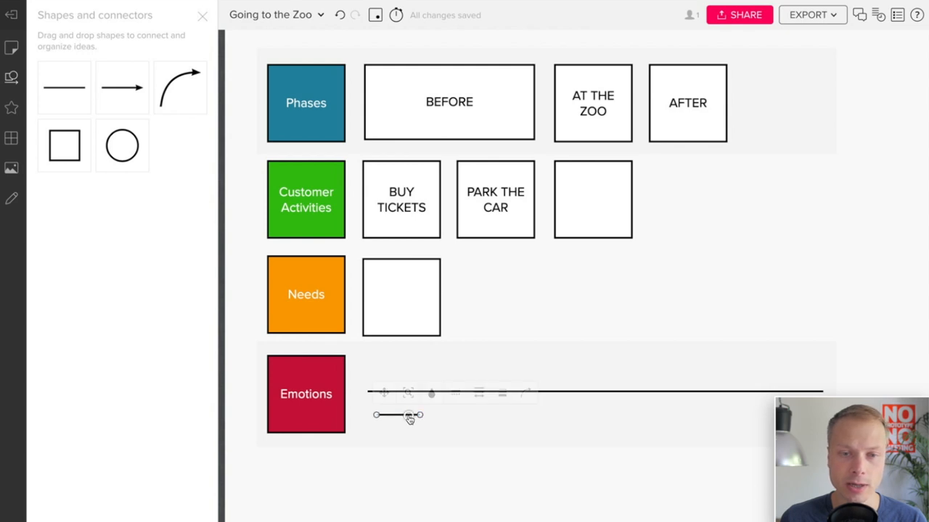
left_click(431, 392)
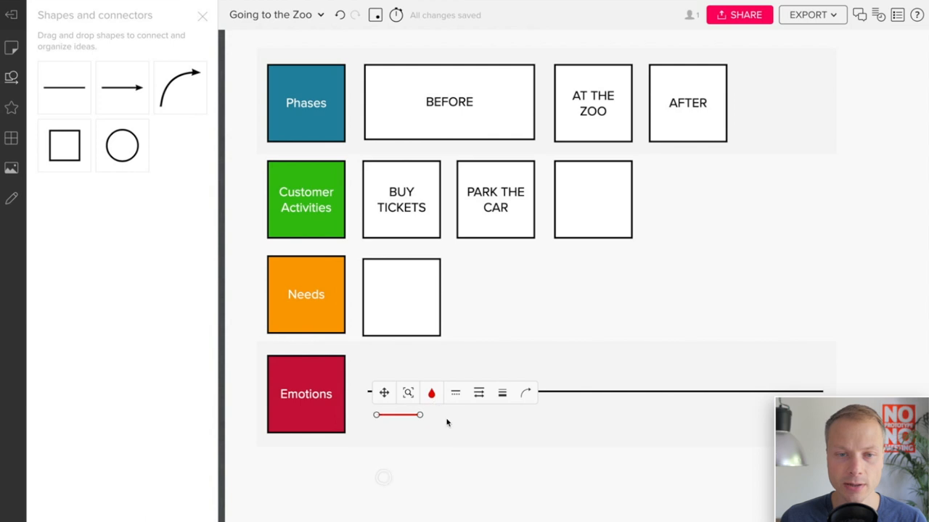
left_click_drag(419, 415, 415, 374)
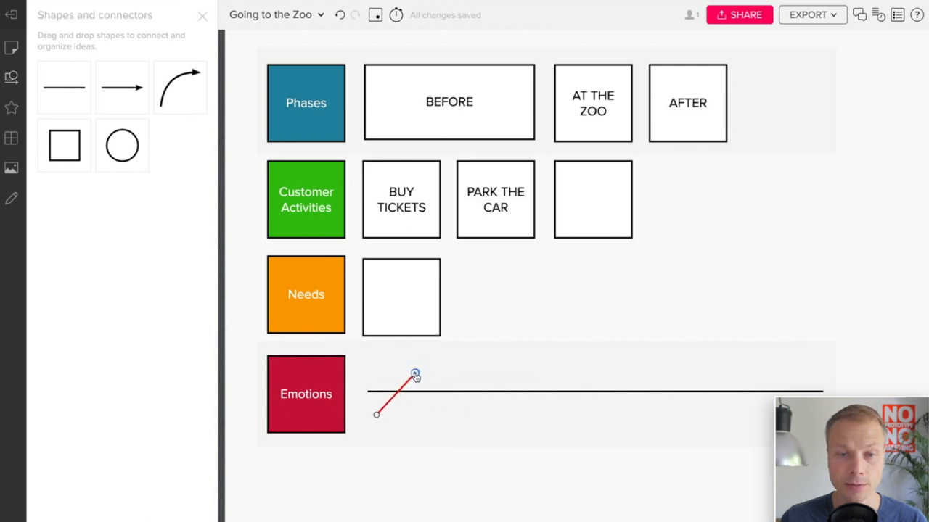
left_click_drag(415, 376, 476, 369)
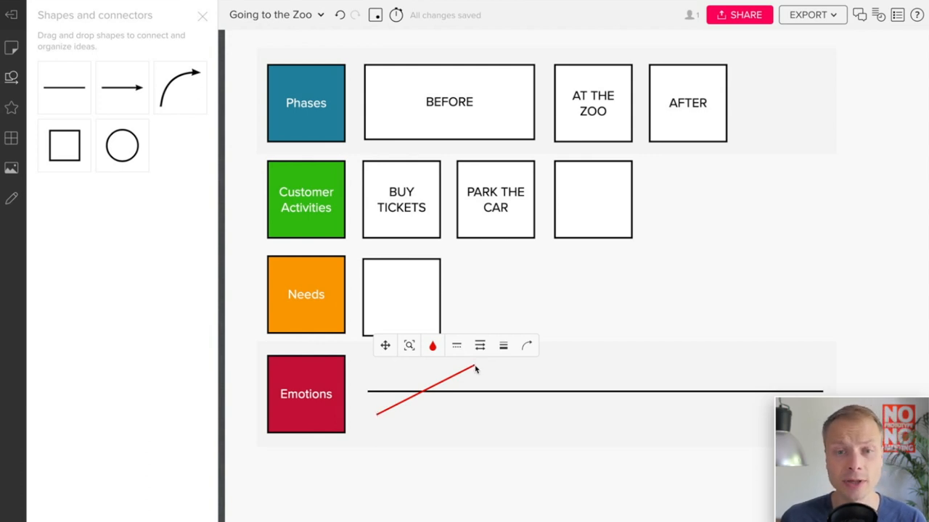
Chain falling and rising segments into a zigzag to the lane's right end and colour all segments red
left_click_drag(475, 370, 522, 414)
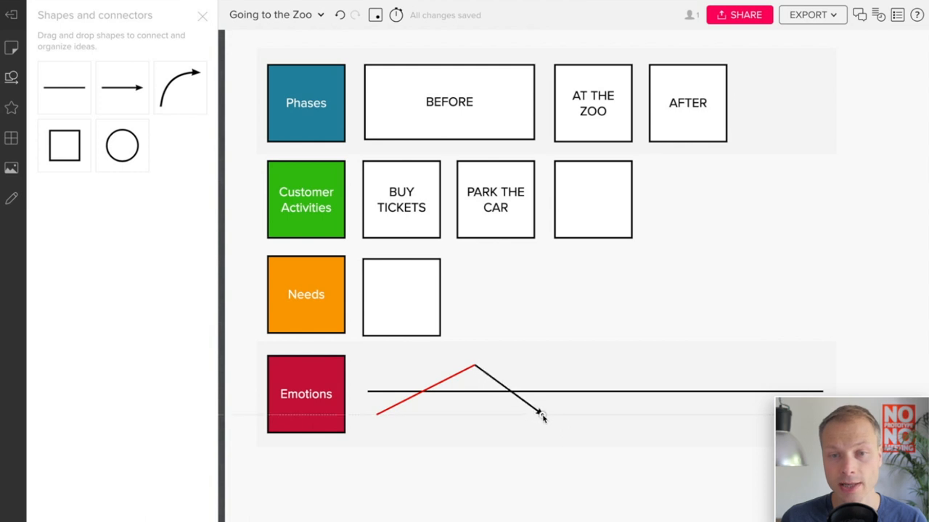
left_click(537, 413)
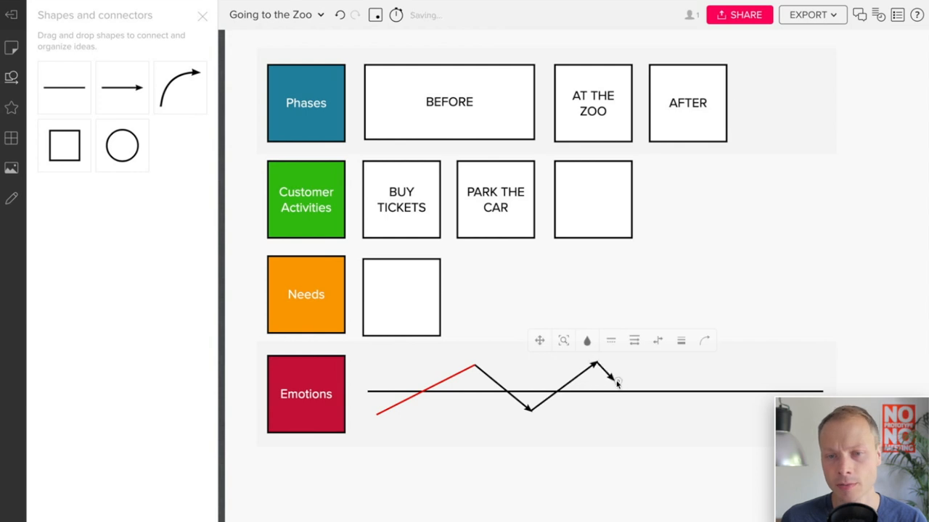
left_click_drag(595, 363, 703, 424)
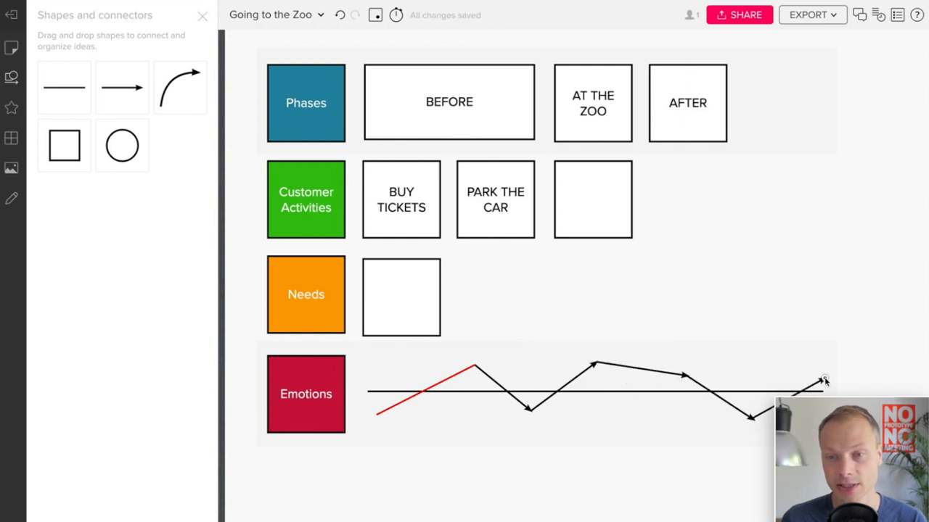
left_click(824, 381)
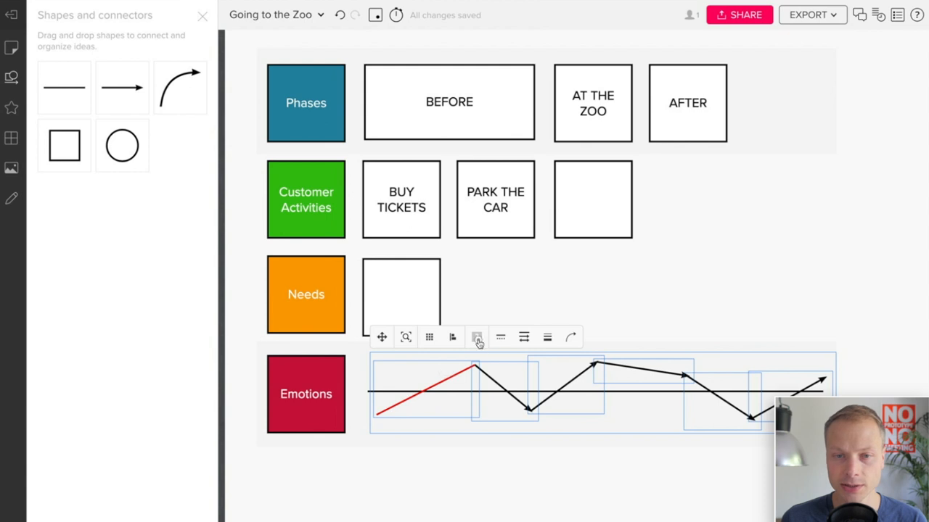
left_click(476, 336)
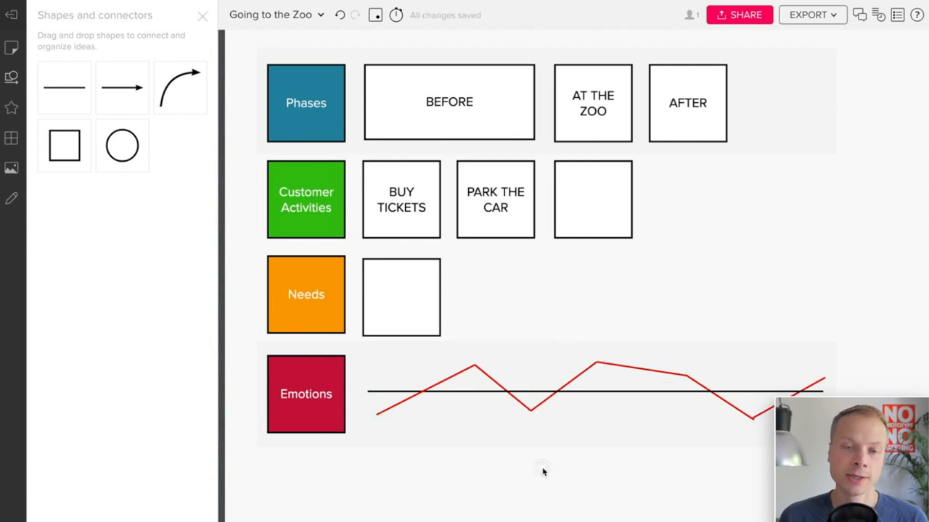
mouse_move(496, 429)
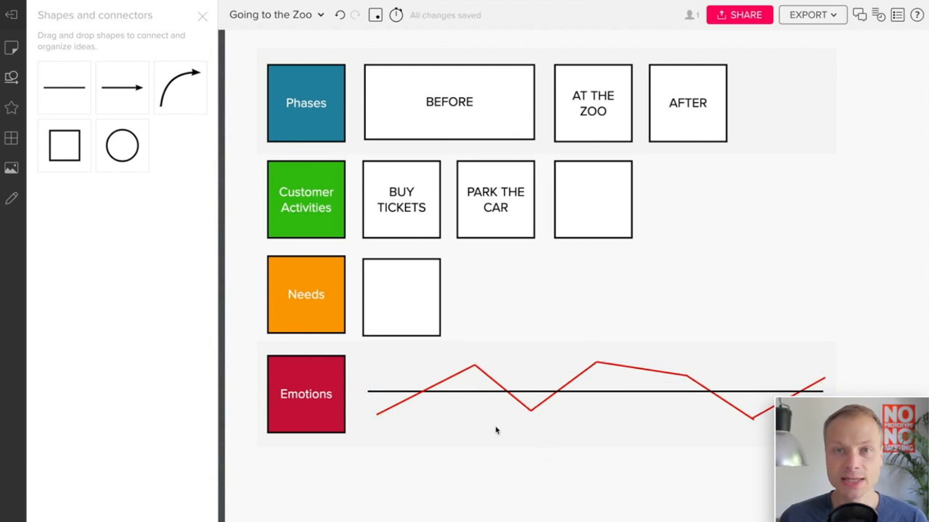
mouse_move(543, 349)
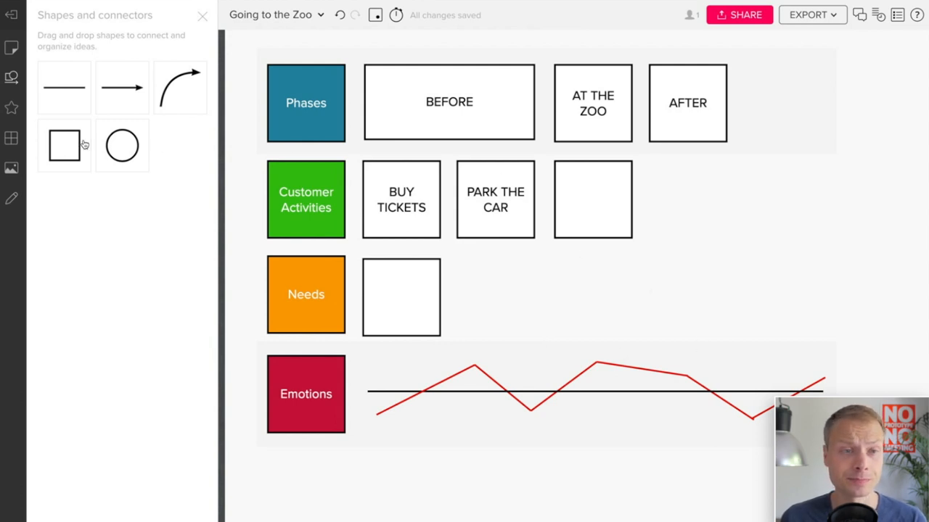
mouse_move(12, 168)
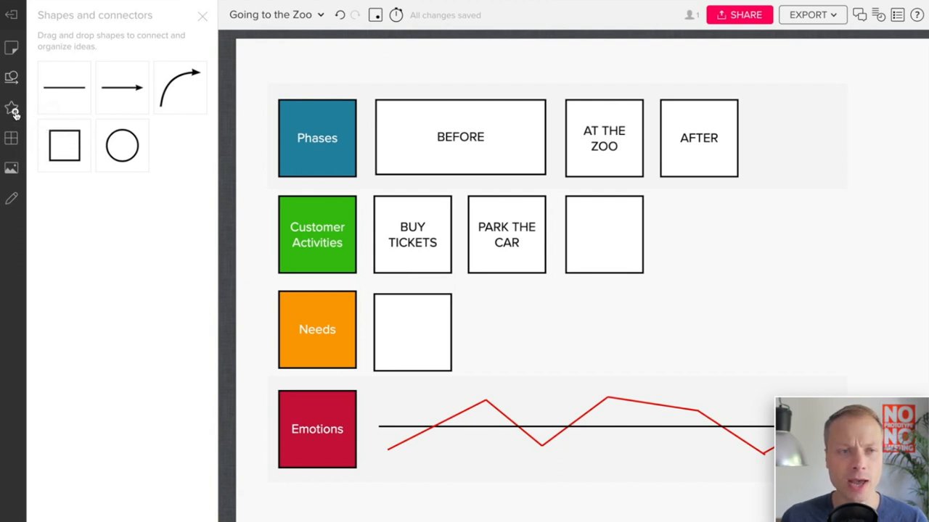
Search the icon library for 'parking' and drop a parking icon on the PARK THE CAR card
left_click(12, 108)
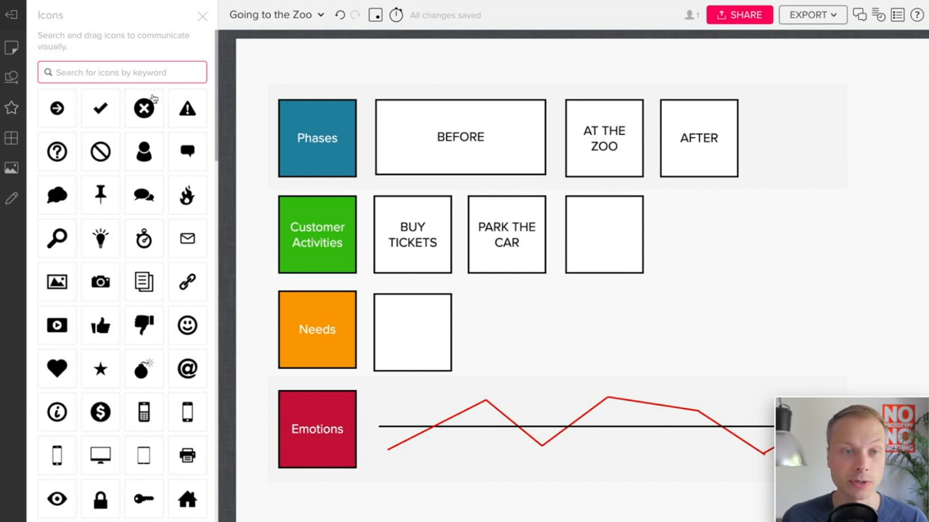
type("park")
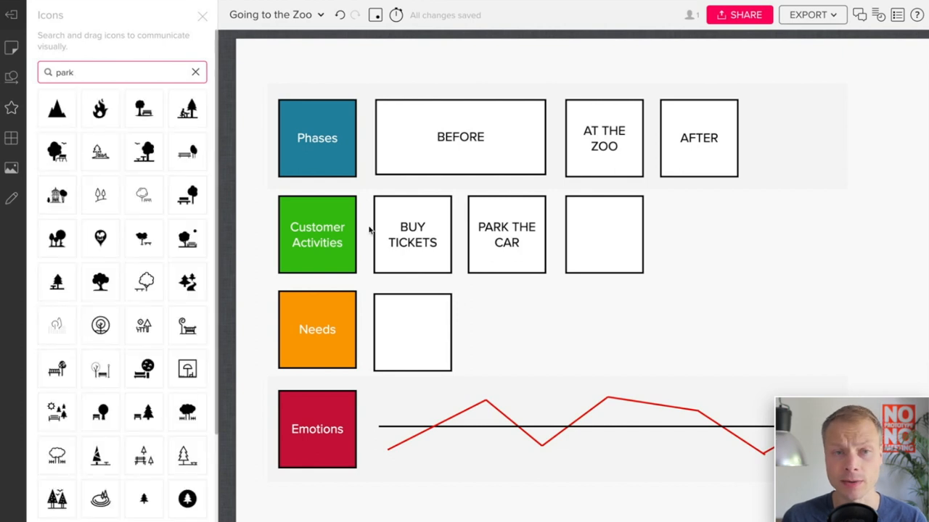
mouse_move(12, 136)
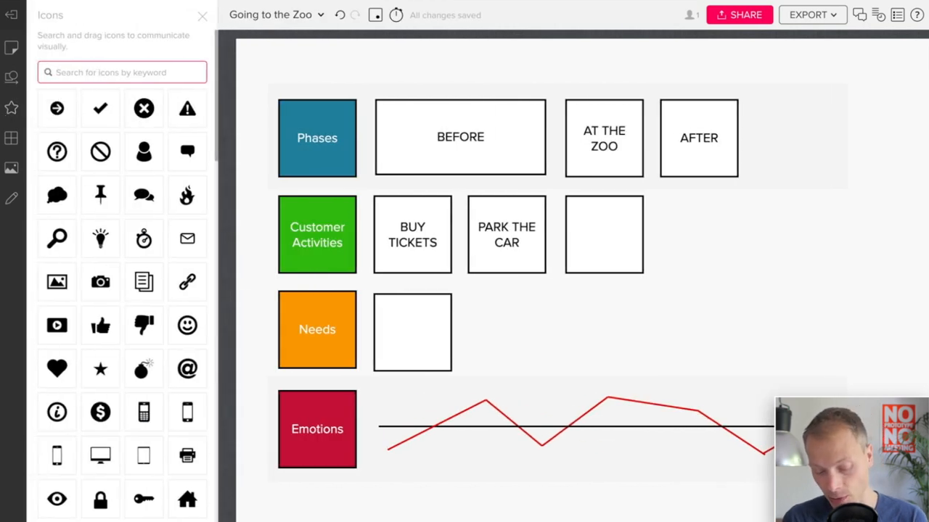
type("parking")
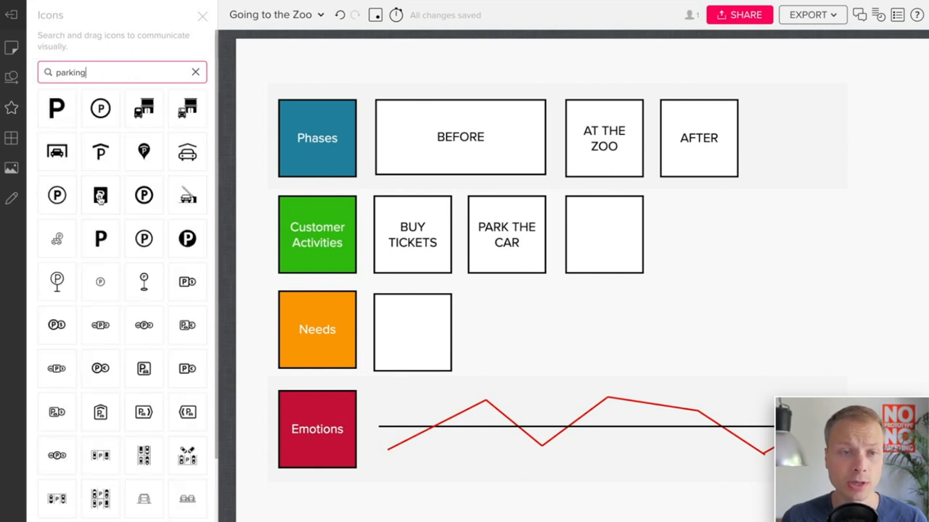
left_click_drag(100, 195, 534, 261)
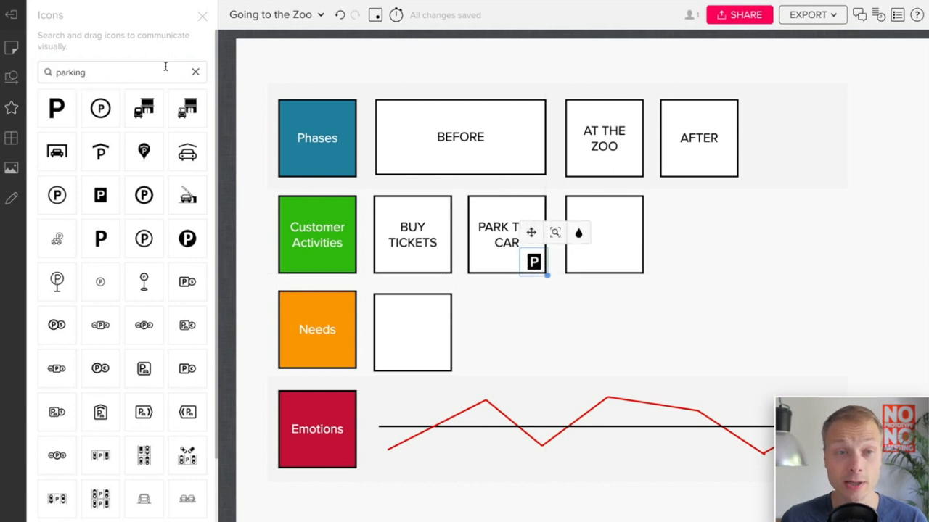
Search 'tick' and 'sad' to add a ticket icon and a sad face at the curve's start, then clear the search
type("ticket")
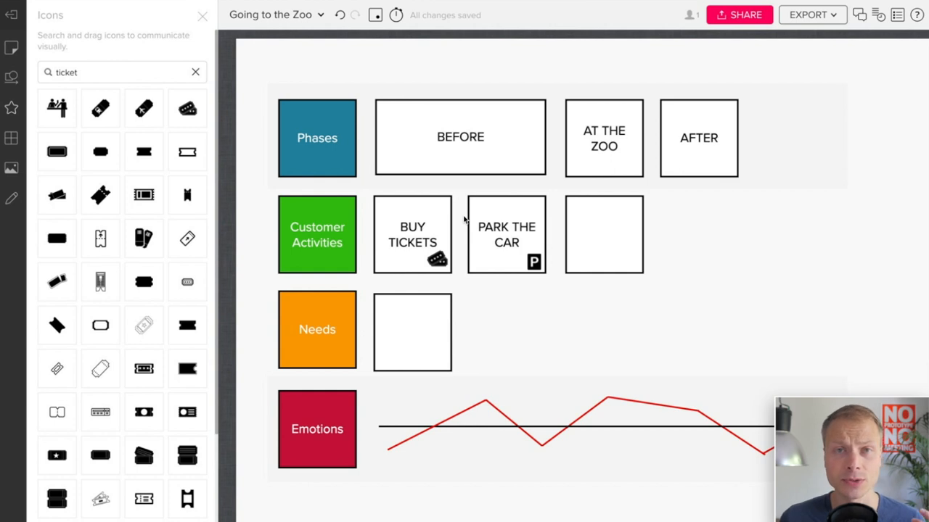
mouse_move(637, 298)
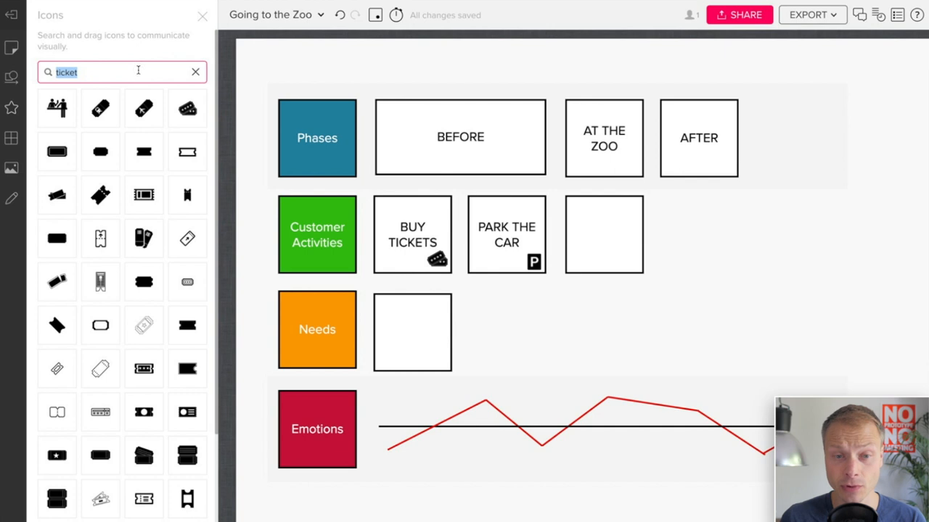
type("sad")
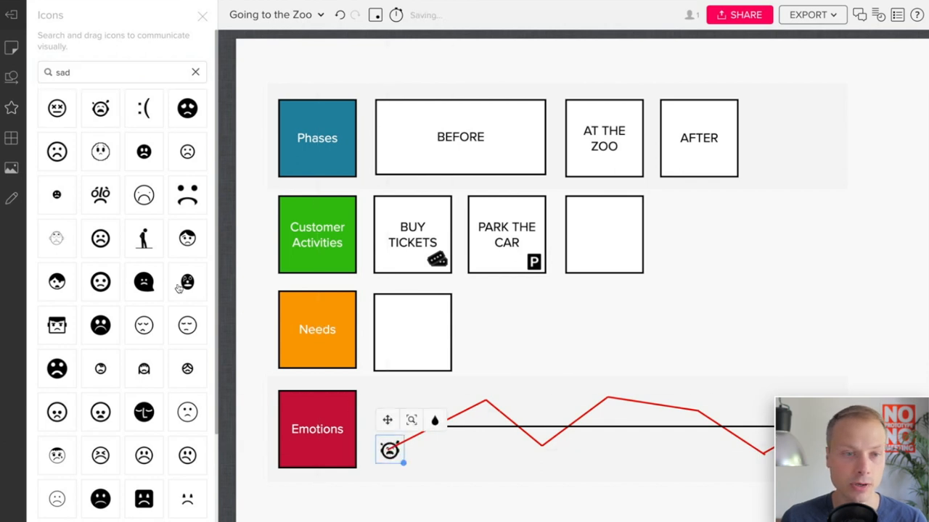
left_click(194, 72)
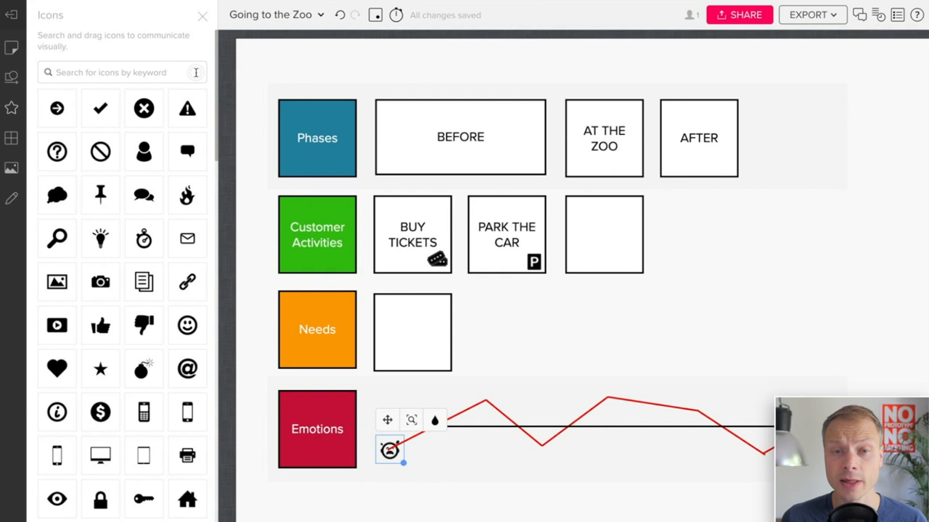
left_click(748, 264)
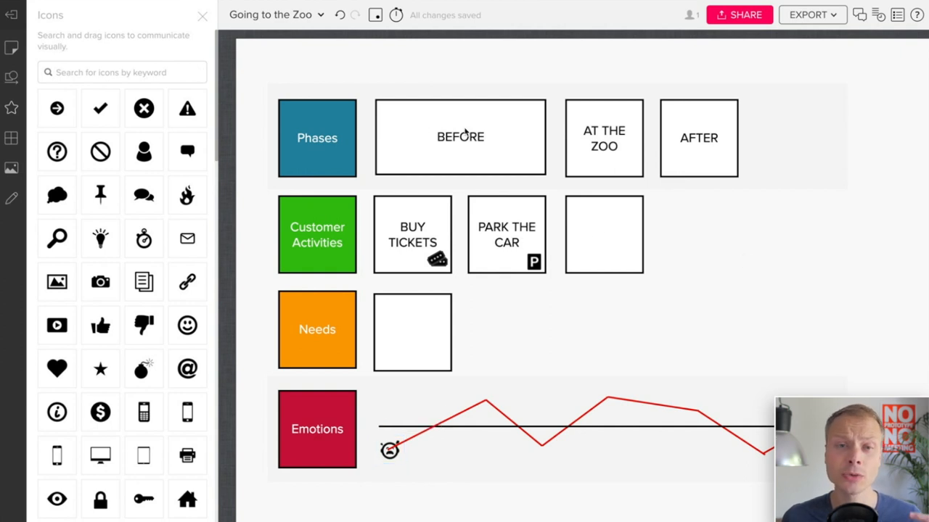
mouse_move(458, 173)
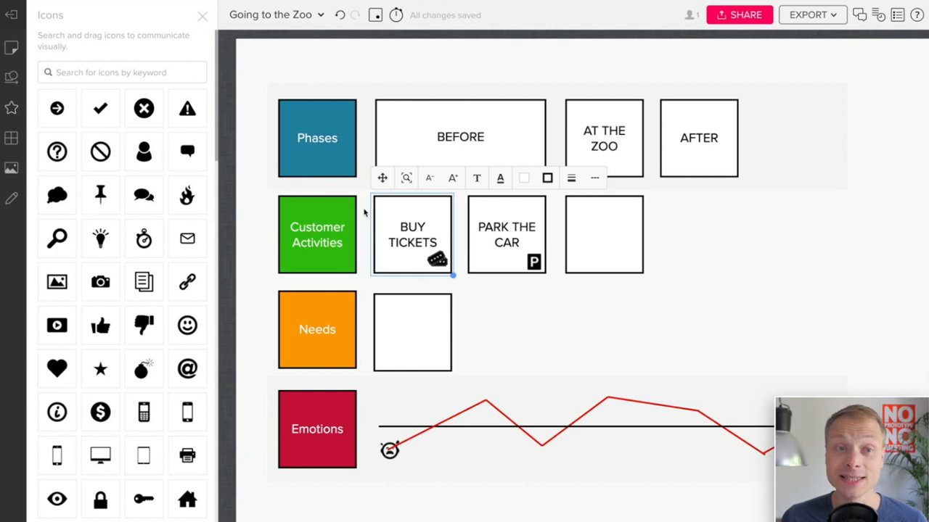
Select the BUY TICKETS card
left_click(203, 16)
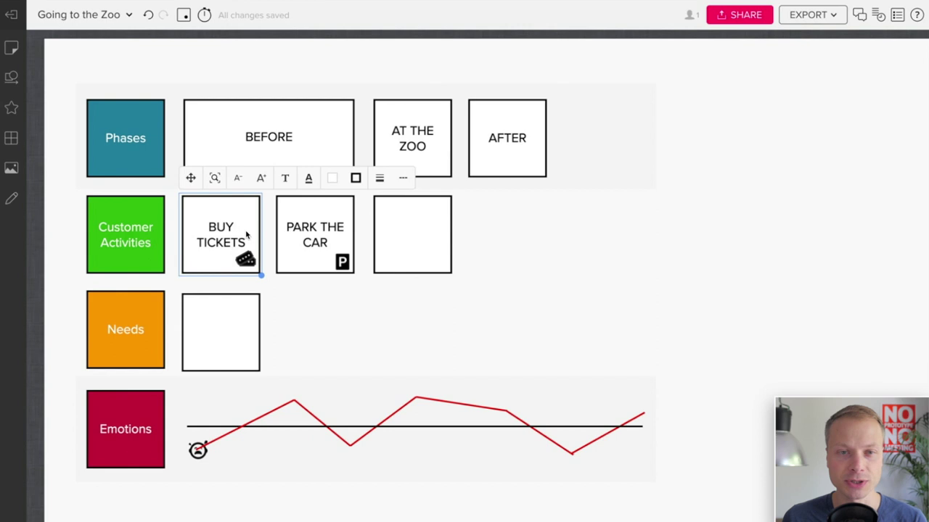
Add a comment 'We found this in field research' to the BUY TICKETS card and save it
right_click(220, 247)
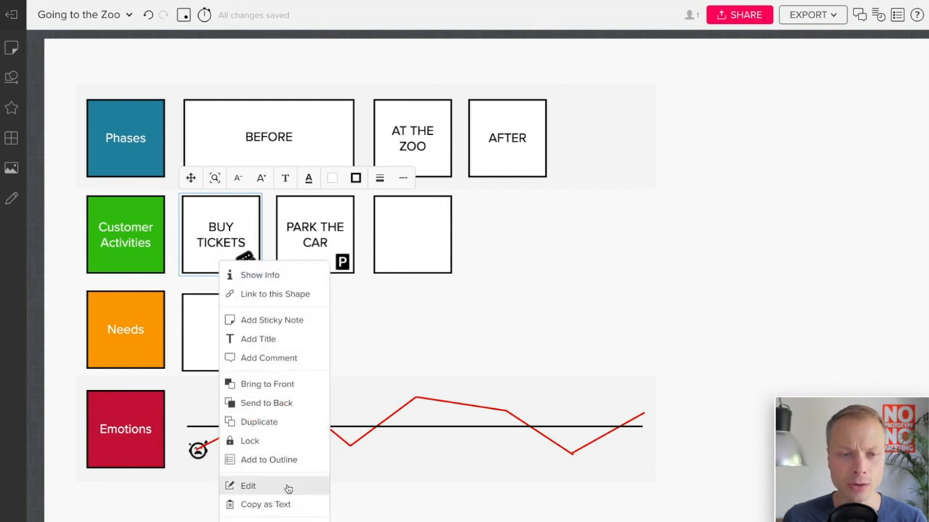
mouse_move(293, 339)
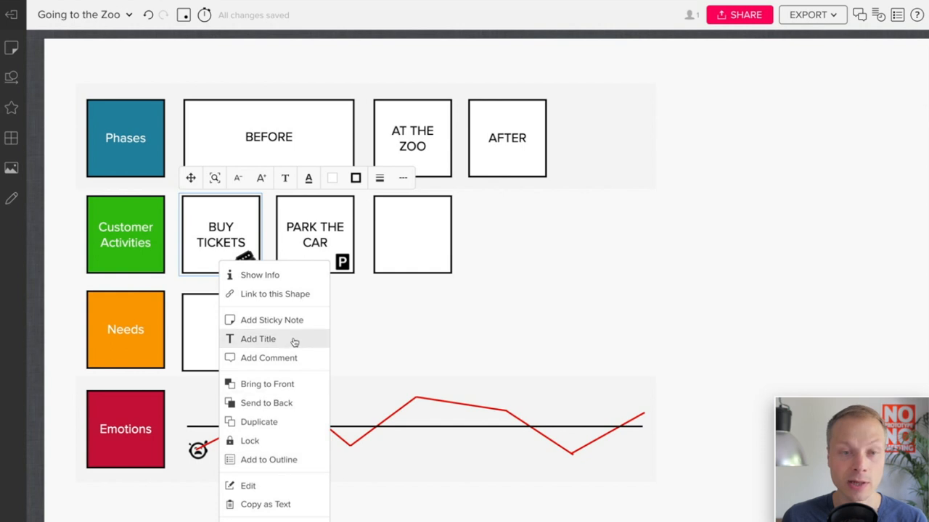
mouse_move(296, 360)
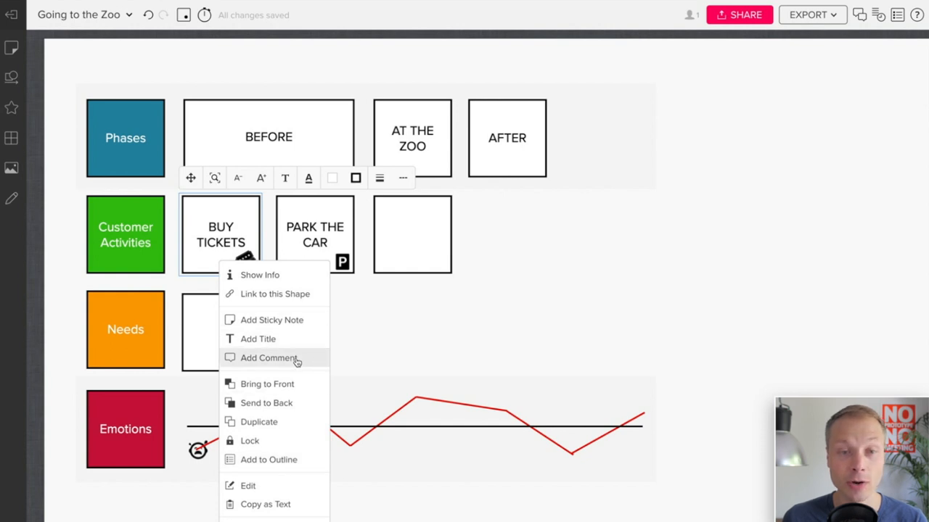
left_click(269, 357)
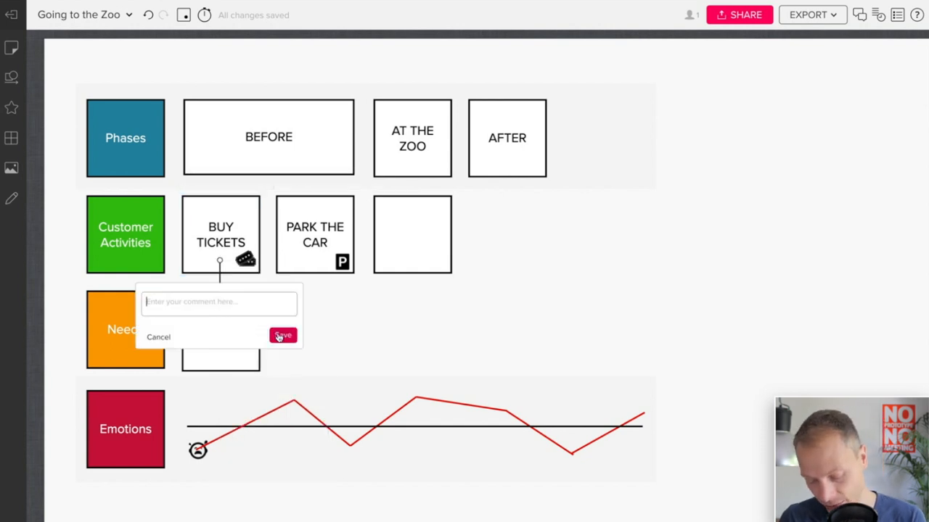
type("We")
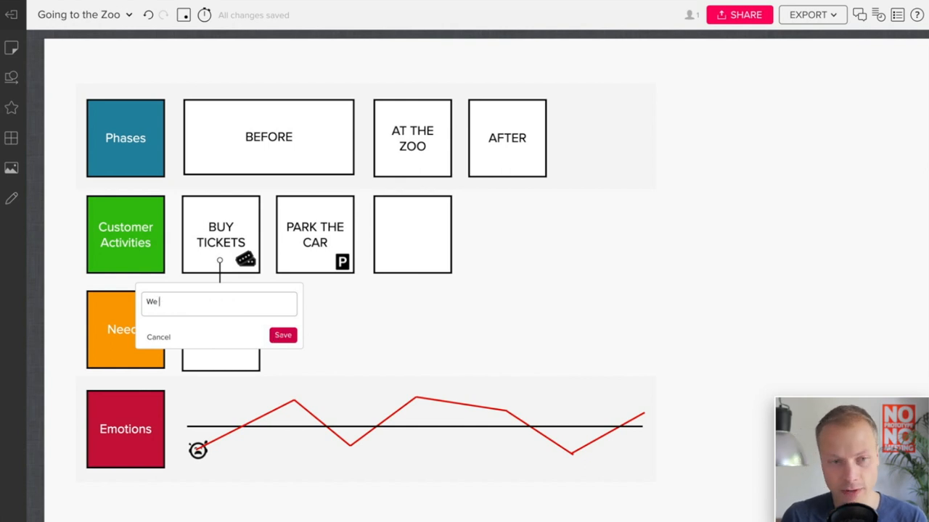
type("found this in reseaech")
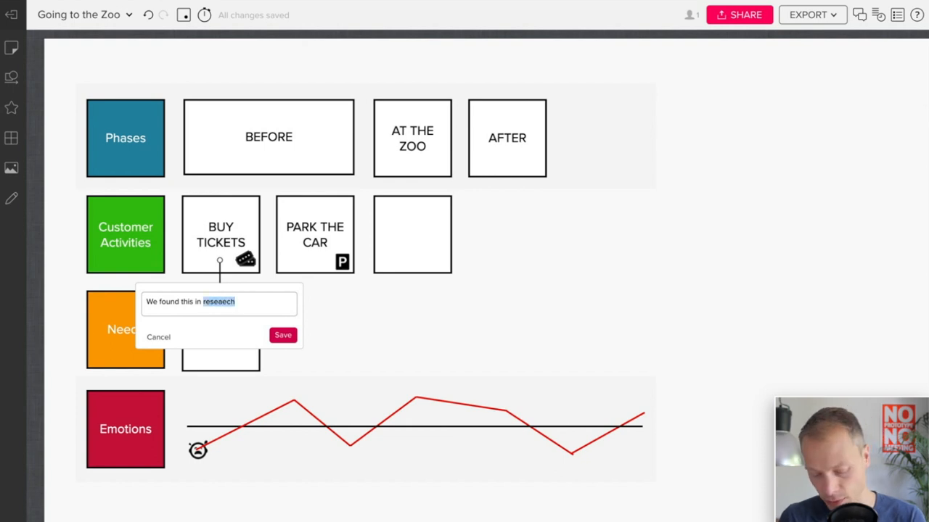
type("field resear")
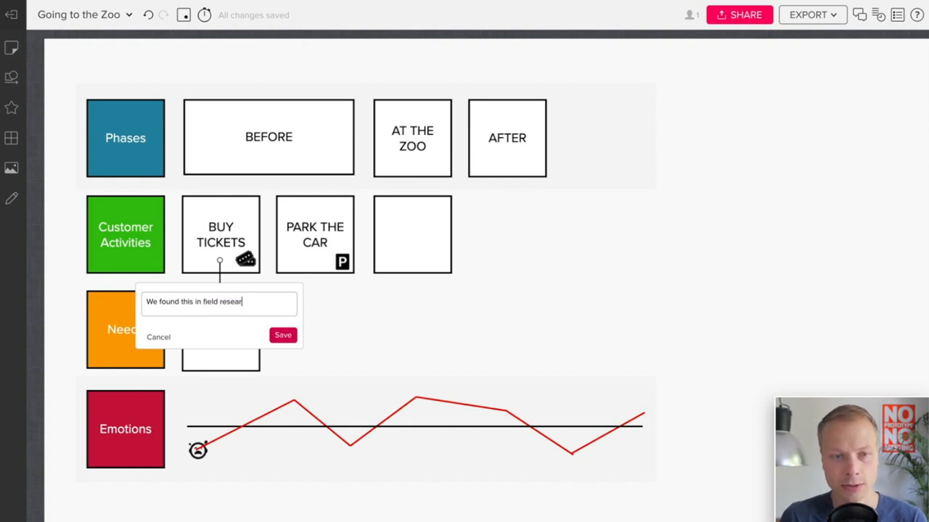
left_click(281, 336)
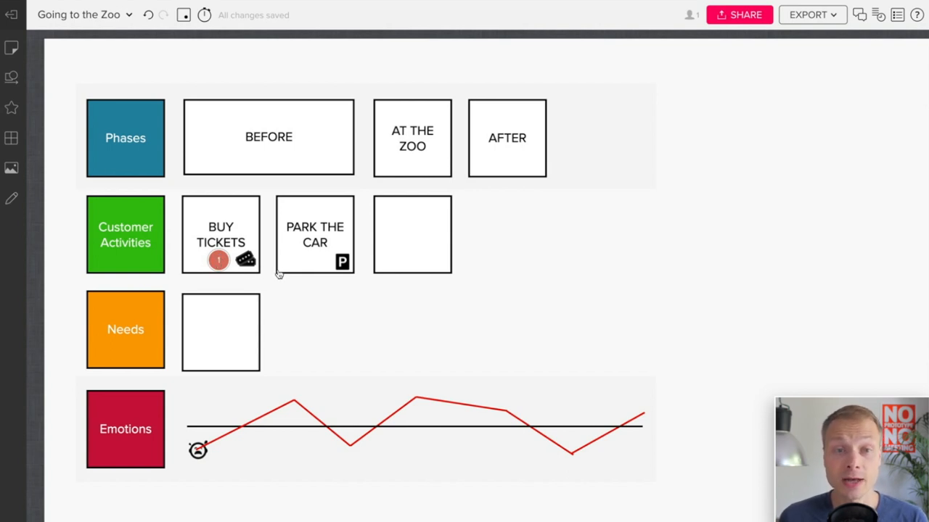
Reopen the comment thread on BUY TICKETS to review it, then close it
left_click(315, 235)
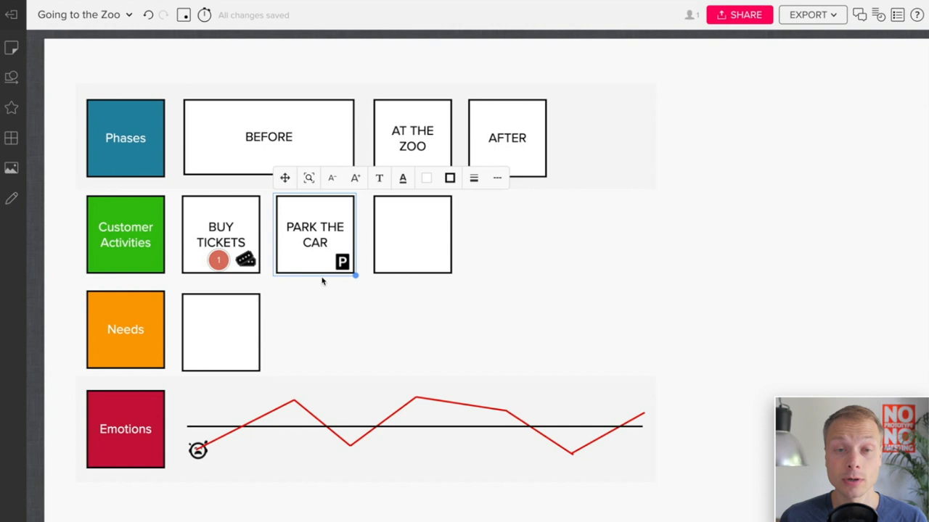
left_click(217, 259)
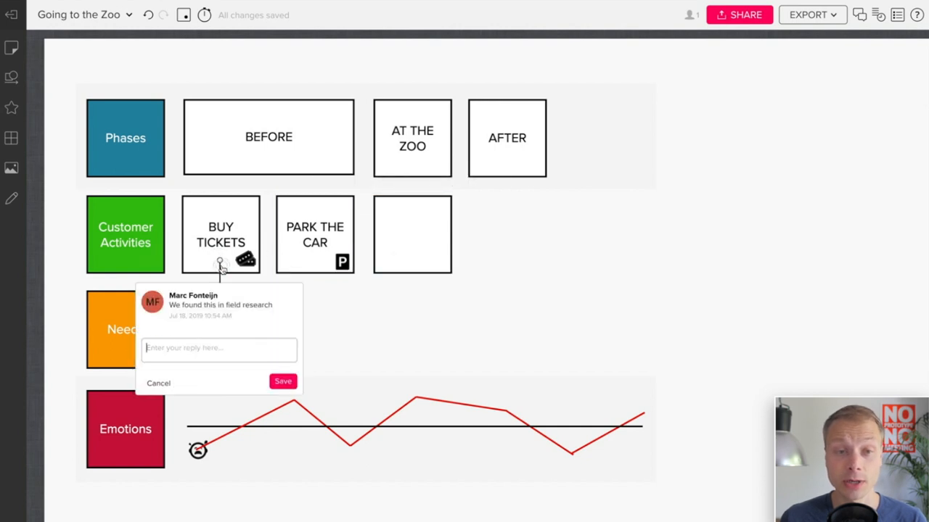
mouse_move(151, 386)
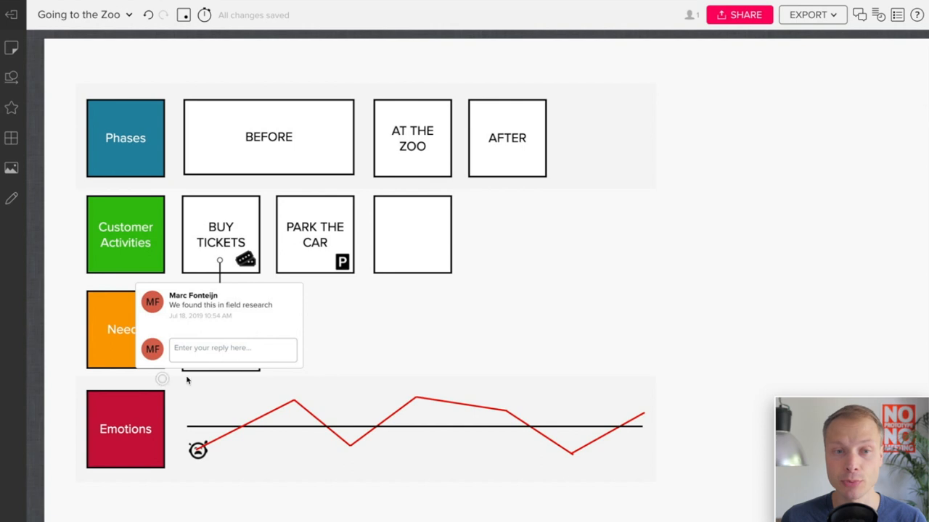
left_click(415, 352)
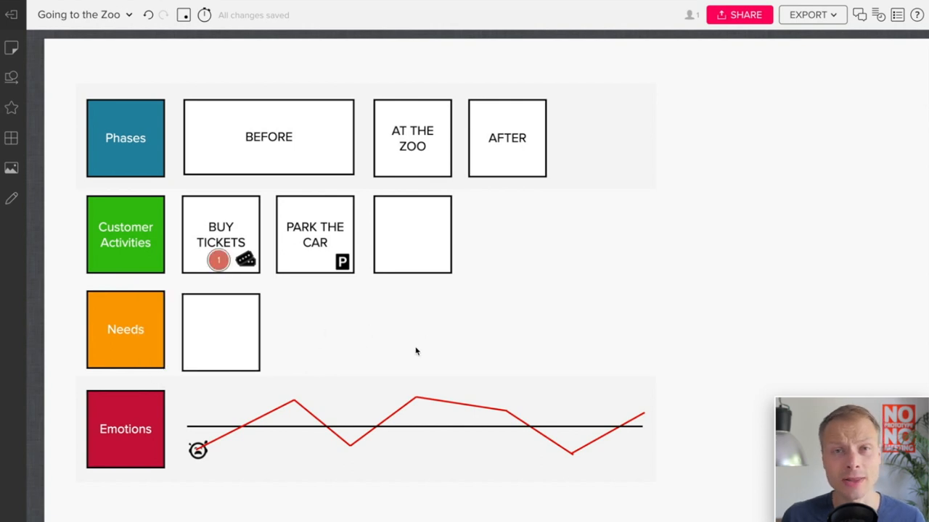
mouse_move(415, 351)
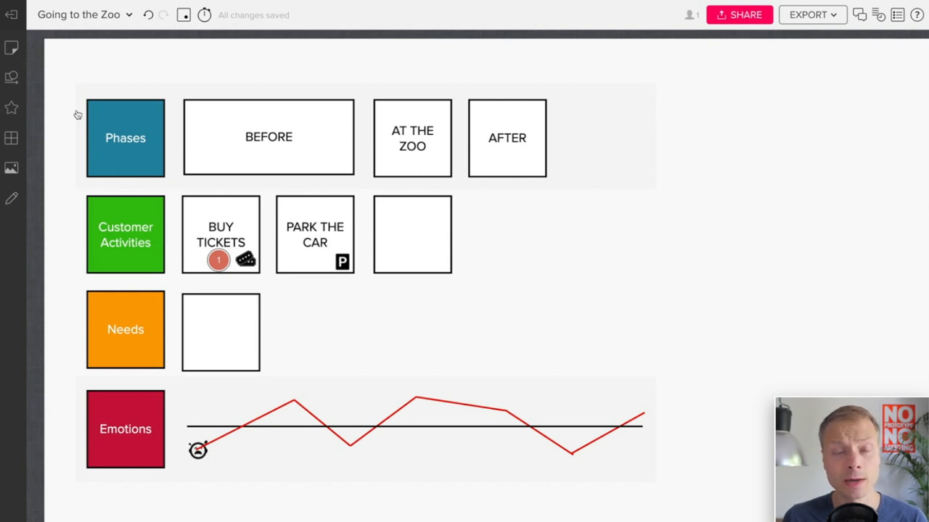
mouse_move(10, 168)
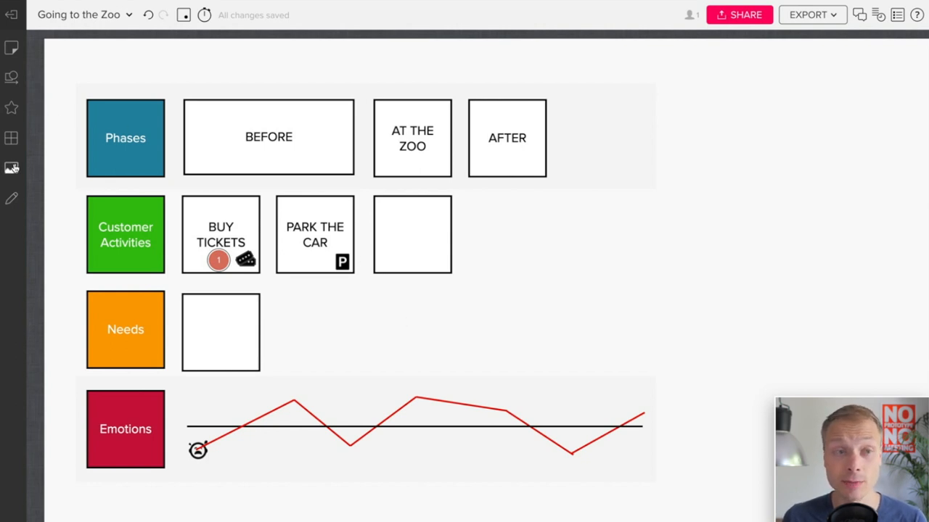
Search images for 'cat' and place a cat photo on the mural right of the AFTER card
left_click(12, 168)
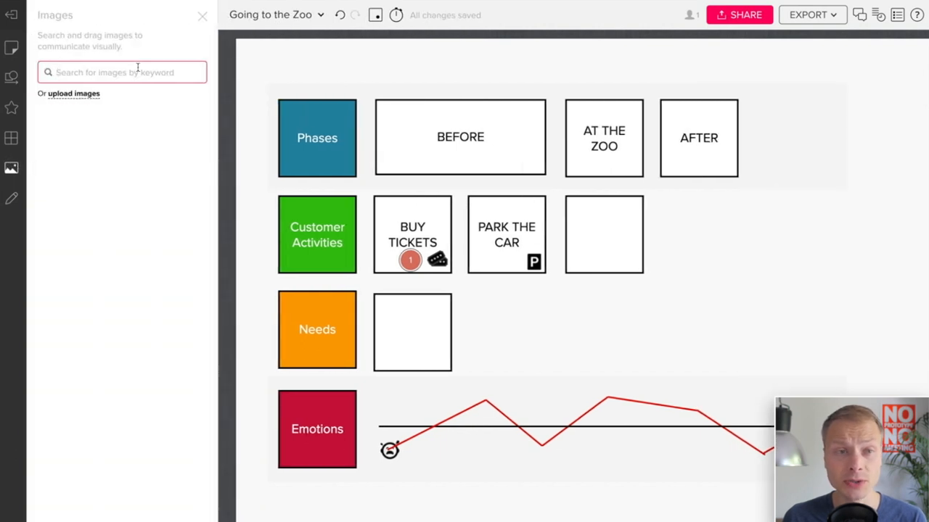
mouse_move(142, 72)
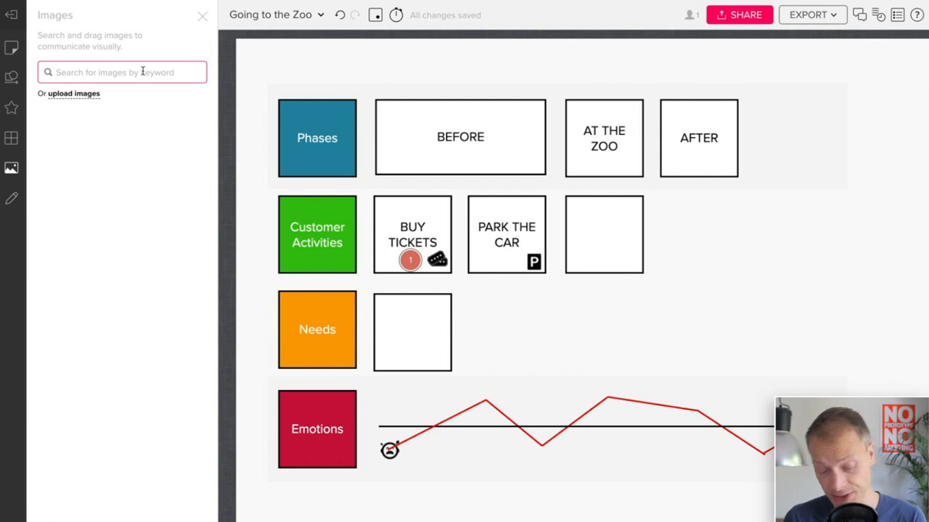
type("cat")
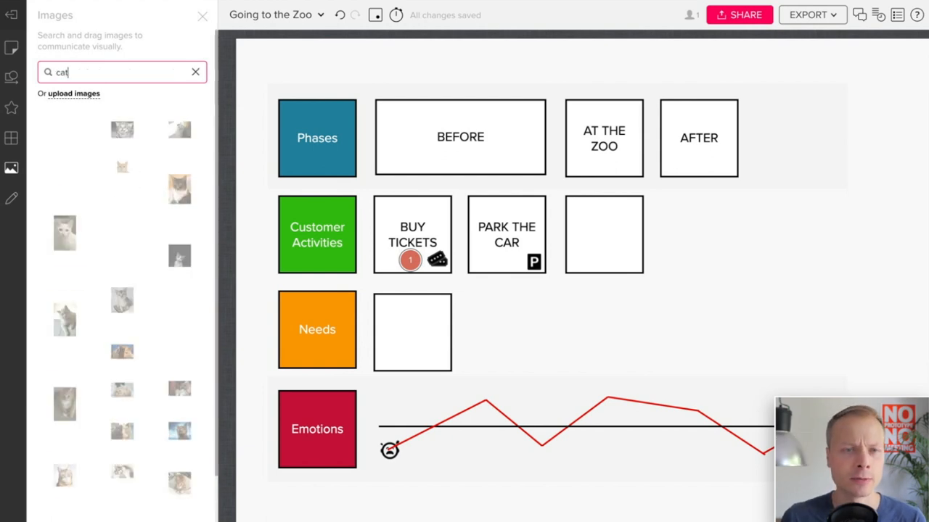
left_click_drag(122, 167, 281, 181)
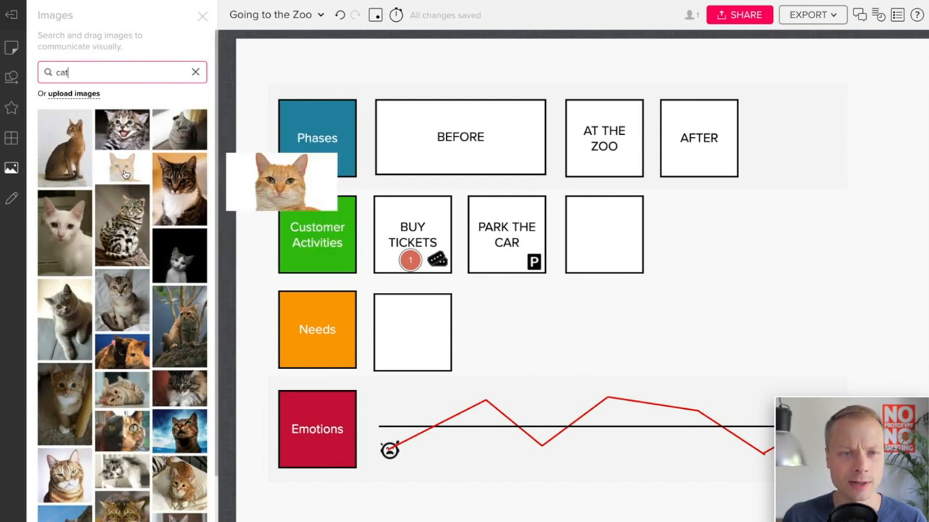
left_click_drag(282, 181, 737, 287)
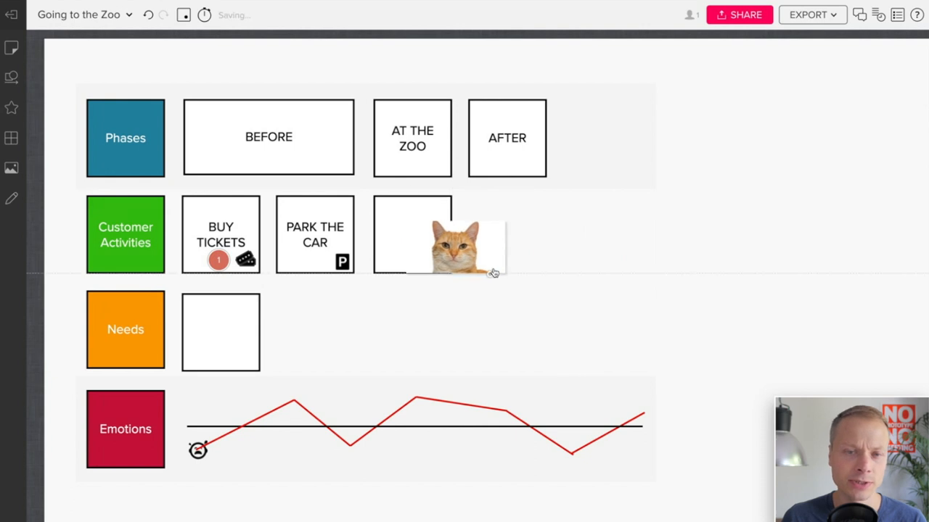
left_click_drag(453, 246, 493, 290)
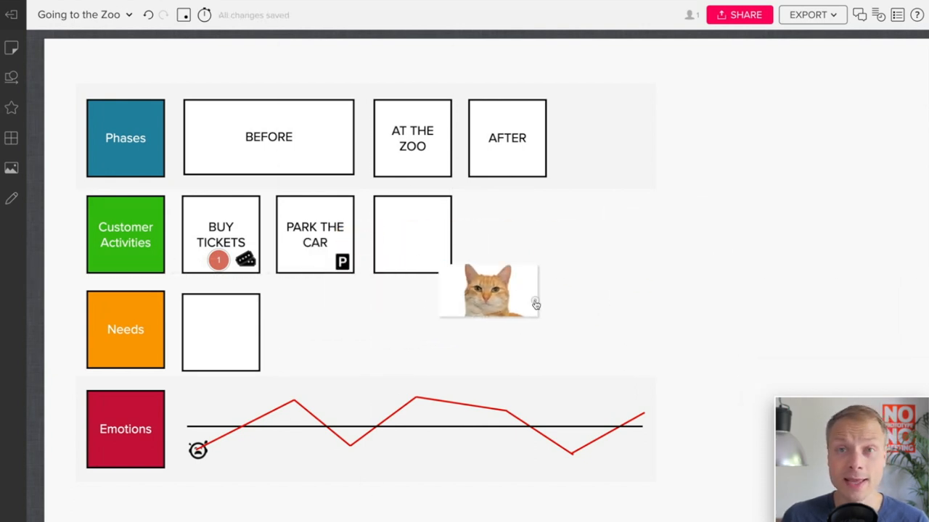
left_click_drag(487, 291, 313, 235)
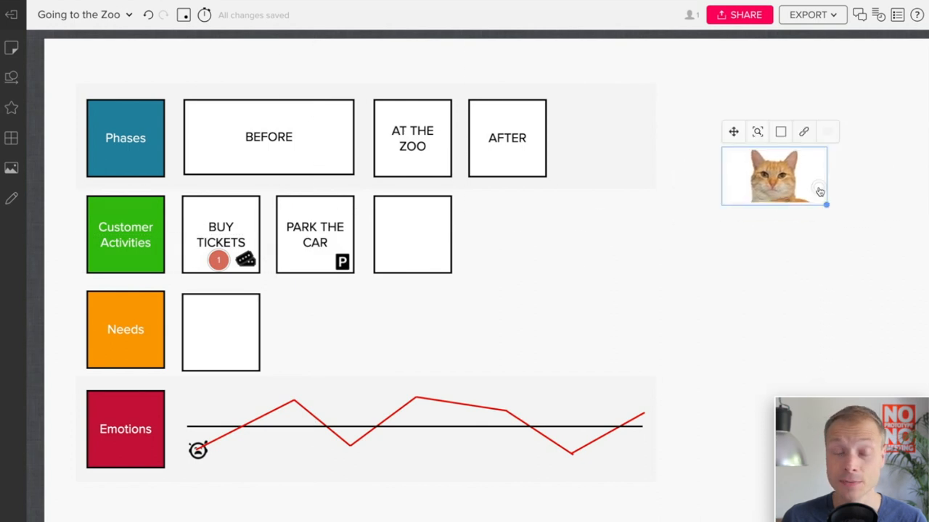
mouse_move(792, 237)
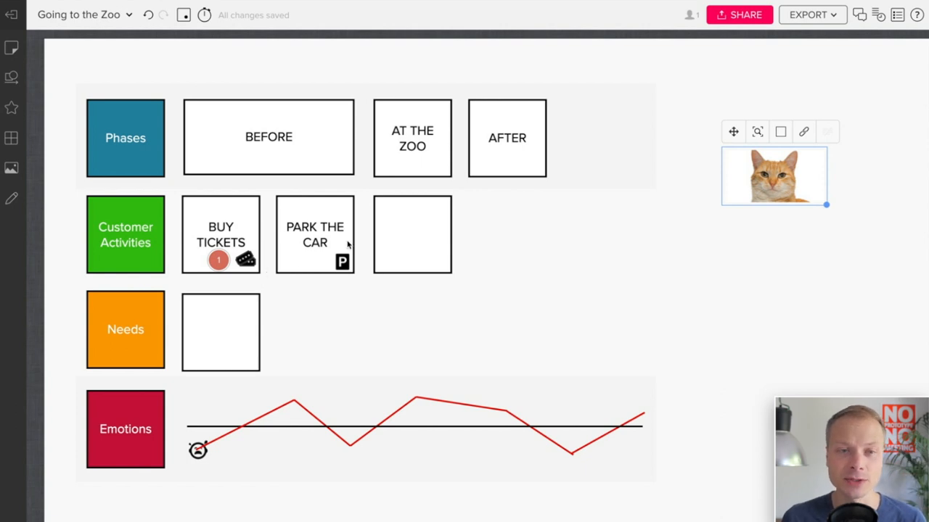
mouse_move(804, 130)
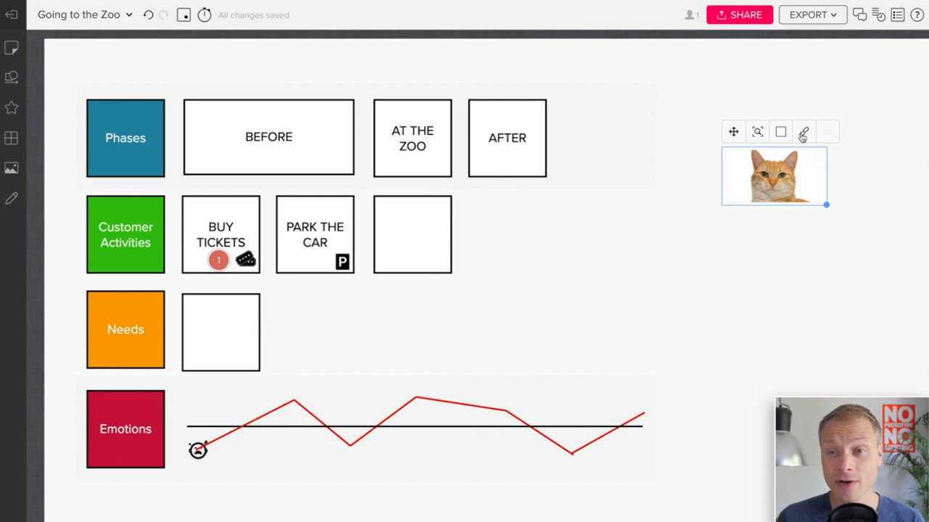
Link the cat photo to the Google URL and confirm
left_click(804, 130)
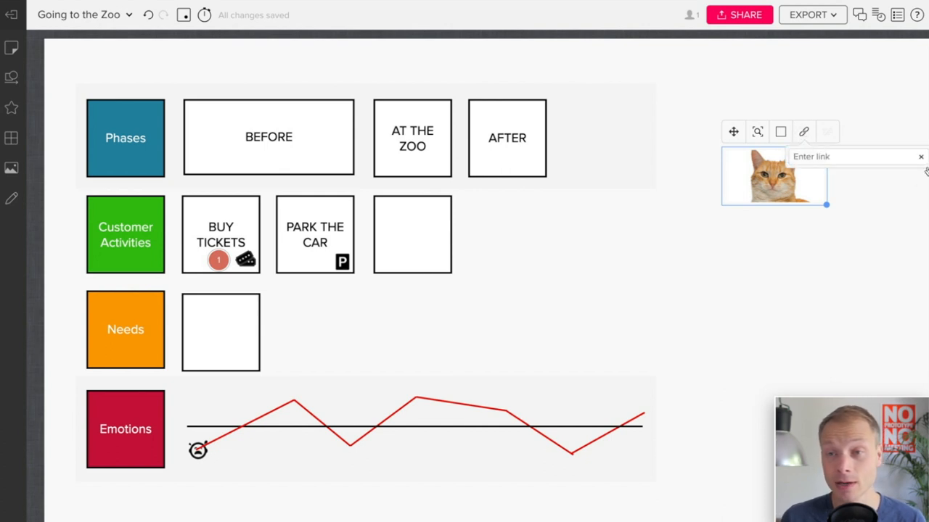
type("ht")
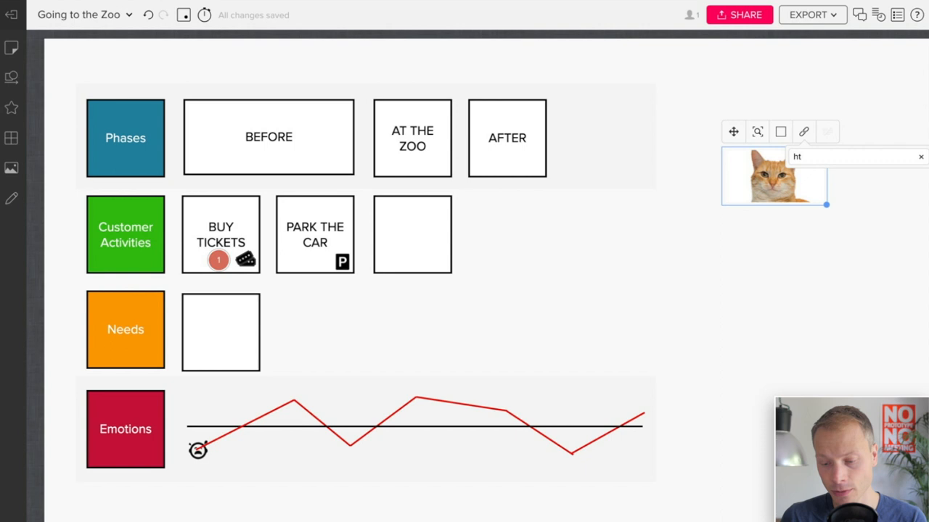
type("google.")
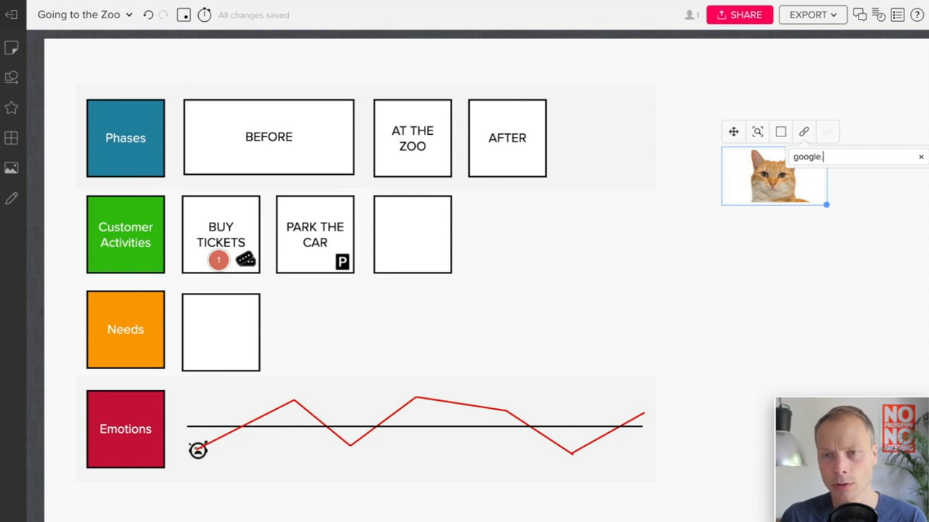
left_click(798, 259)
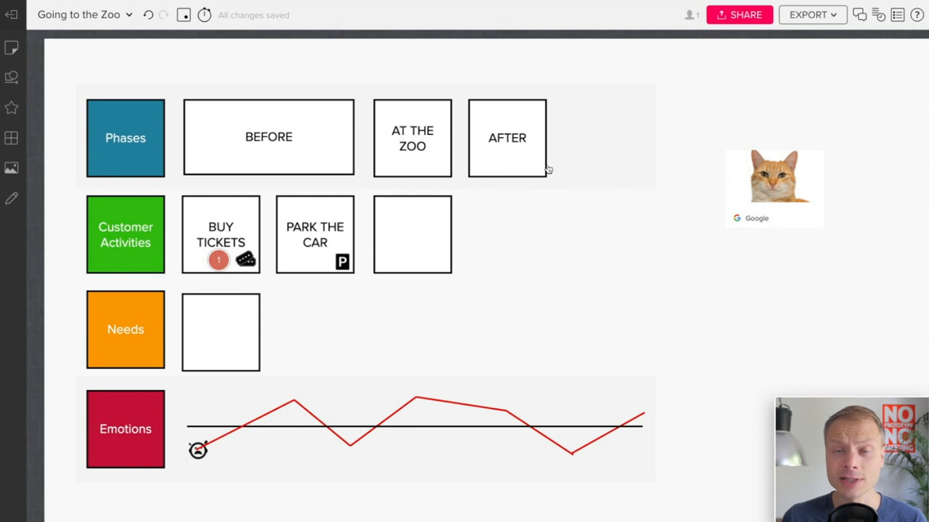
mouse_move(325, 247)
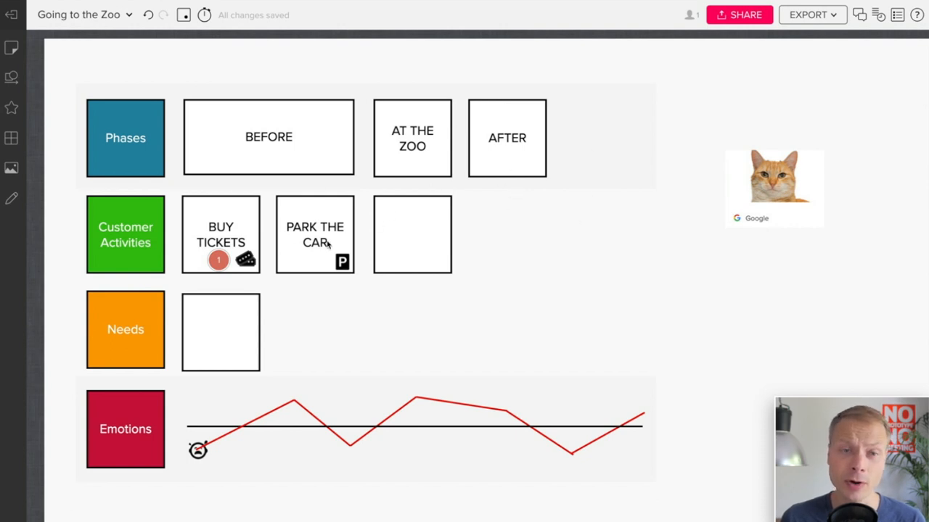
mouse_move(345, 235)
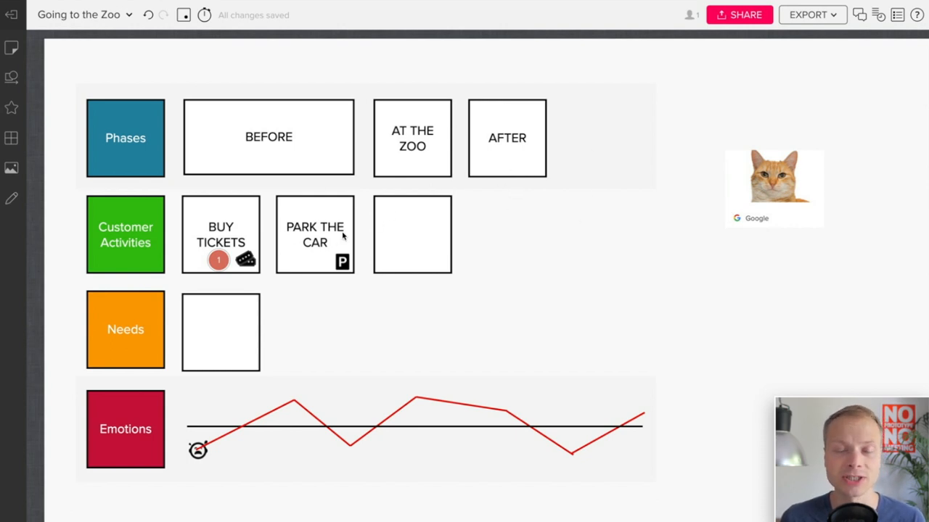
mouse_move(362, 243)
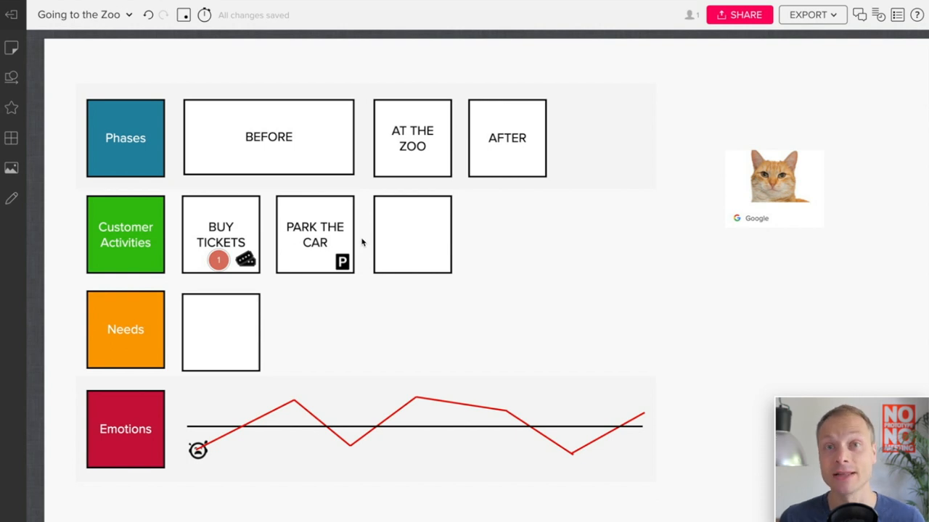